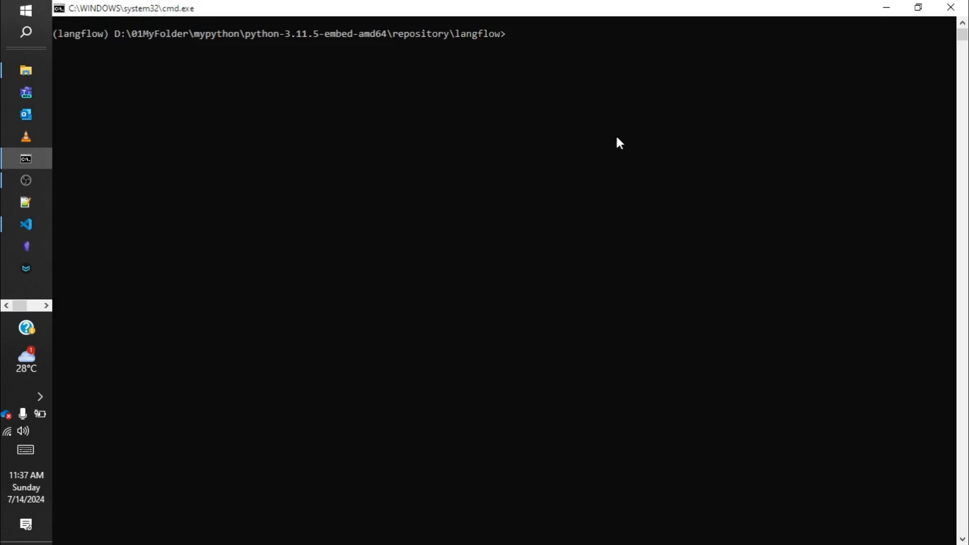
mouse_move(419, 73)
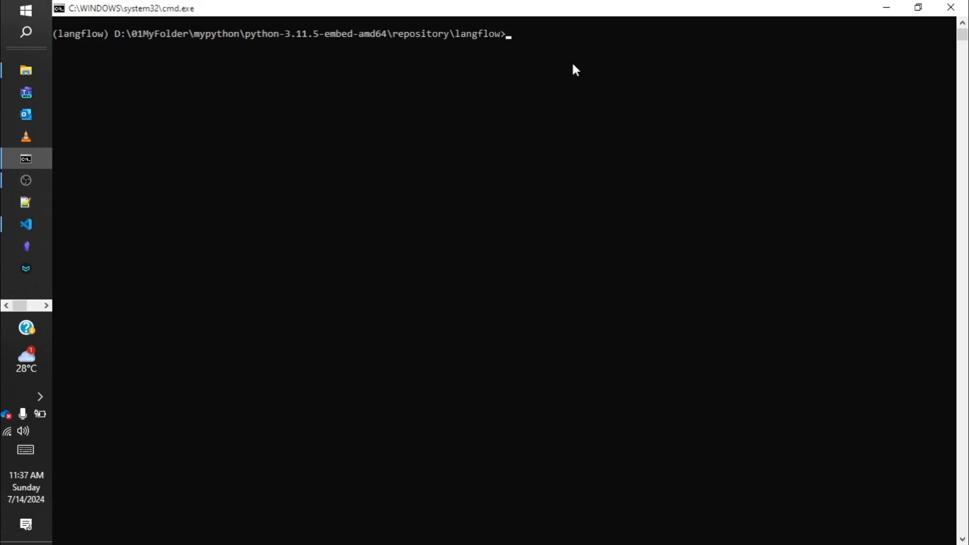
- Abandon the partial pip install command and launch the server with langflow run
text(pip i)
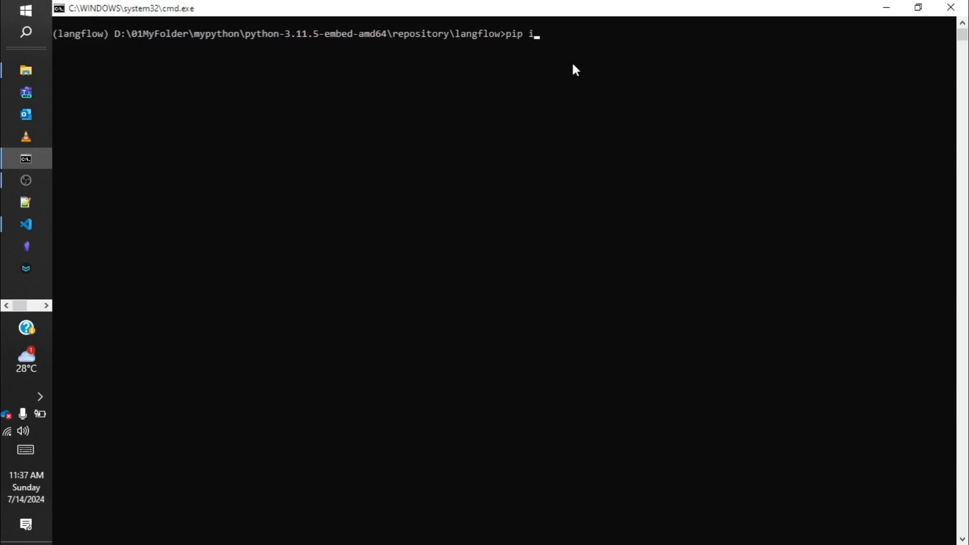
text(ntall)
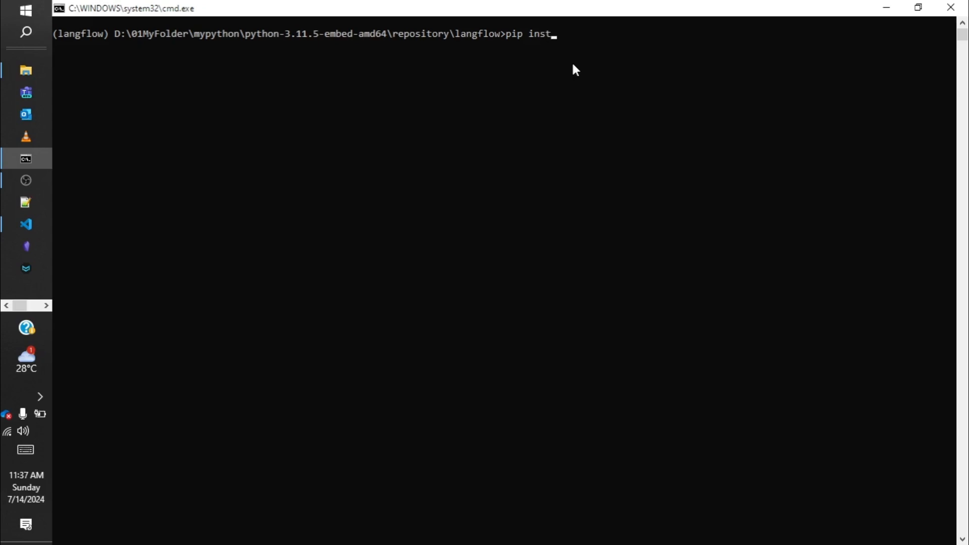
text(all lam)
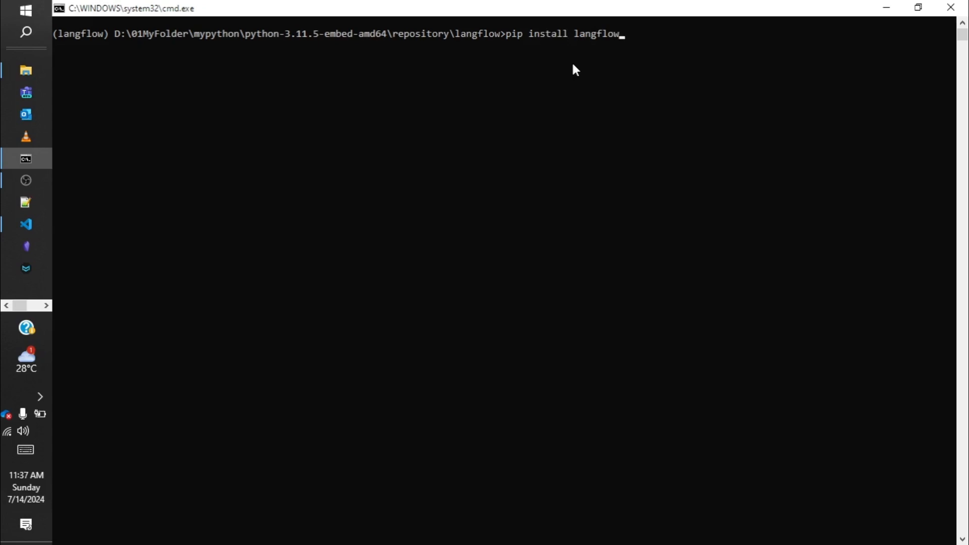
key(Backspace)
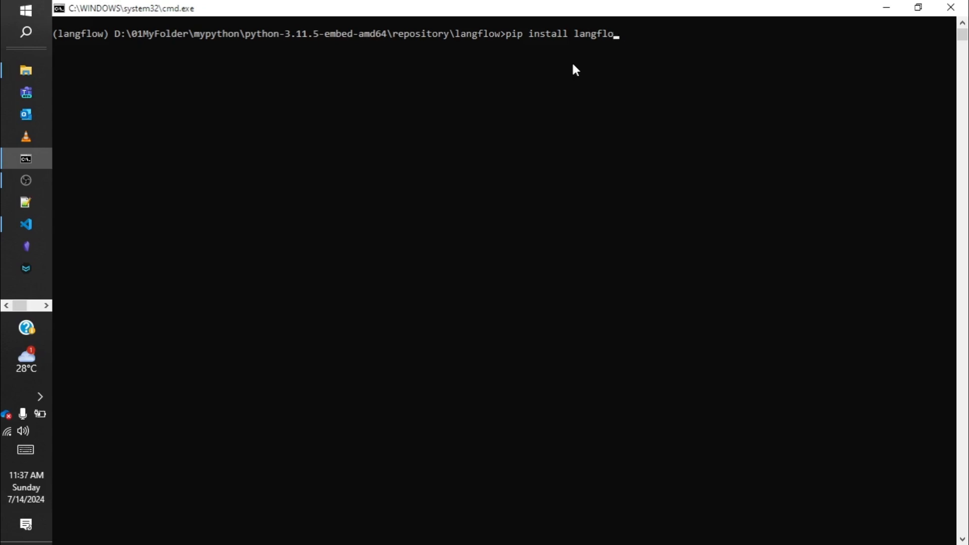
key(Escape)
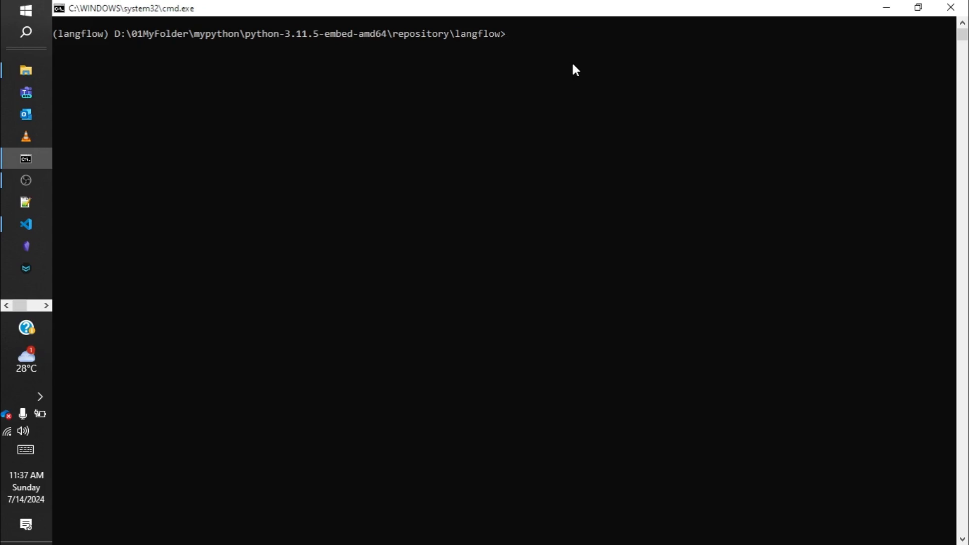
text(langflow)
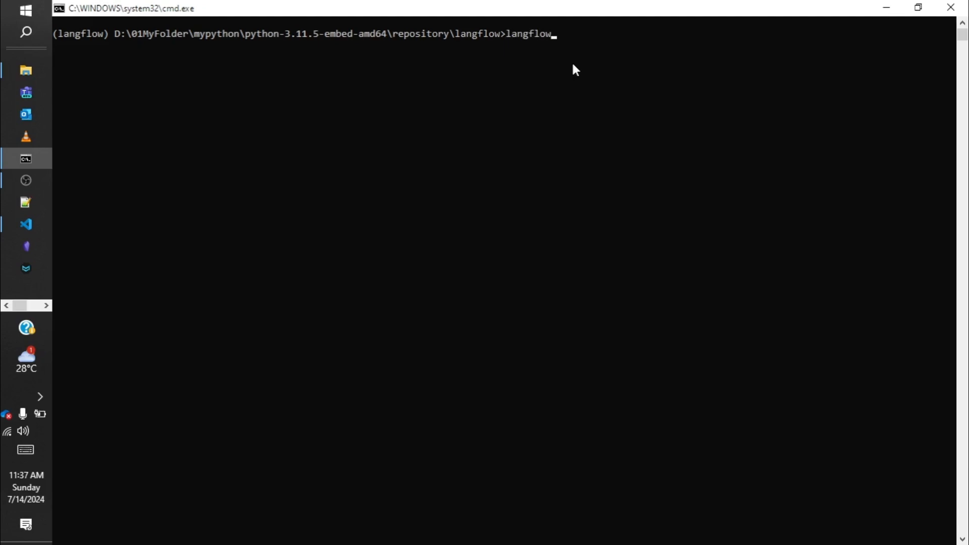
text(run)
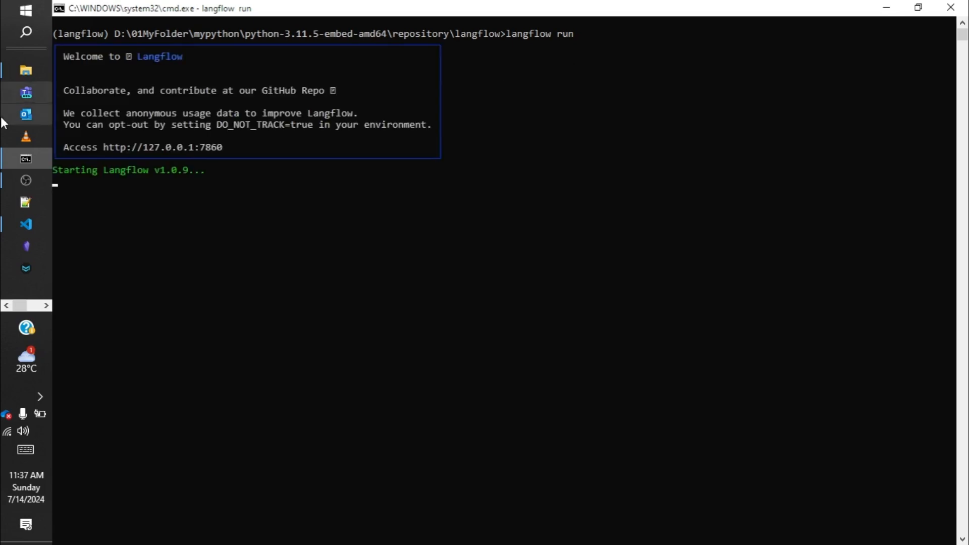
mouse_move(104, 154)
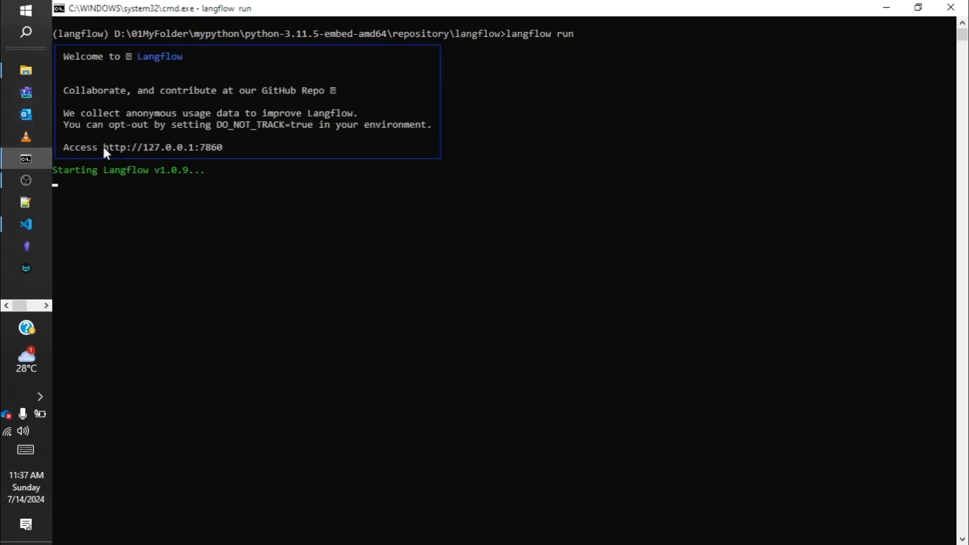
mouse_move(226, 147)
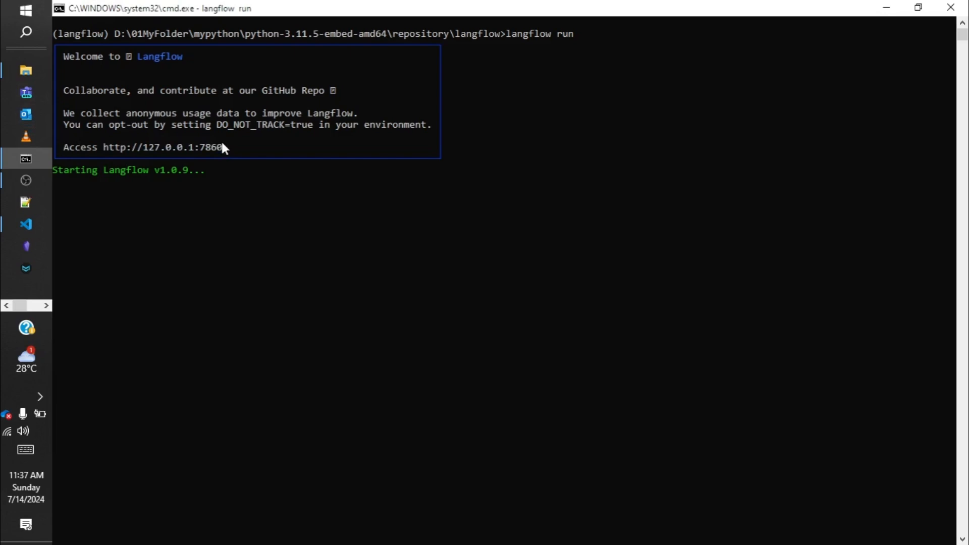
mouse_move(26, 224)
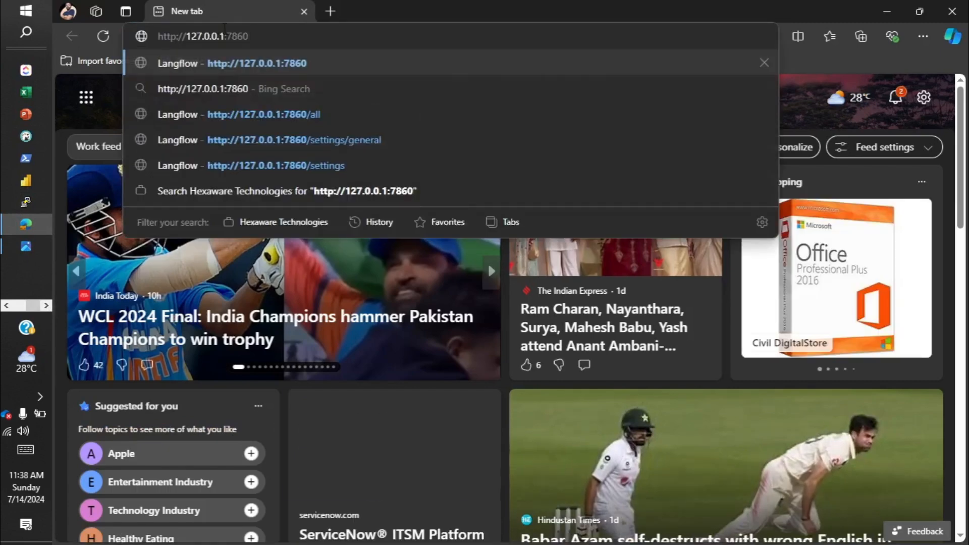
- Load the local Langflow page at 127.0.0.1:7860 from the address bar suggestion
click(257, 63)
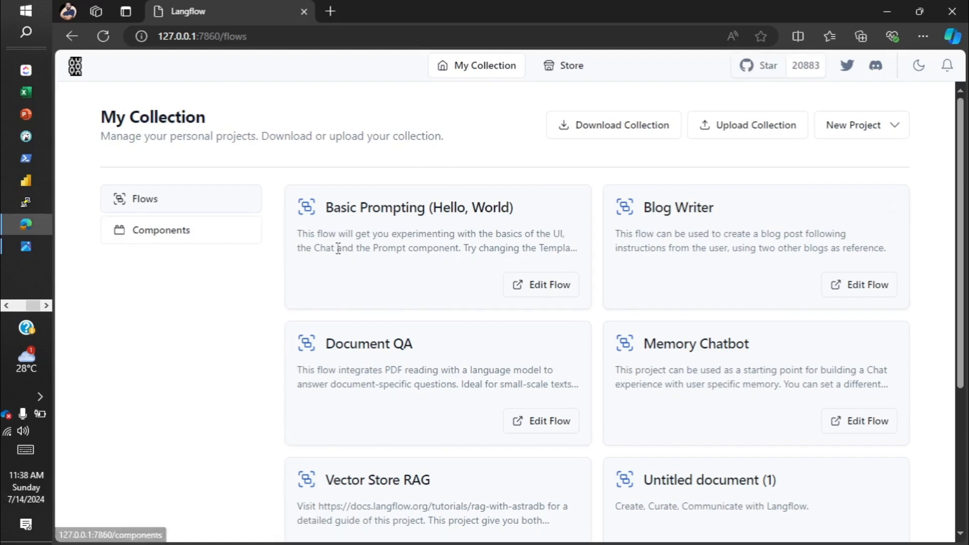
mouse_move(185, 188)
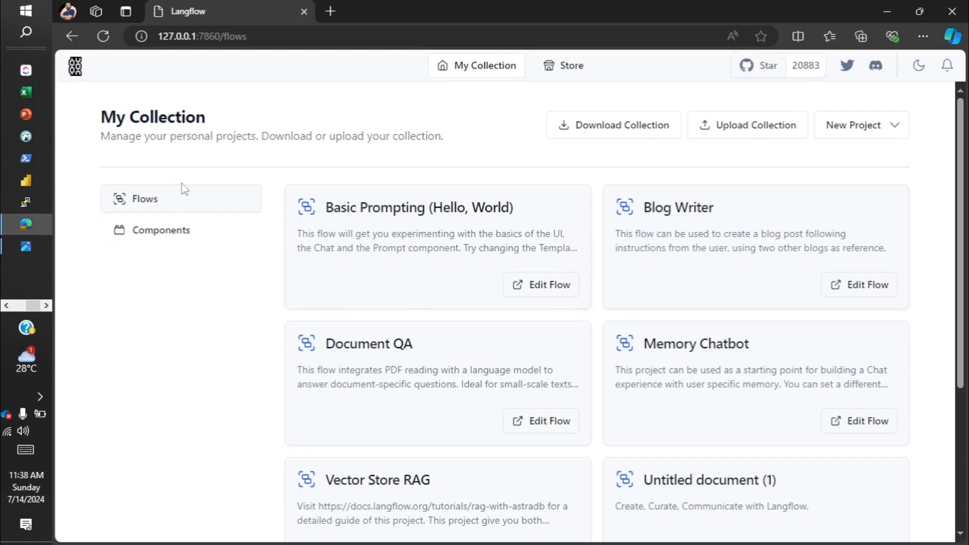
mouse_move(671, 454)
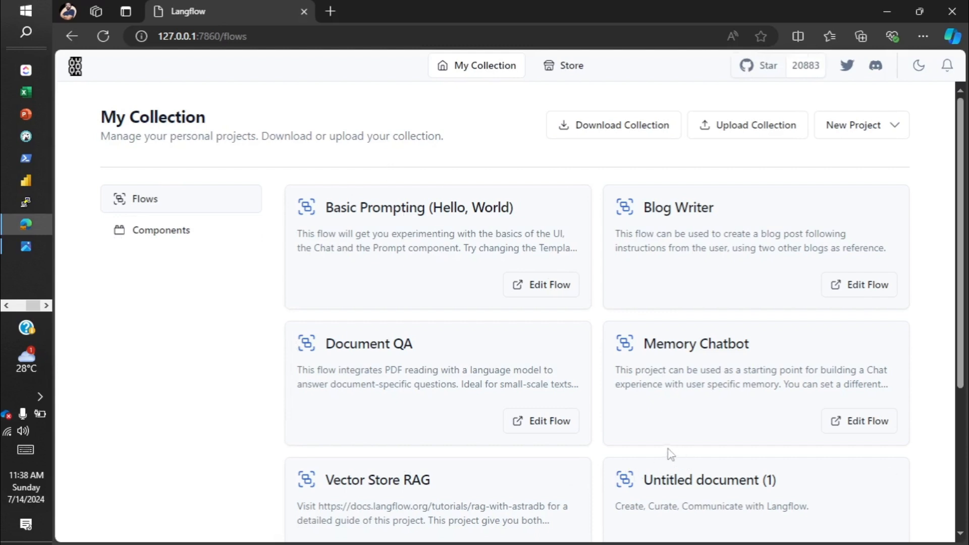
mouse_move(382, 236)
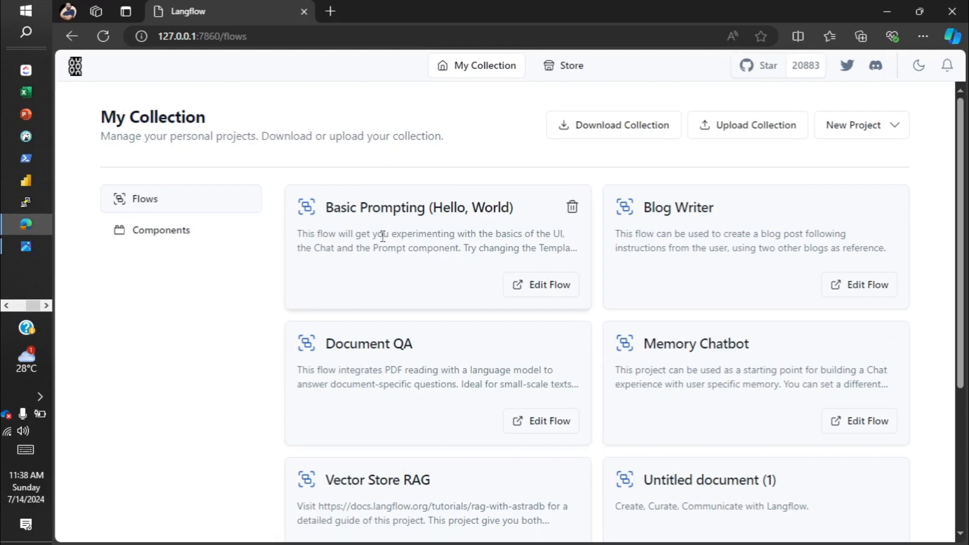
mouse_move(412, 377)
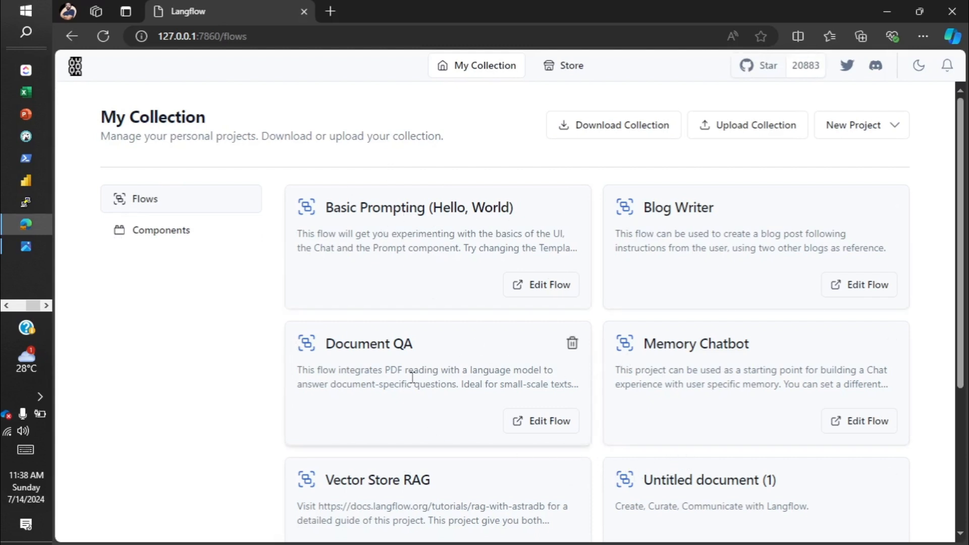
mouse_move(512, 506)
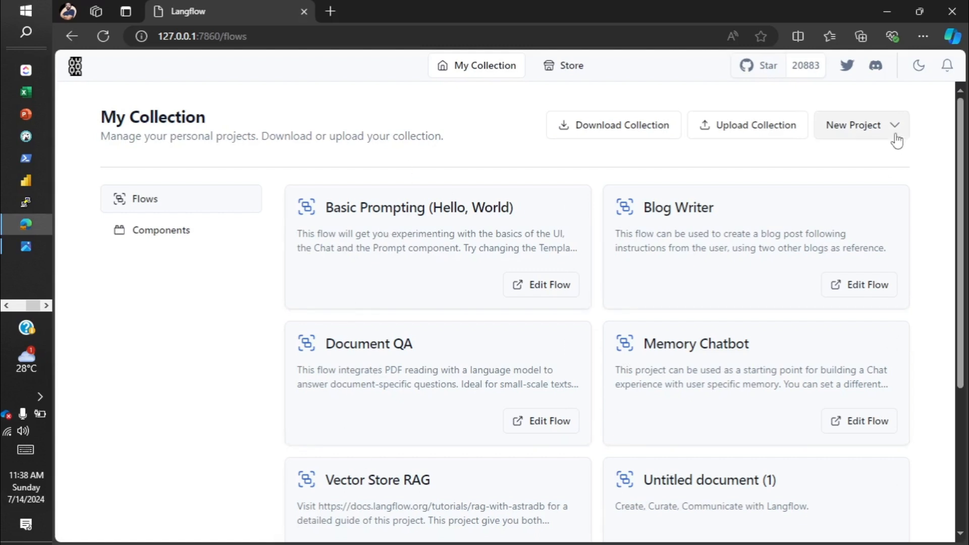
mouse_move(852, 131)
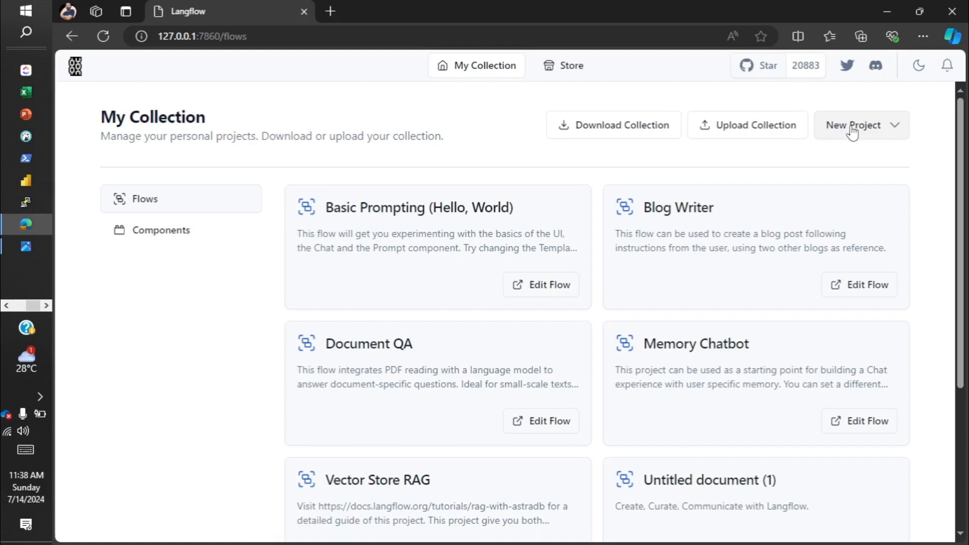
click(853, 125)
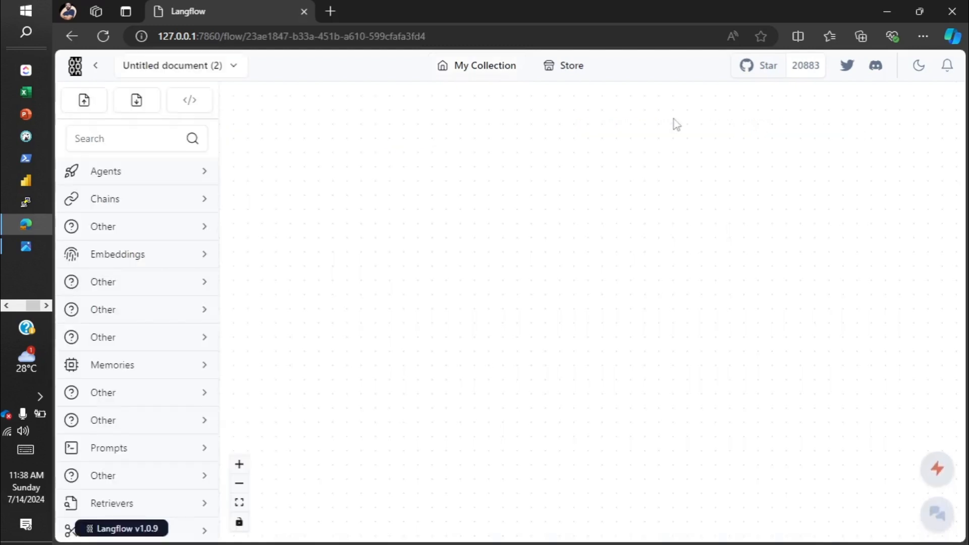
mouse_move(575, 471)
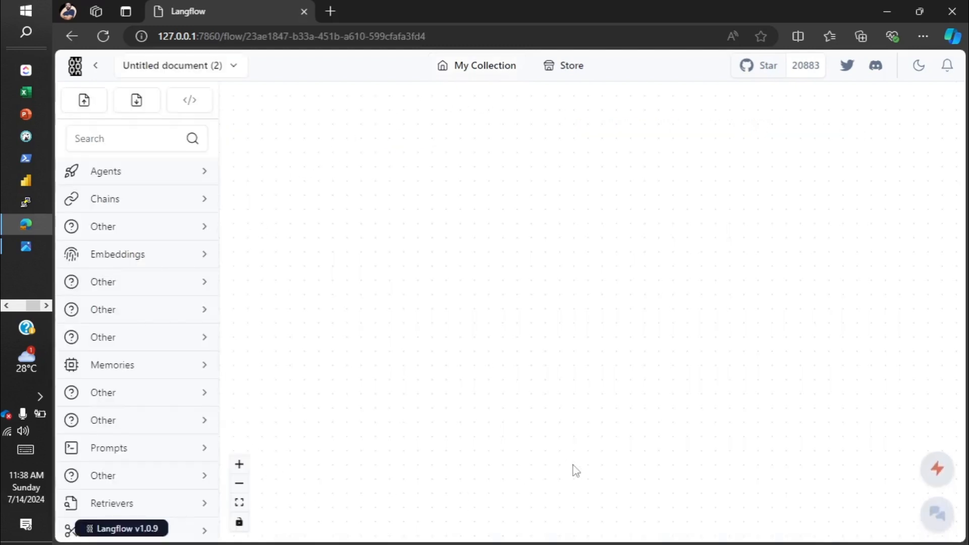
mouse_move(105, 266)
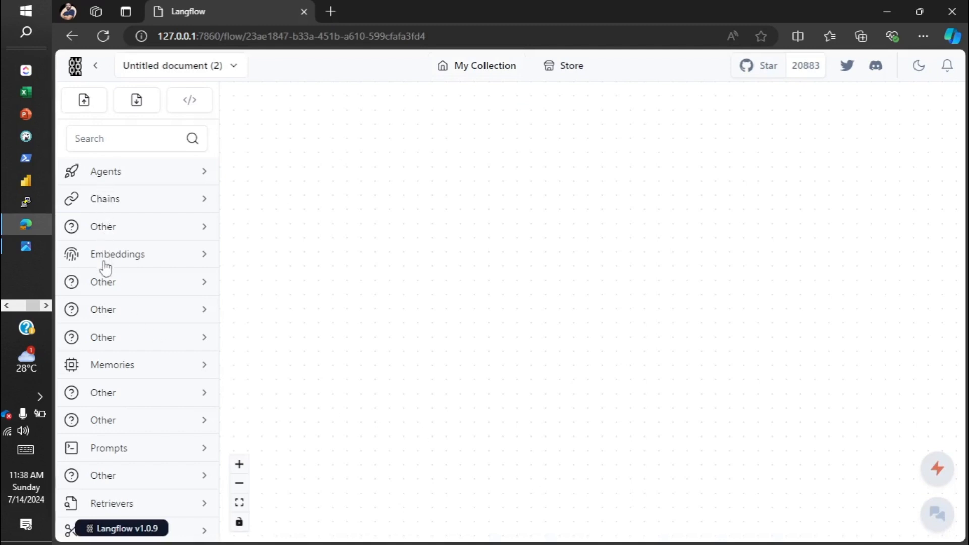
mouse_move(103, 289)
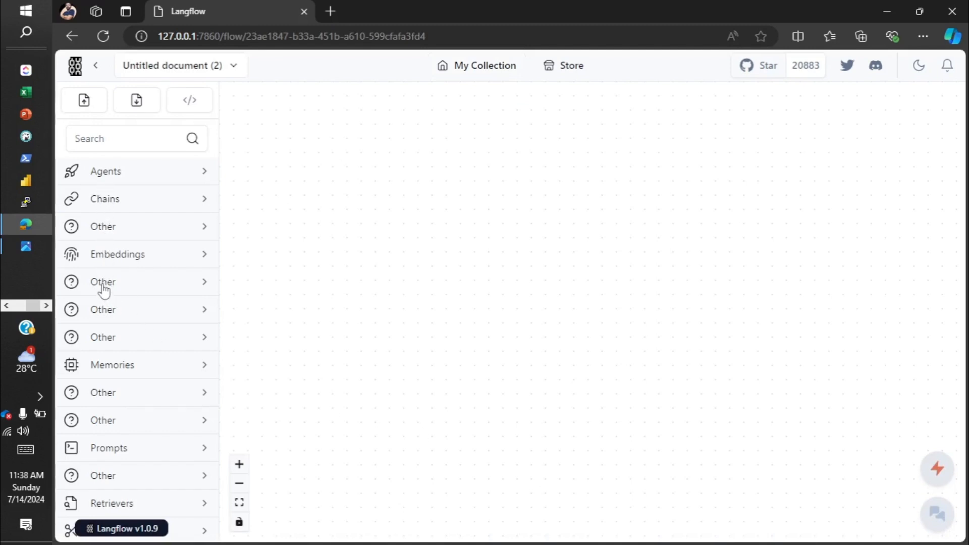
mouse_move(96, 423)
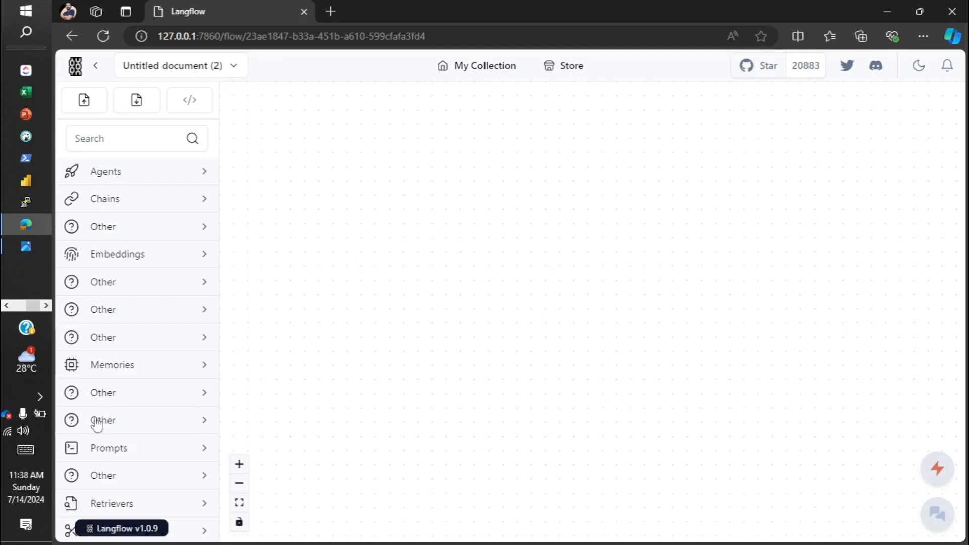
mouse_move(330, 336)
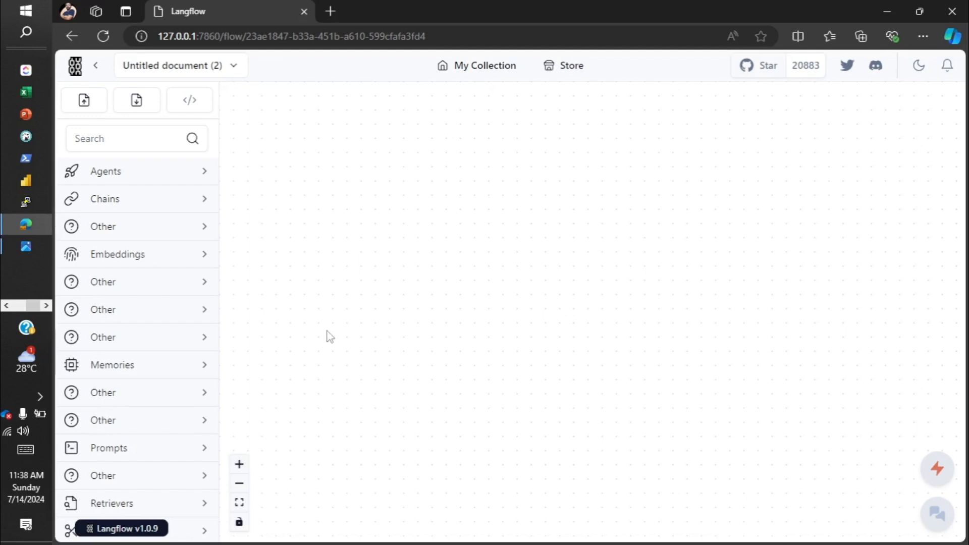
mouse_move(327, 334)
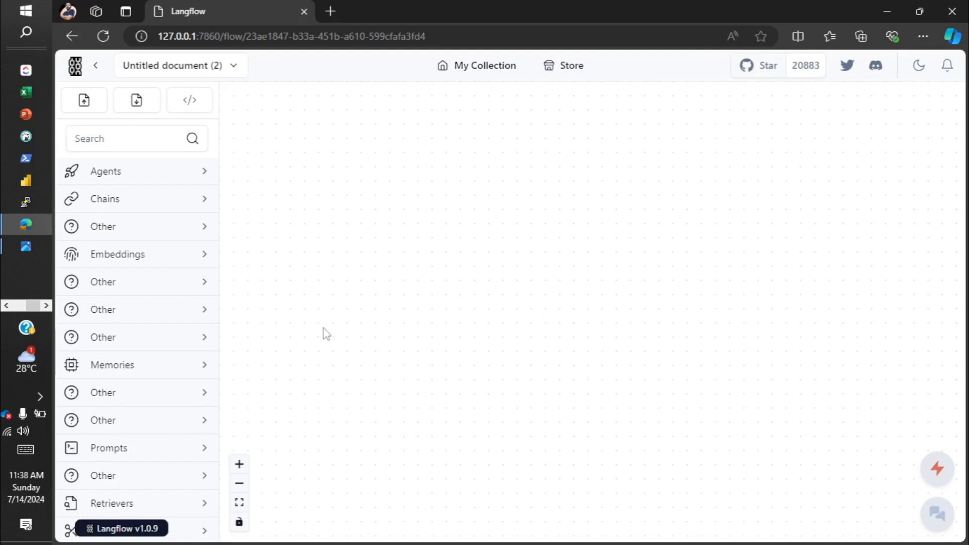
mouse_move(321, 327)
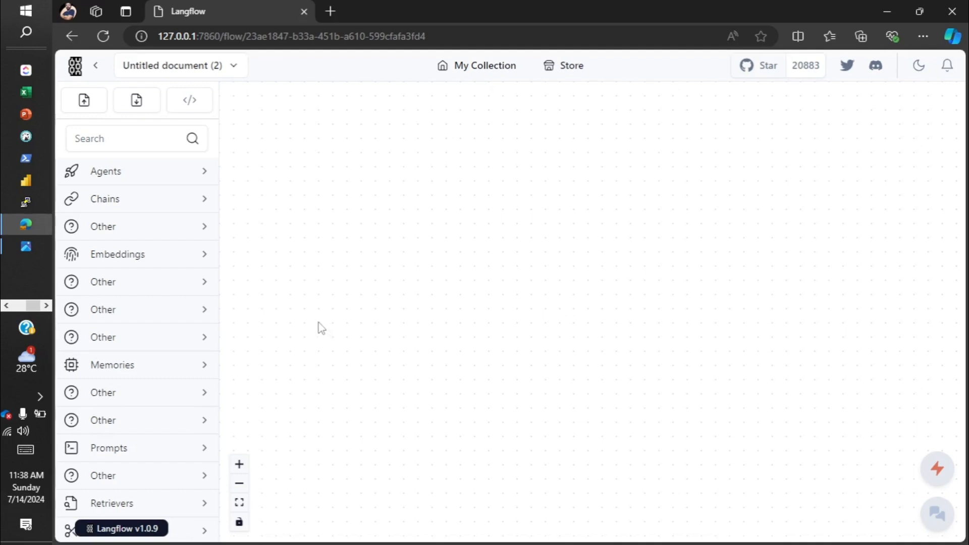
click(103, 36)
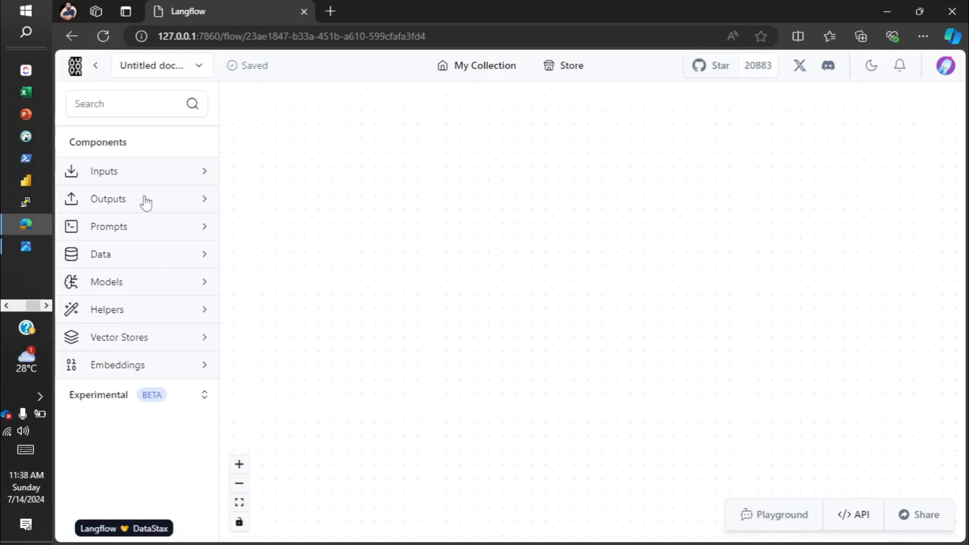
mouse_move(452, 243)
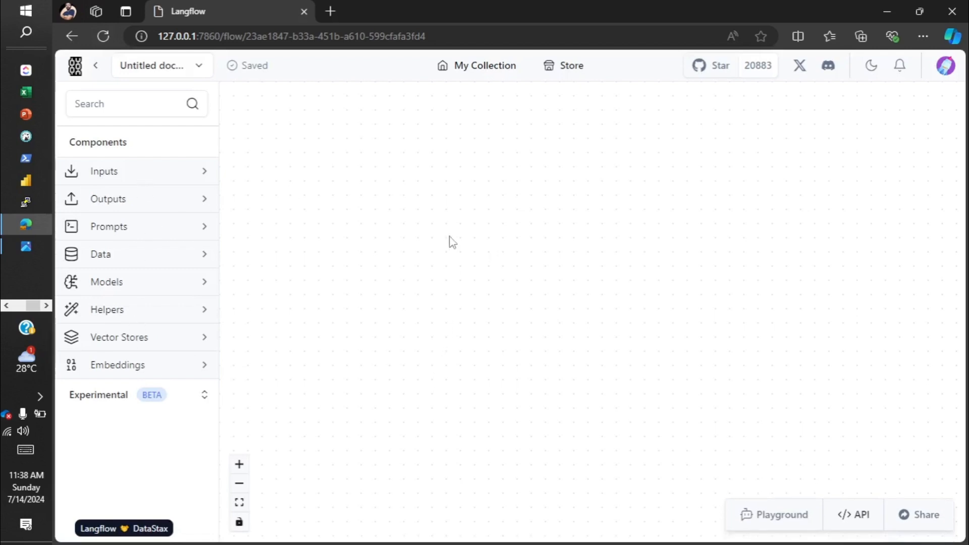
mouse_move(439, 265)
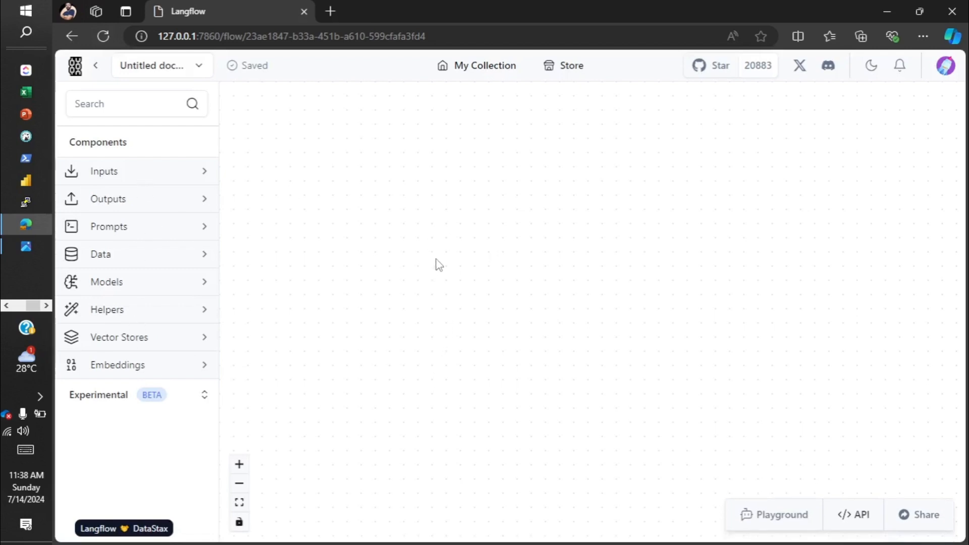
mouse_move(361, 249)
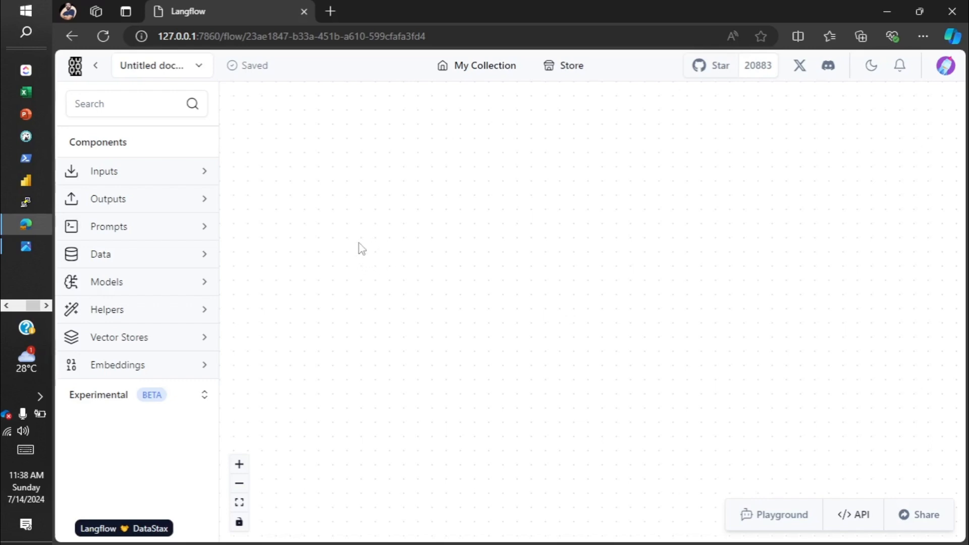
mouse_move(109, 385)
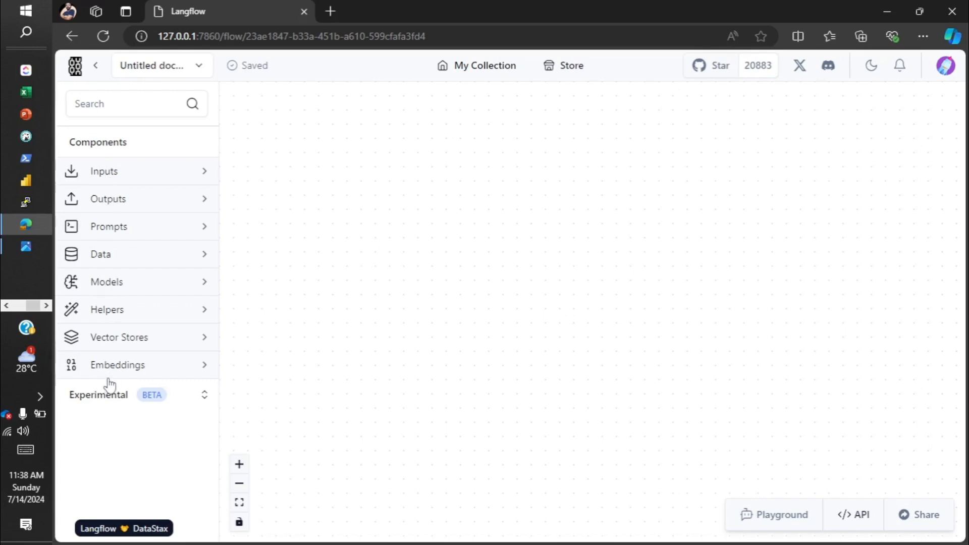
mouse_move(110, 212)
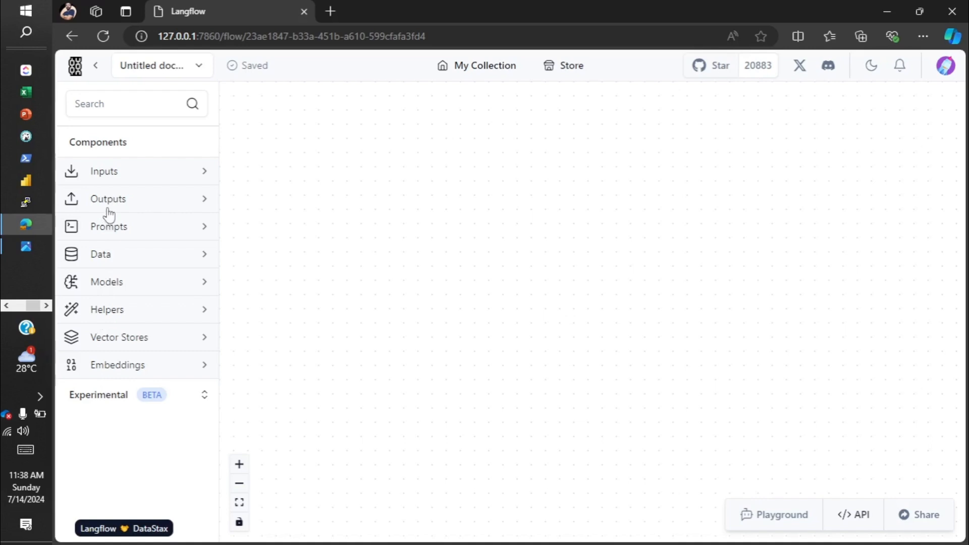
mouse_move(119, 371)
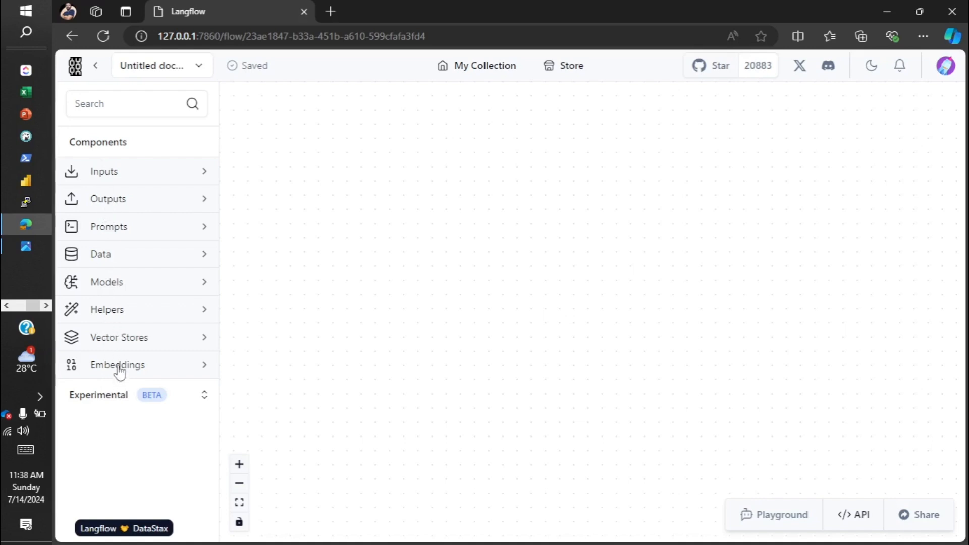
mouse_move(111, 343)
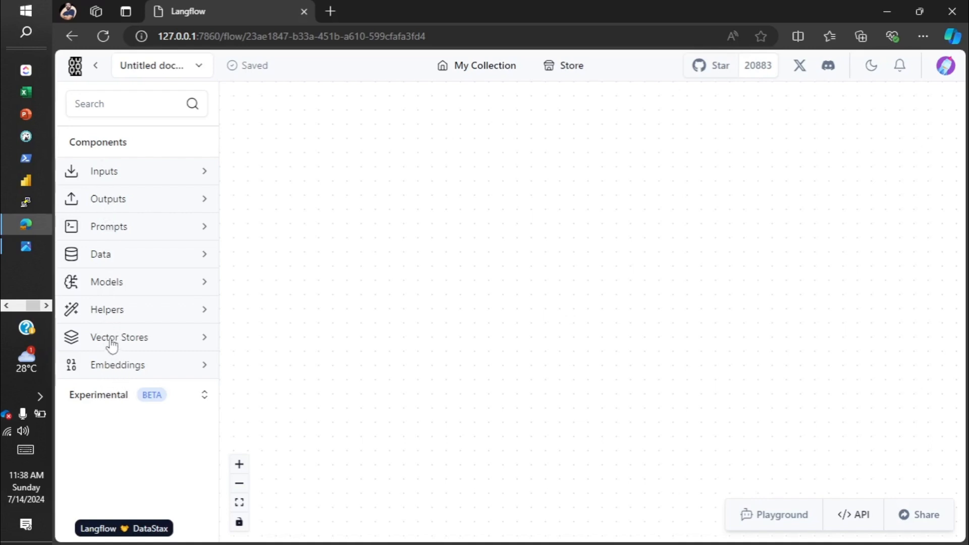
- Expand the Inputs category and place a Chat Input component on the canvas
click(137, 171)
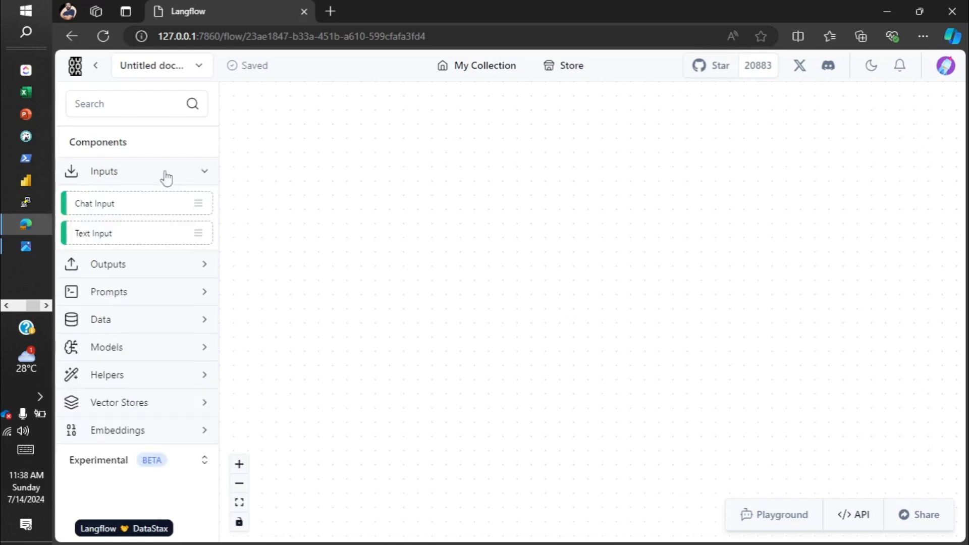
mouse_move(93, 234)
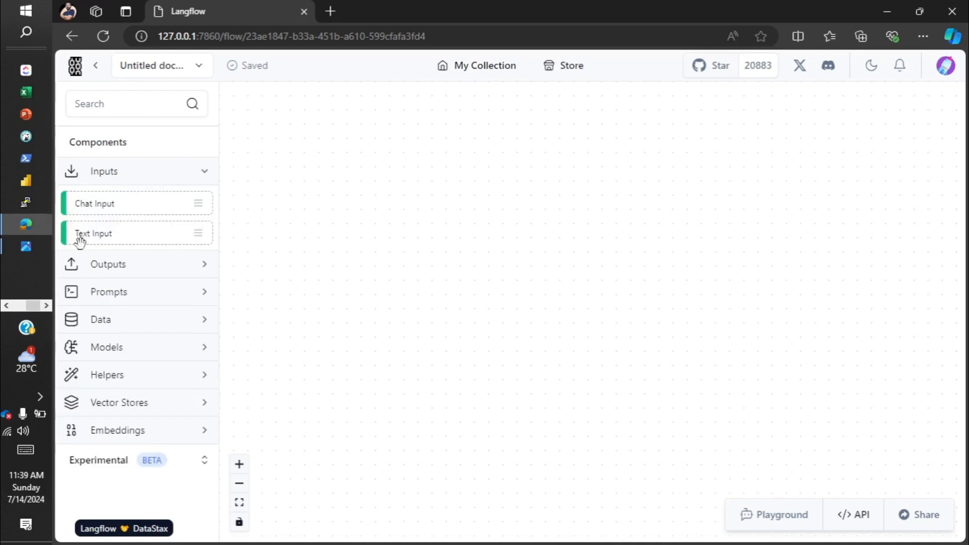
click(108, 264)
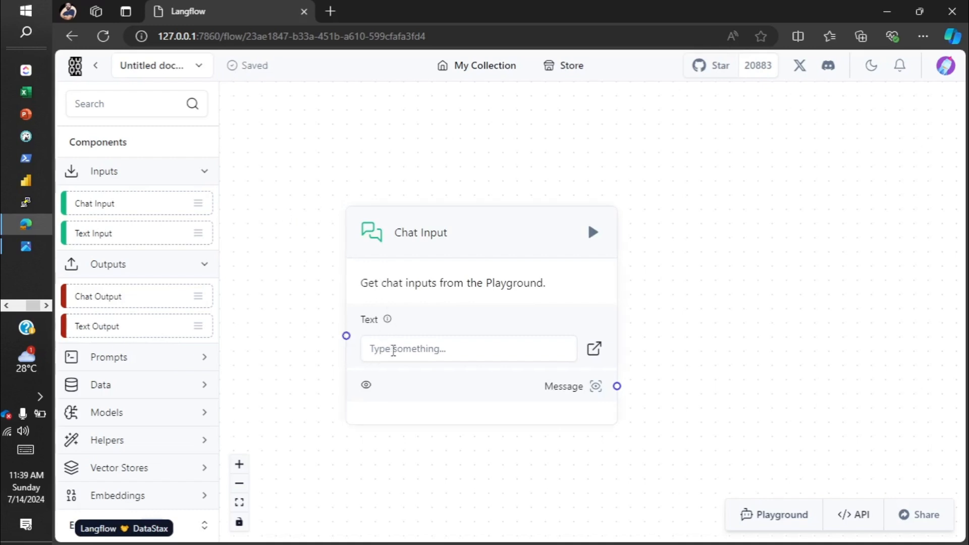
mouse_move(400, 347)
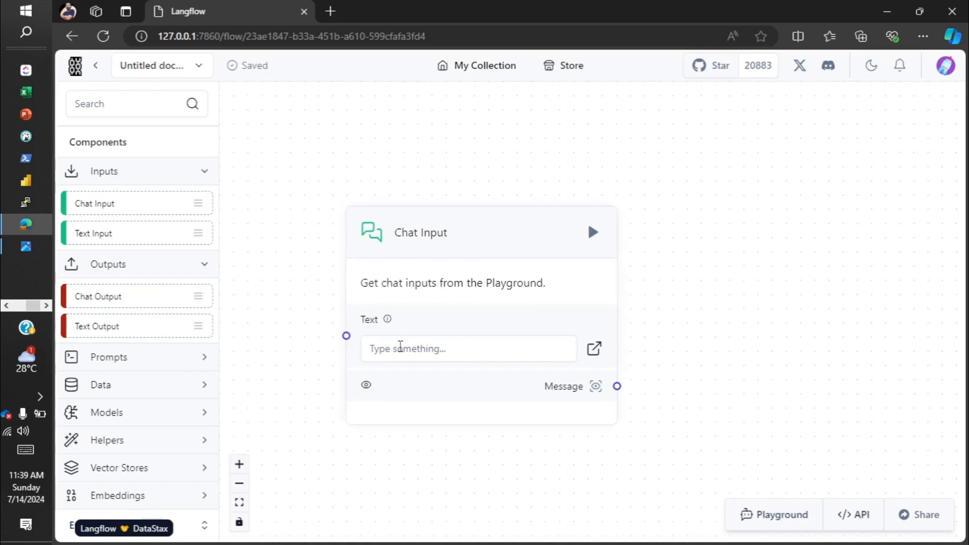
mouse_move(476, 338)
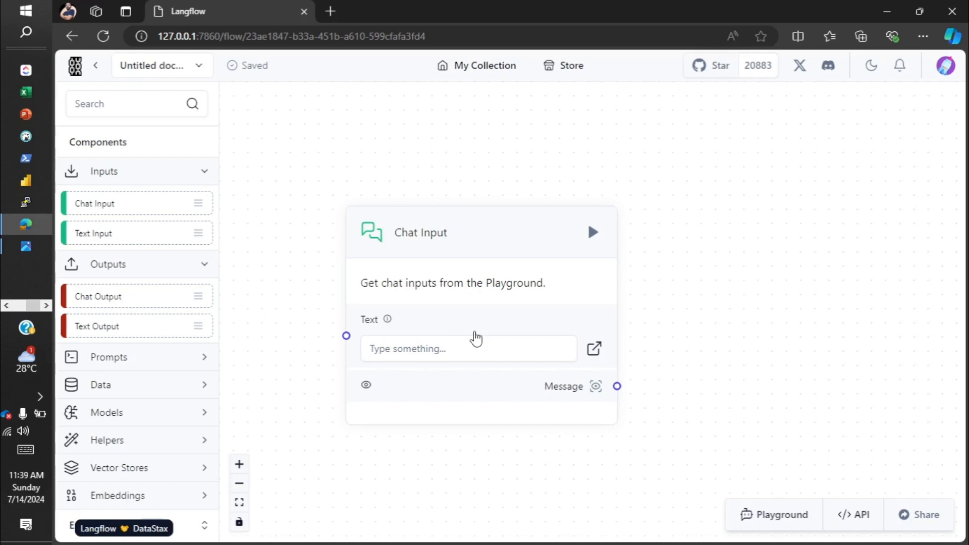
mouse_move(66, 184)
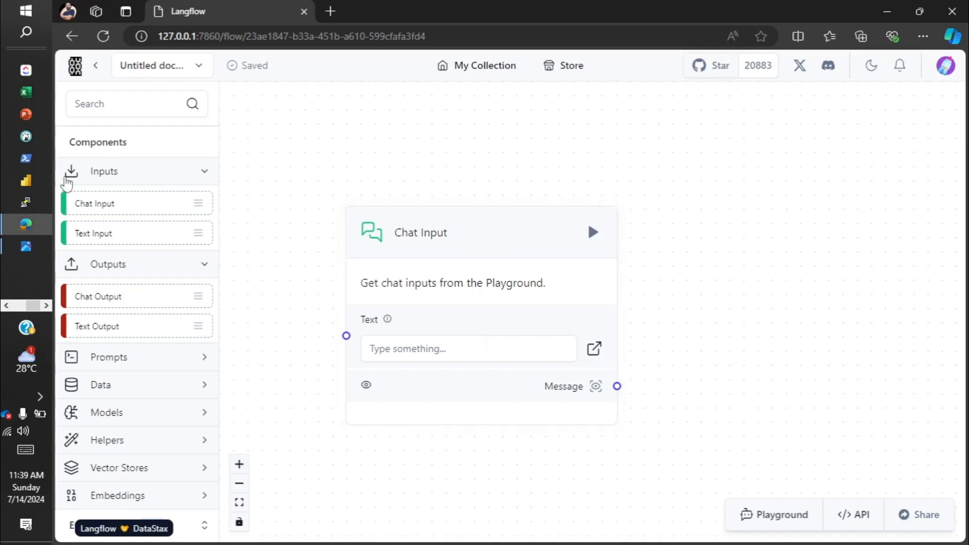
- Collapse the Inputs category in the Components sidebar
click(104, 171)
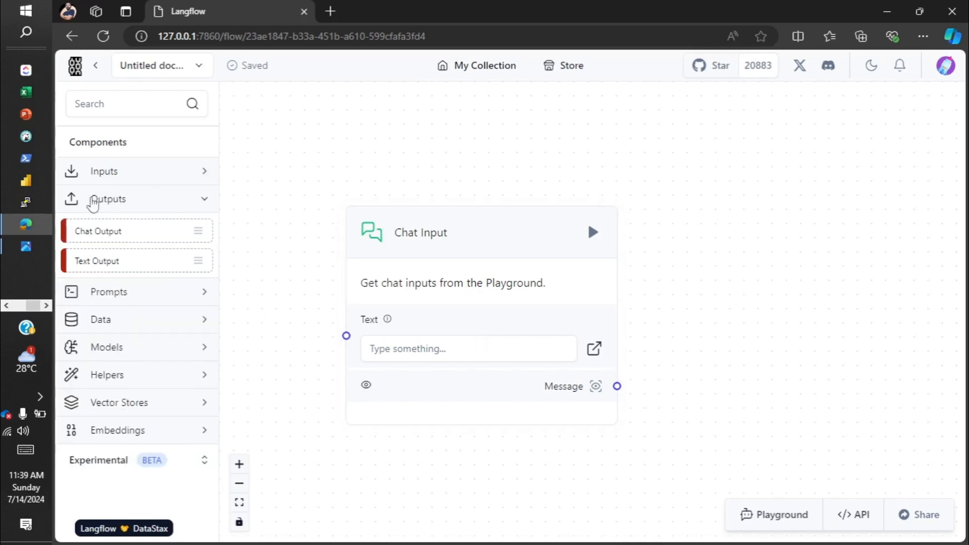
mouse_move(99, 231)
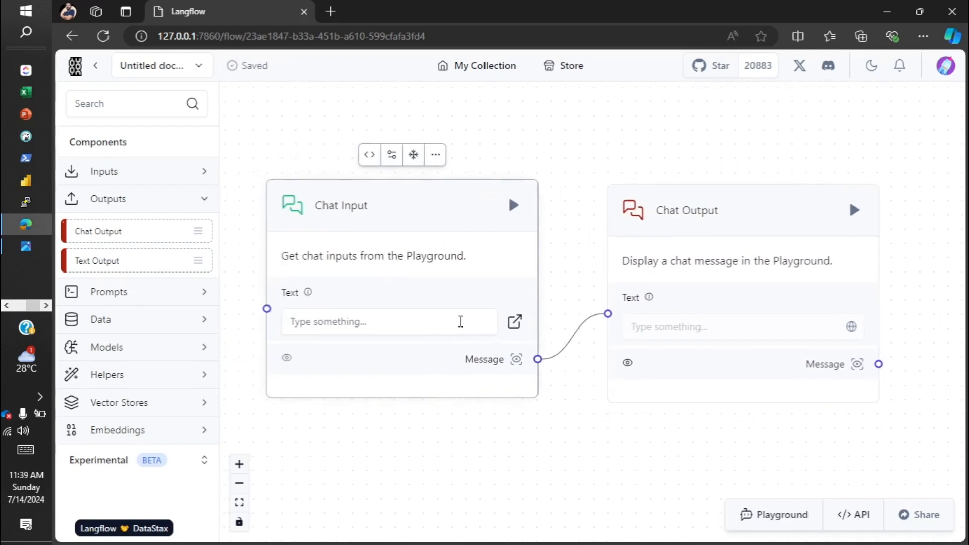
mouse_move(338, 239)
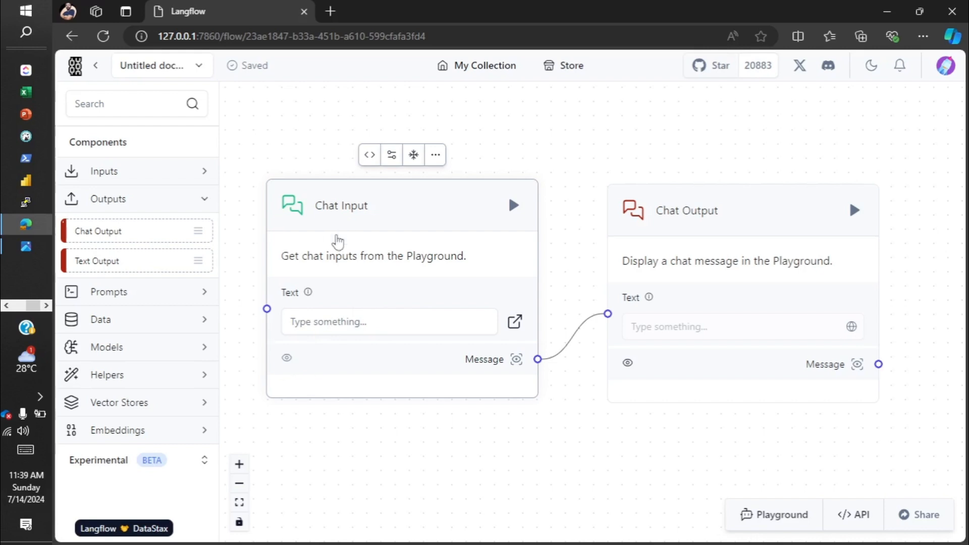
mouse_move(543, 465)
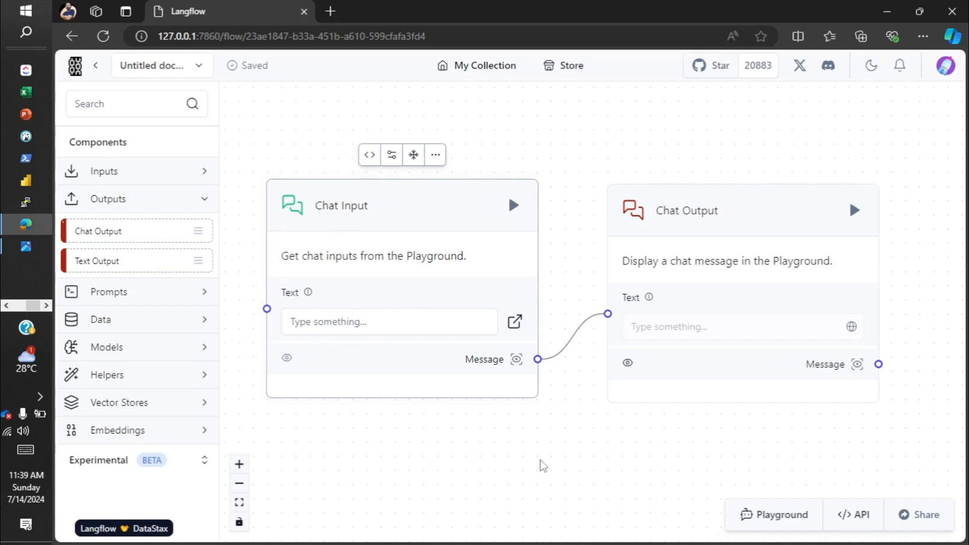
mouse_move(394, 442)
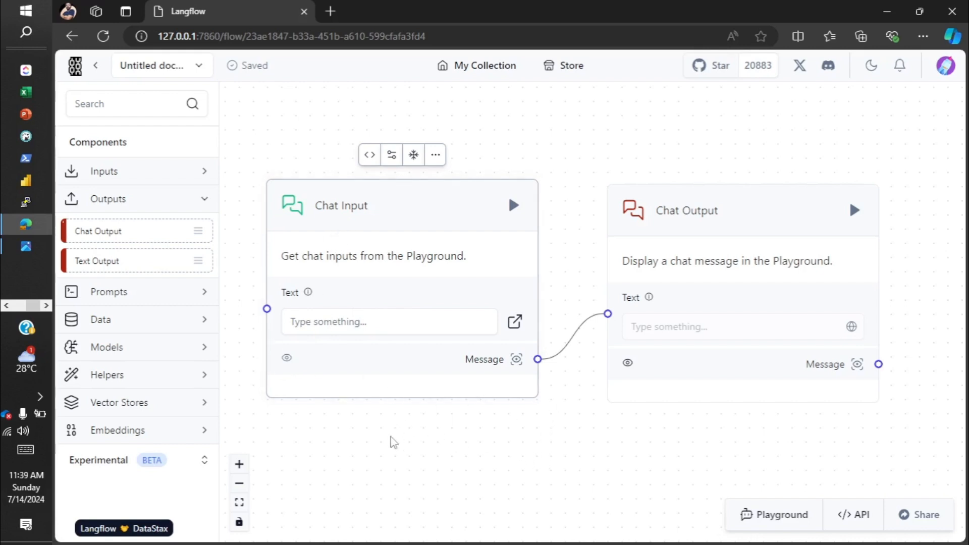
mouse_move(635, 350)
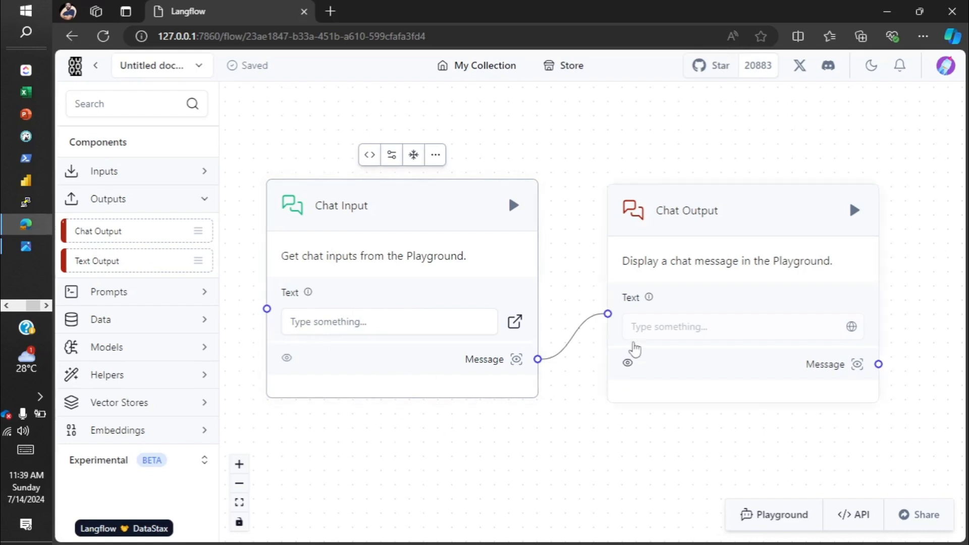
mouse_move(635, 346)
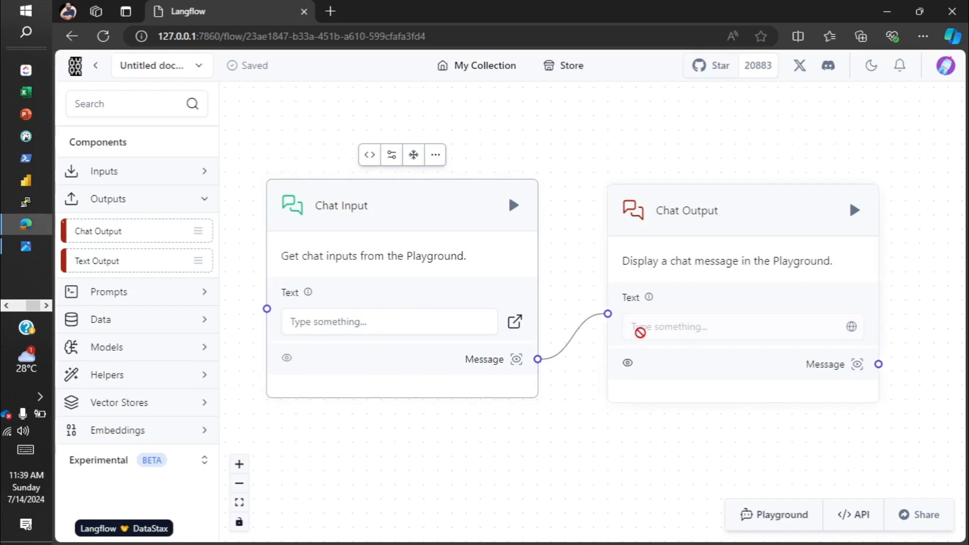
mouse_move(385, 342)
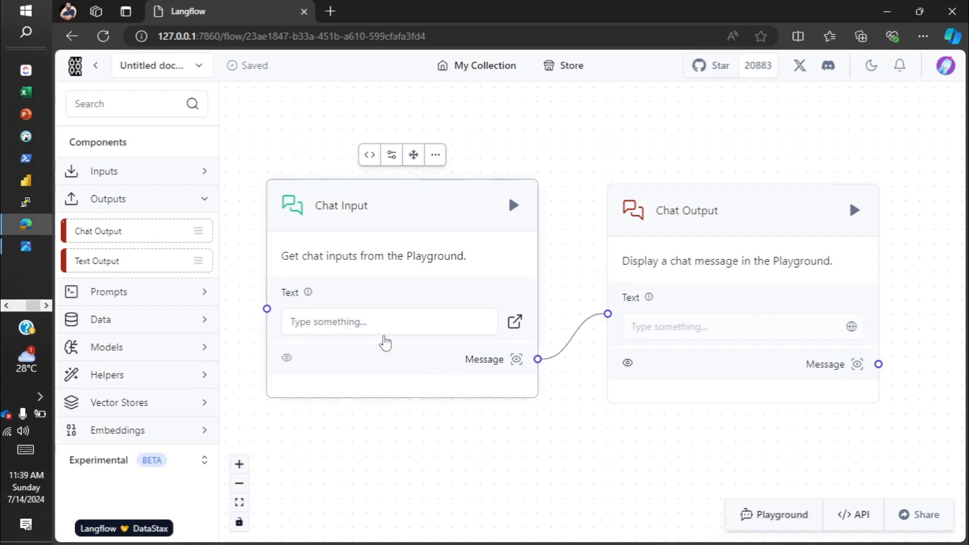
mouse_move(686, 330)
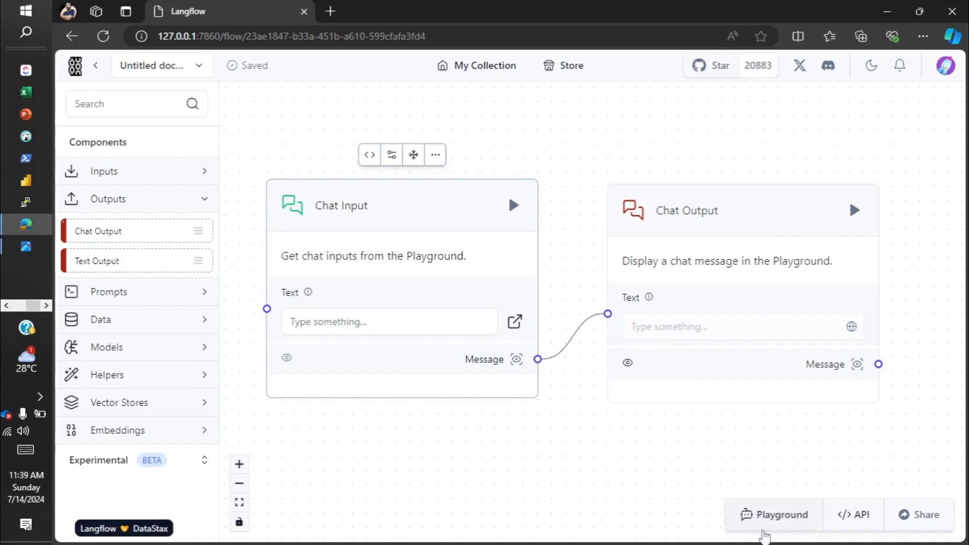
mouse_move(769, 523)
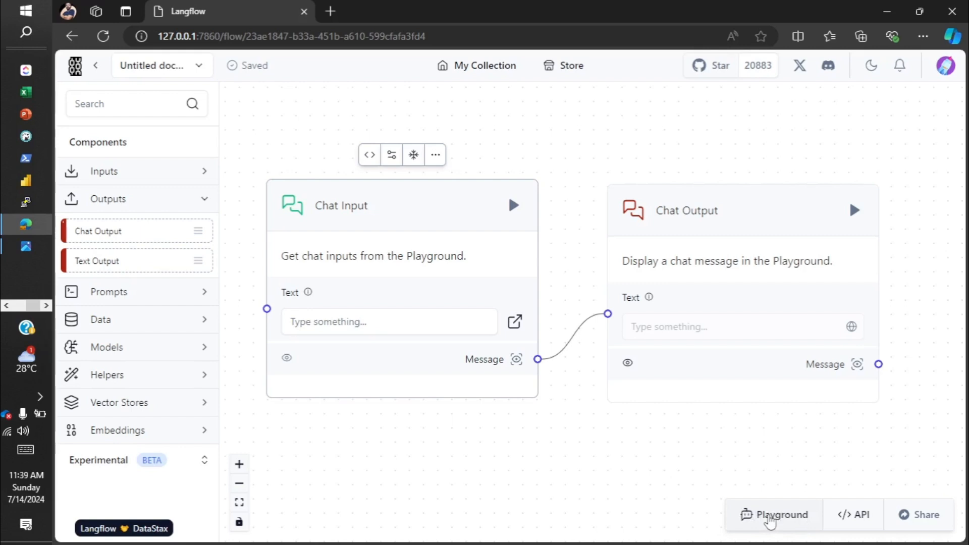
- Send 'Hi' in the Playground, then close it after the echoed reply
click(778, 514)
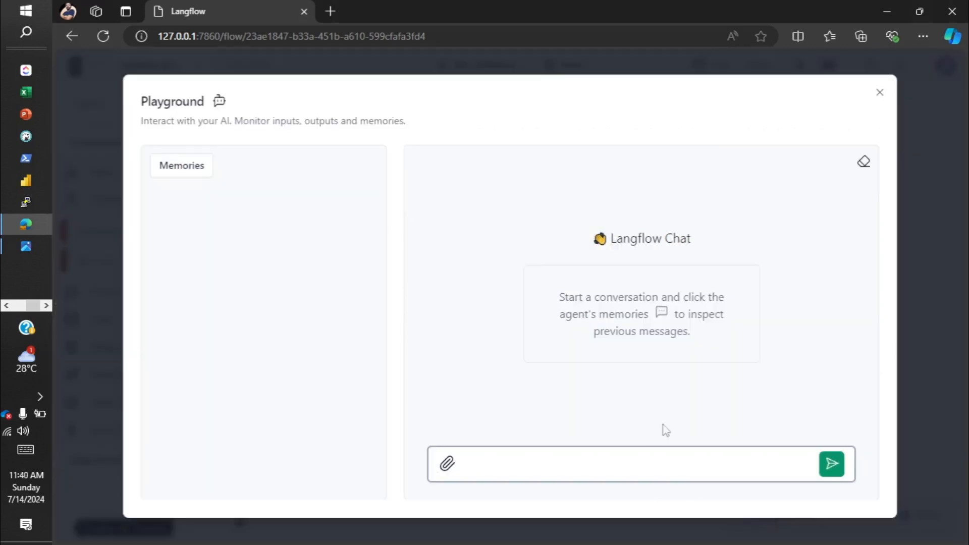
mouse_move(375, 453)
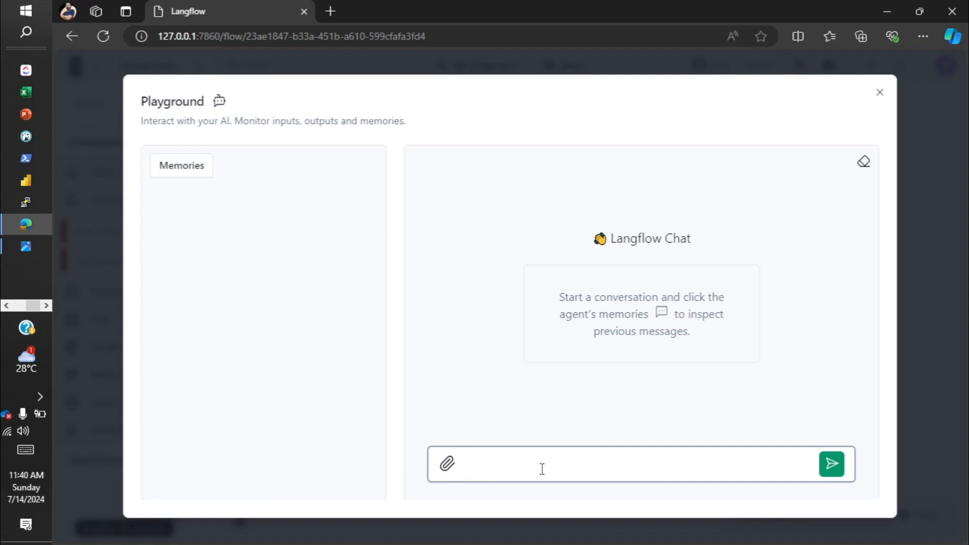
text(Hi)
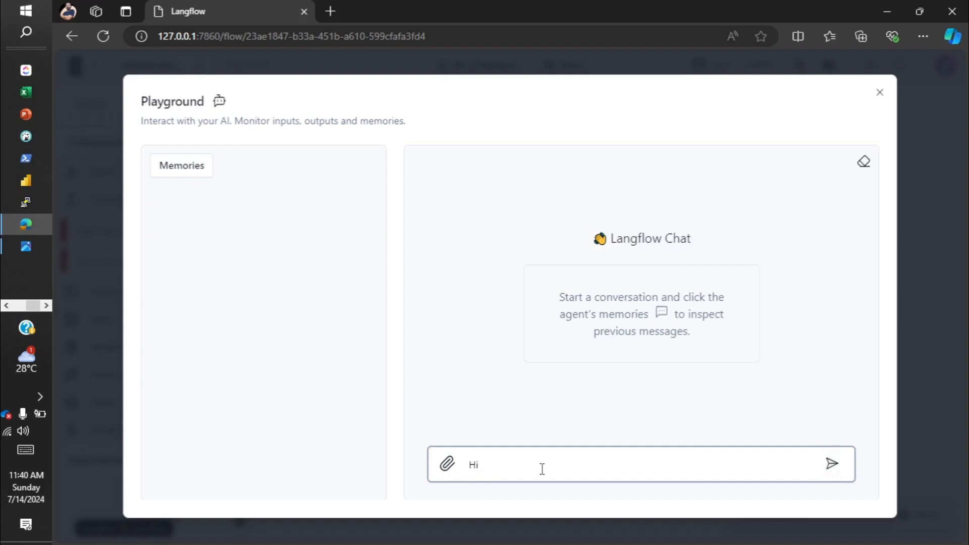
click(832, 464)
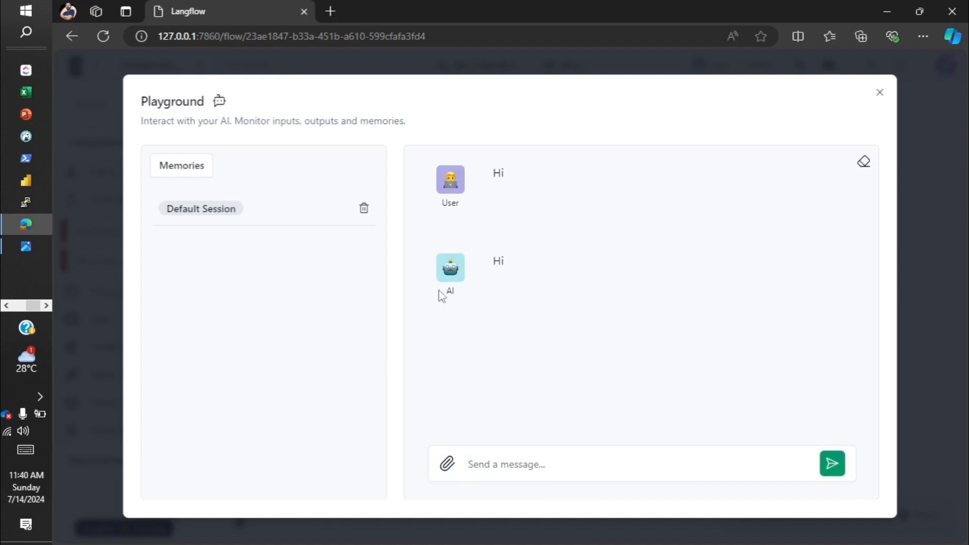
mouse_move(504, 284)
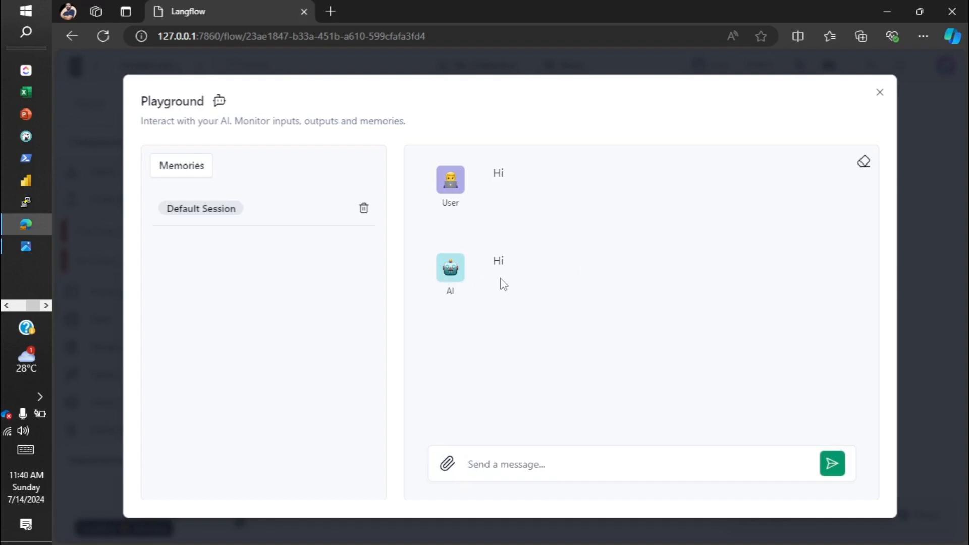
mouse_move(880, 91)
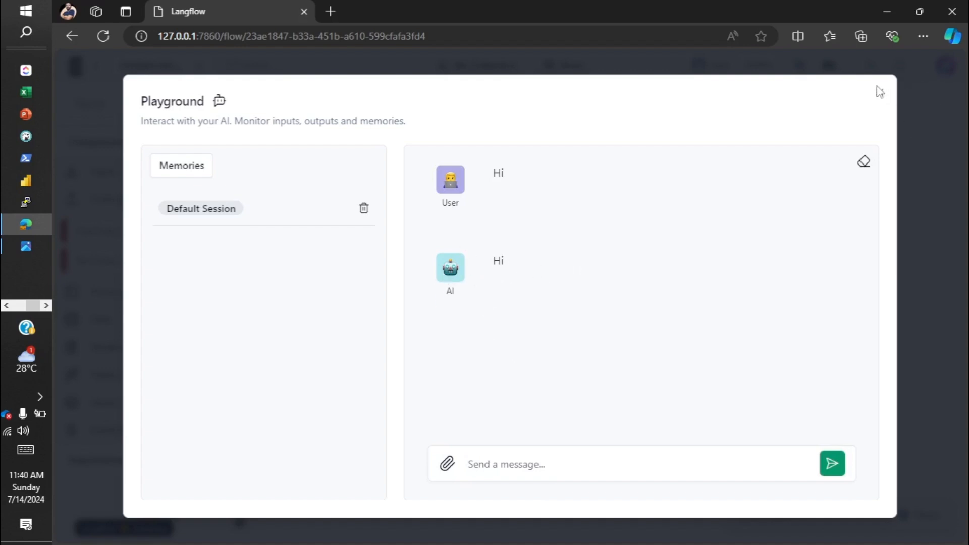
click(881, 91)
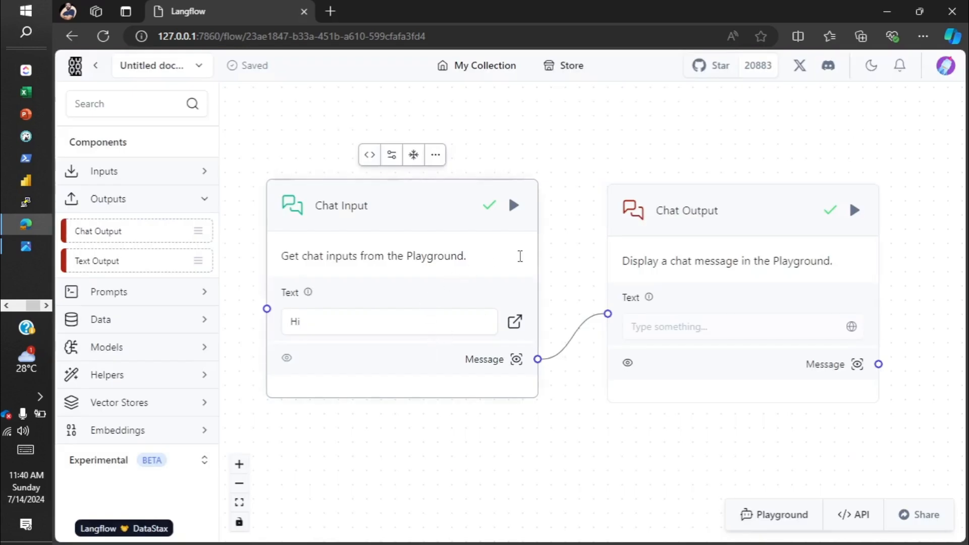
mouse_move(165, 205)
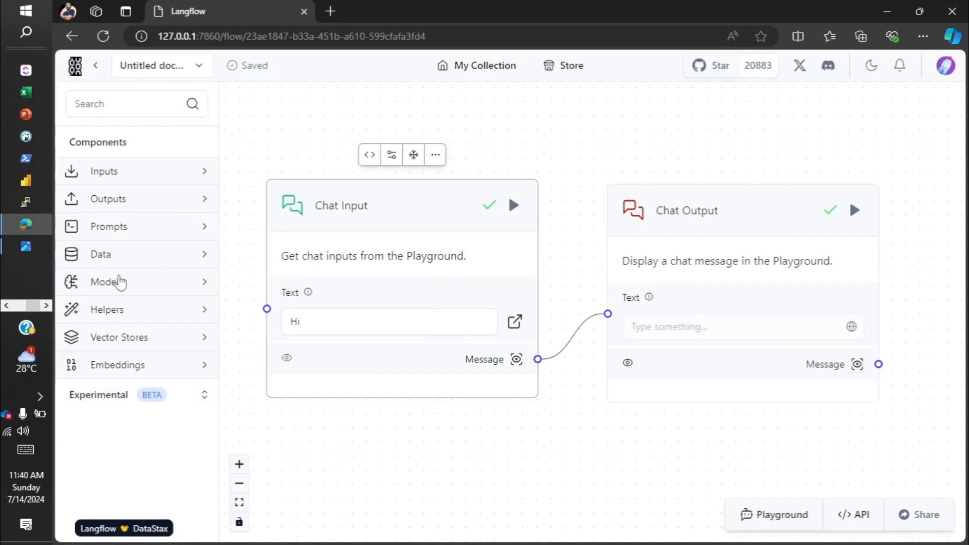
- Expand the Models category and scroll down through the model providers
click(106, 282)
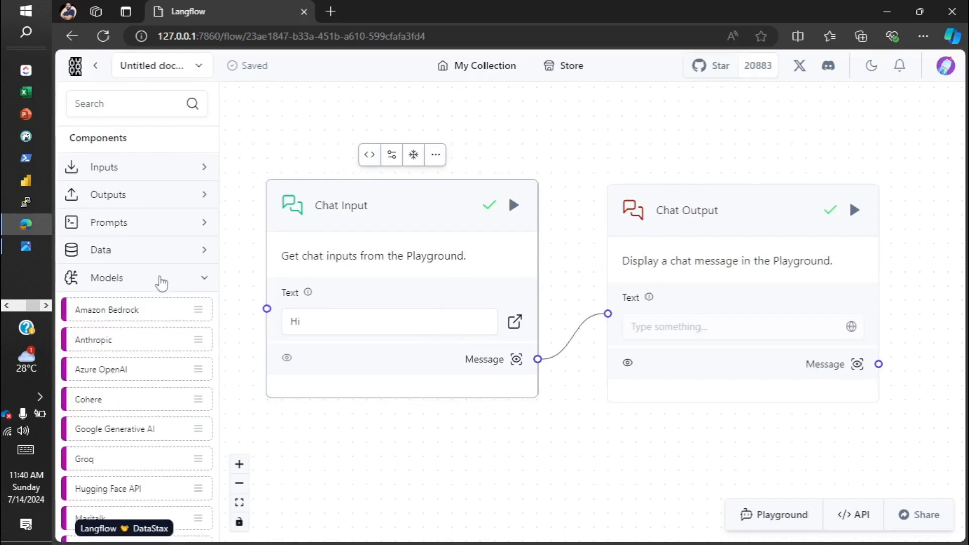
scroll(down, 3)
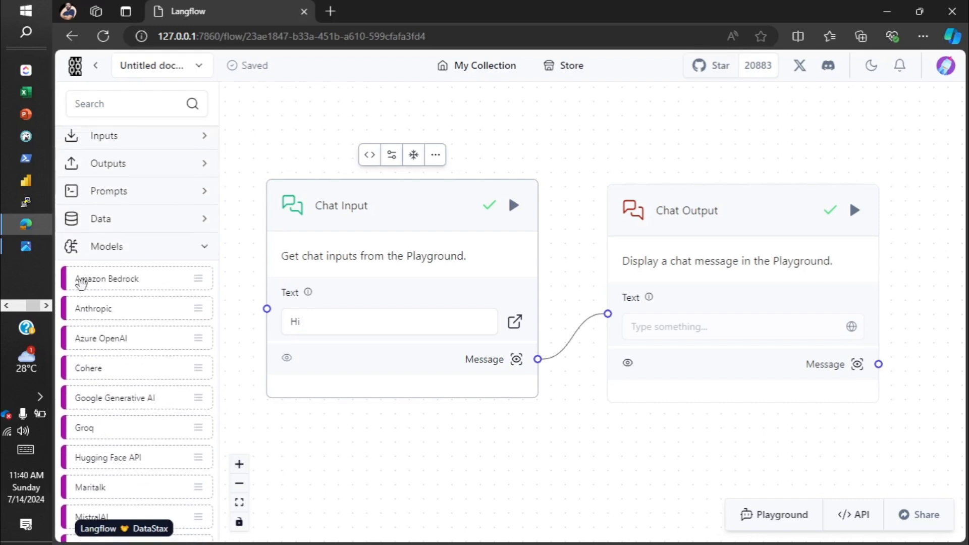
scroll(down, 3)
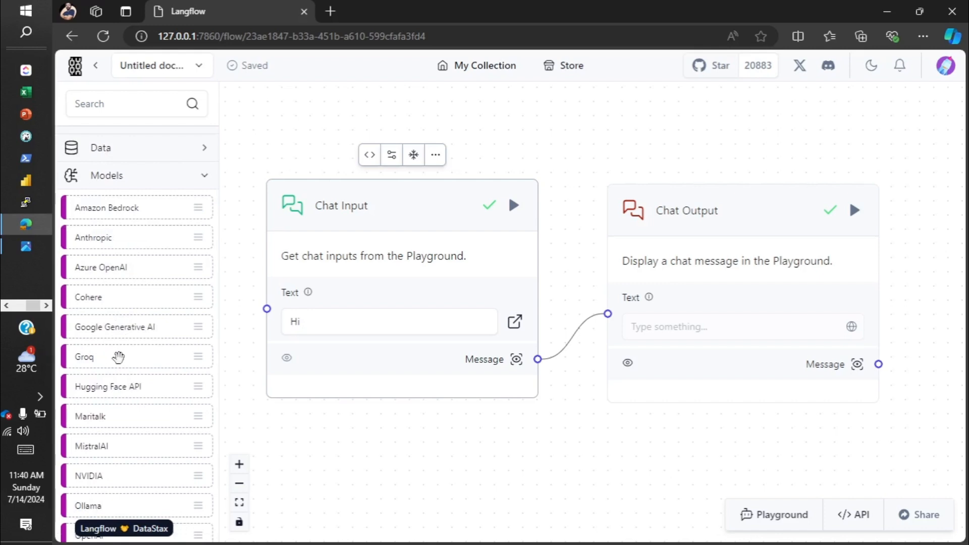
mouse_move(119, 267)
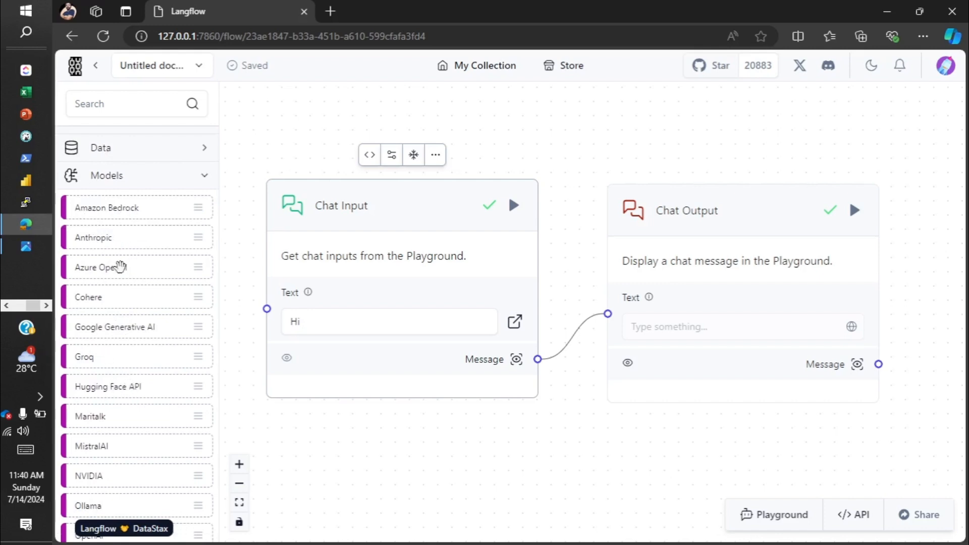
scroll(down, 3)
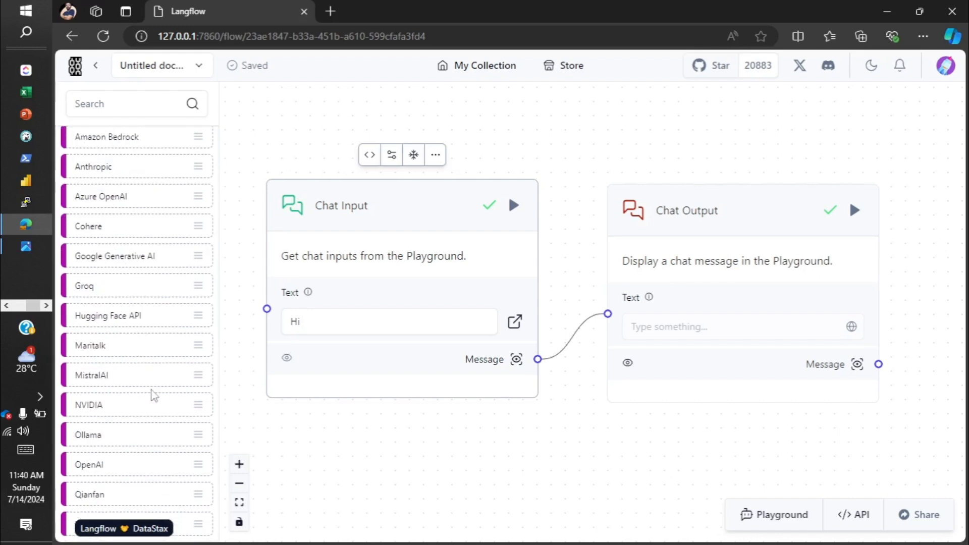
mouse_move(204, 363)
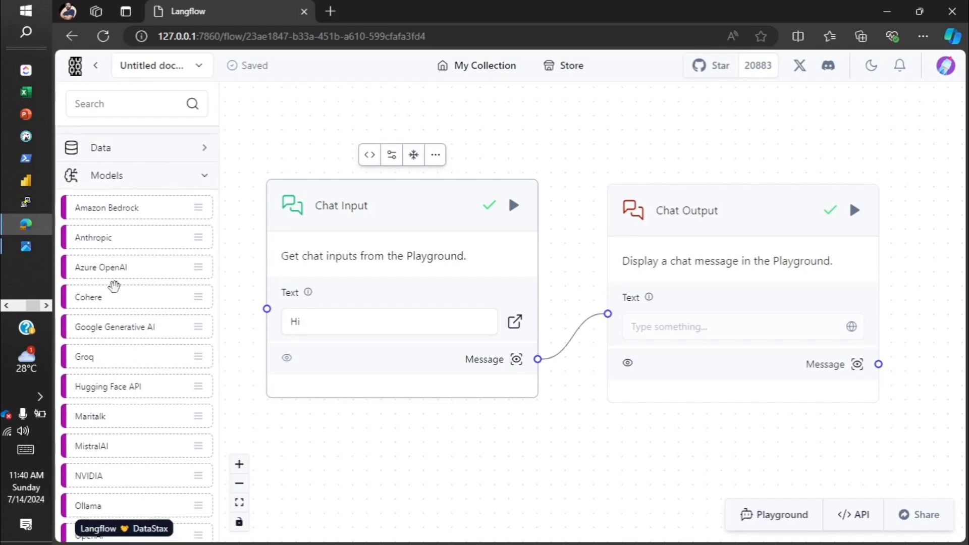
scroll(down, 3)
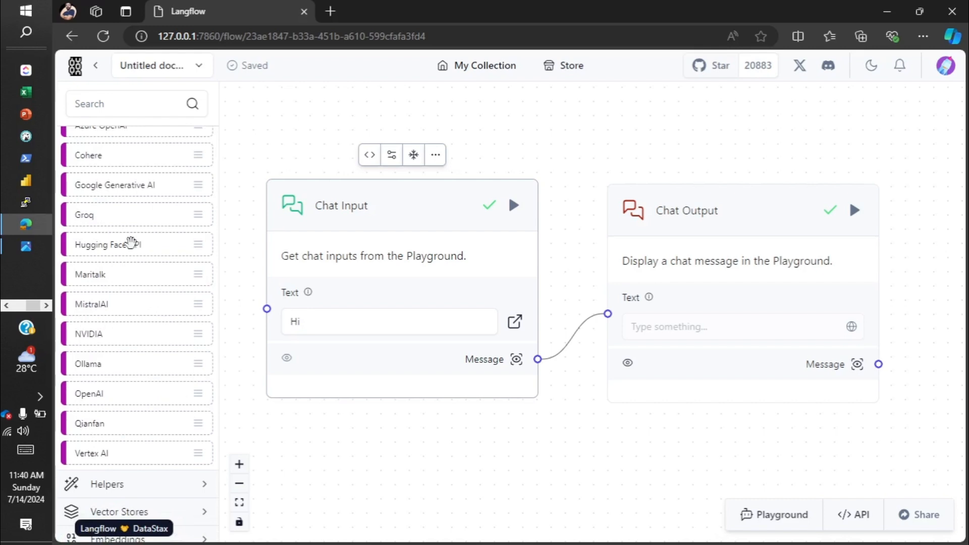
mouse_move(172, 306)
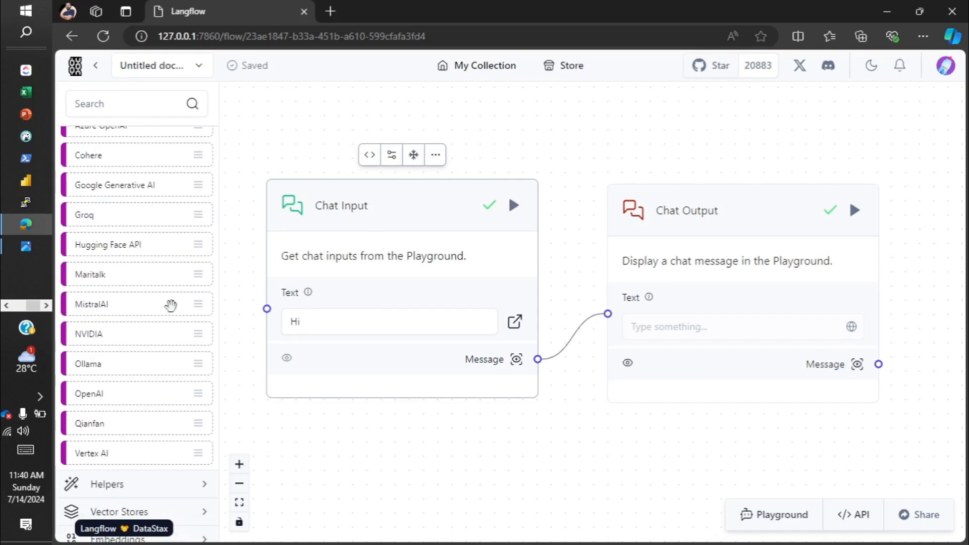
mouse_move(138, 303)
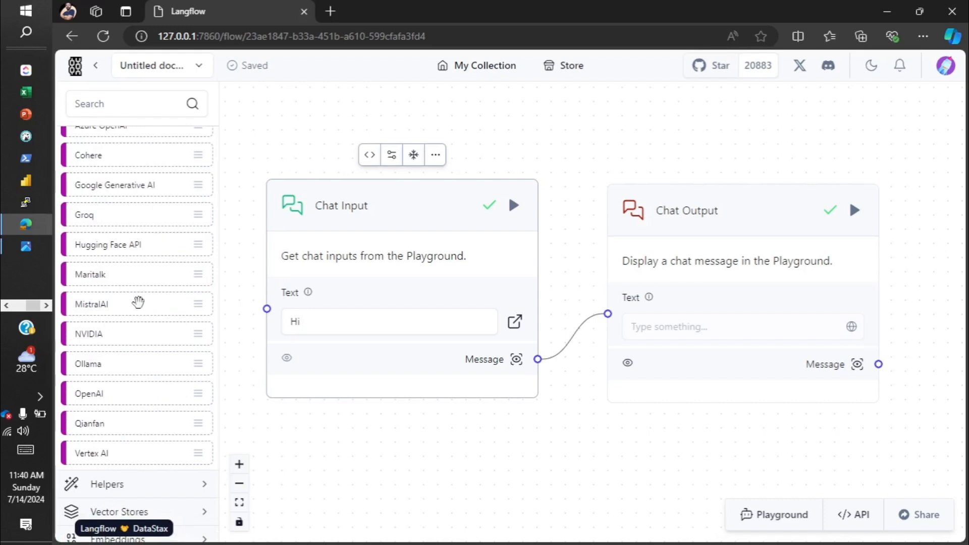
mouse_move(117, 238)
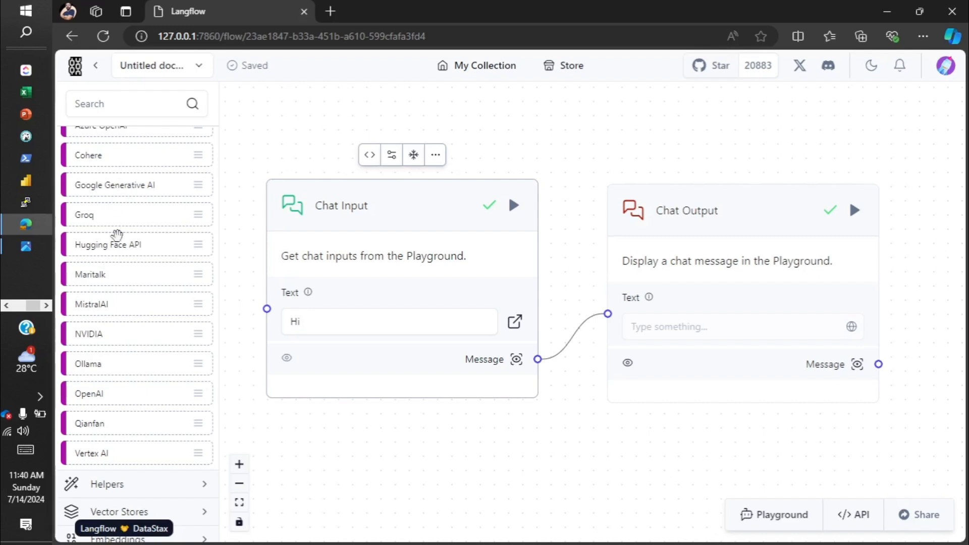
mouse_move(209, 392)
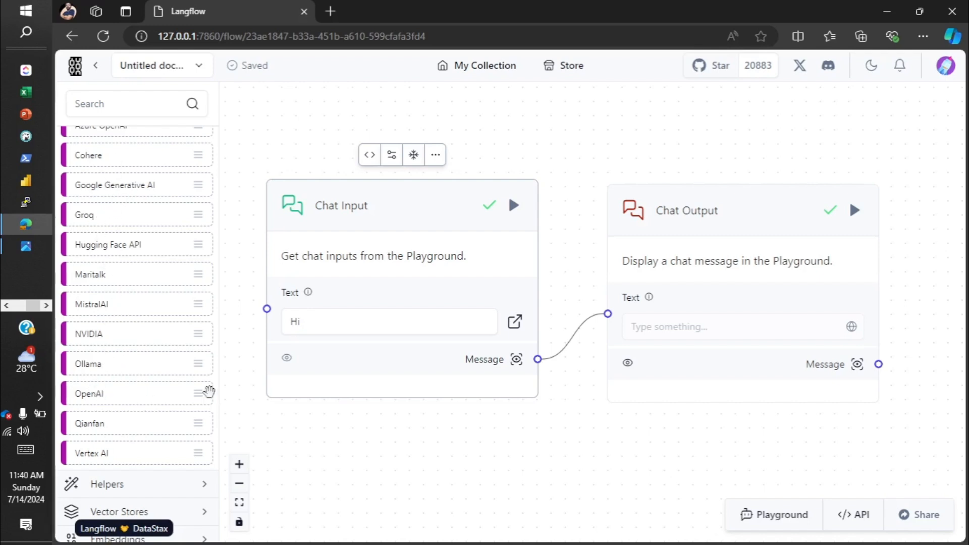
mouse_move(226, 395)
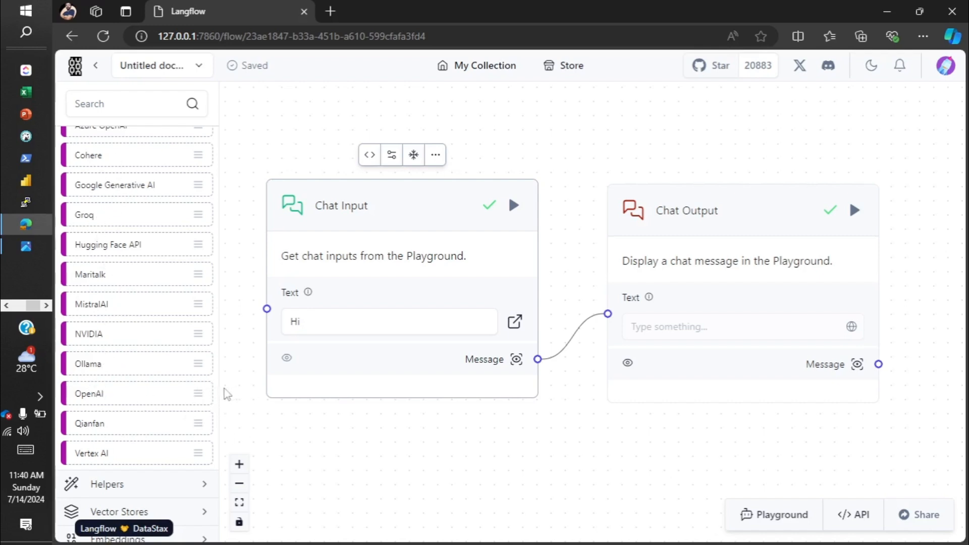
mouse_move(134, 370)
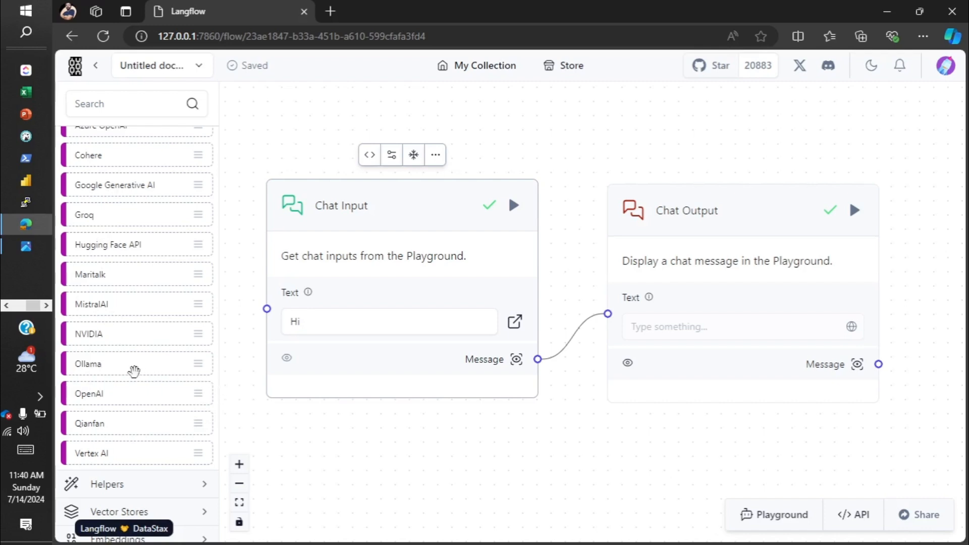
mouse_move(105, 364)
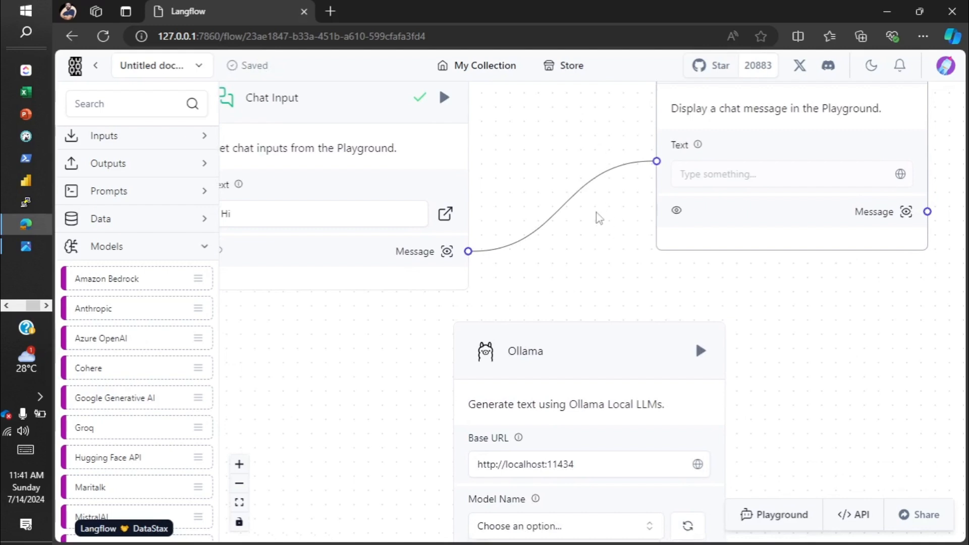
mouse_move(646, 161)
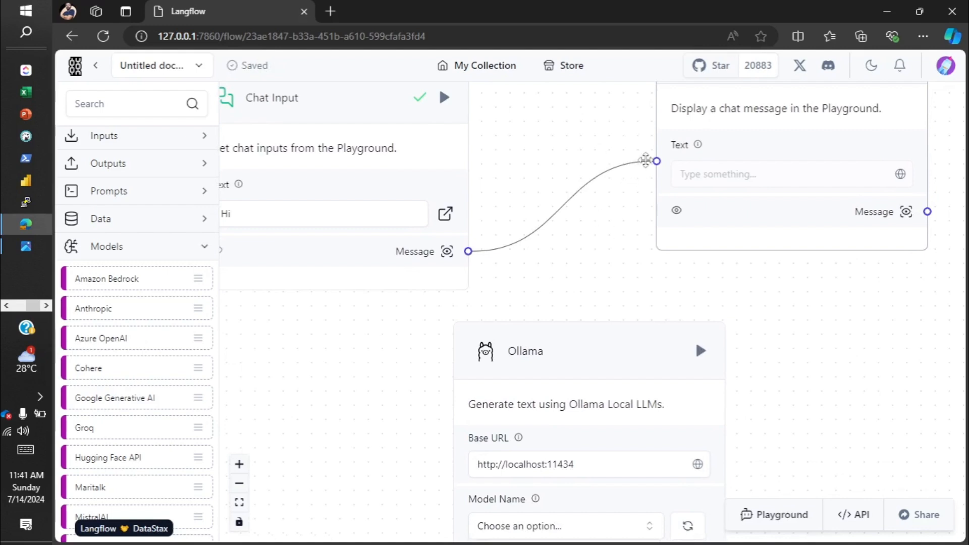
- Select the mistral model in the Ollama node's Model Name list
scroll(down, 3)
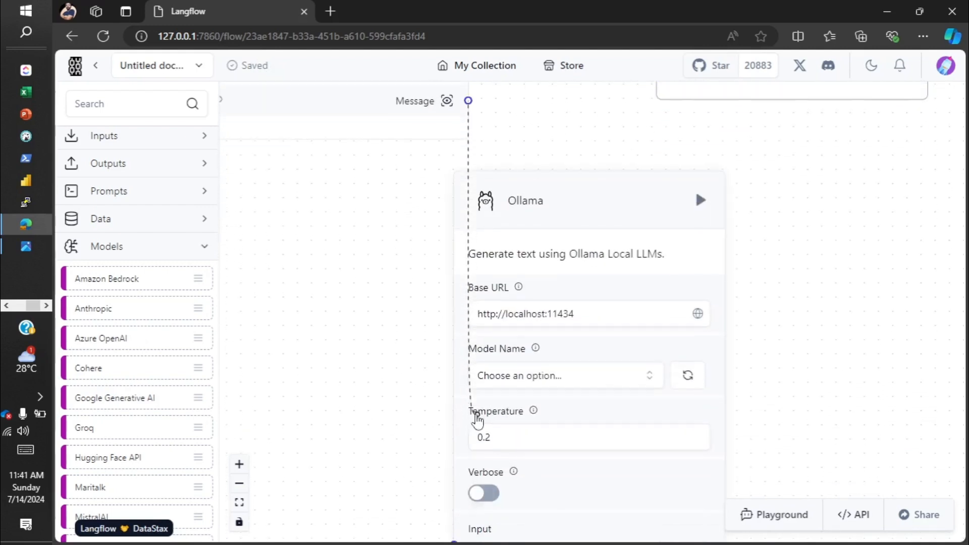
scroll(down, 3)
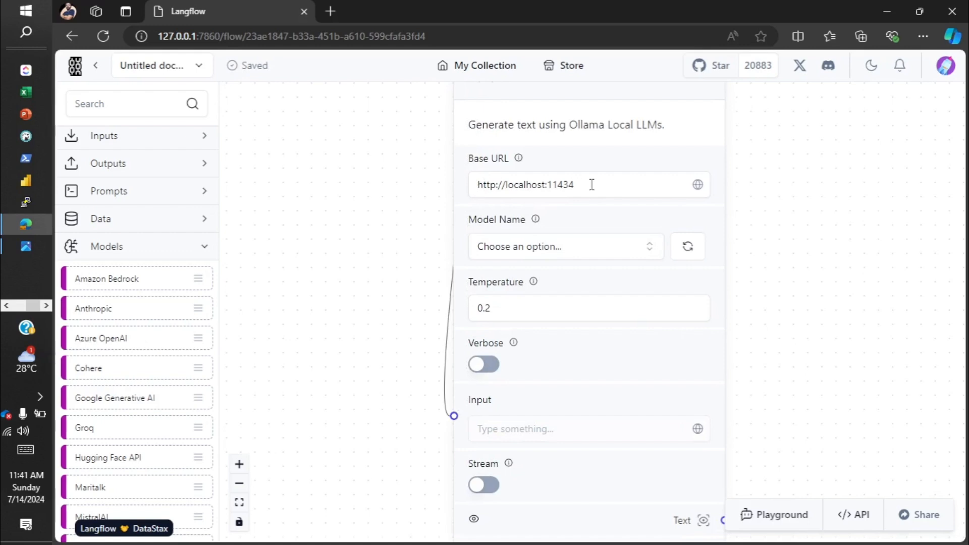
mouse_move(627, 184)
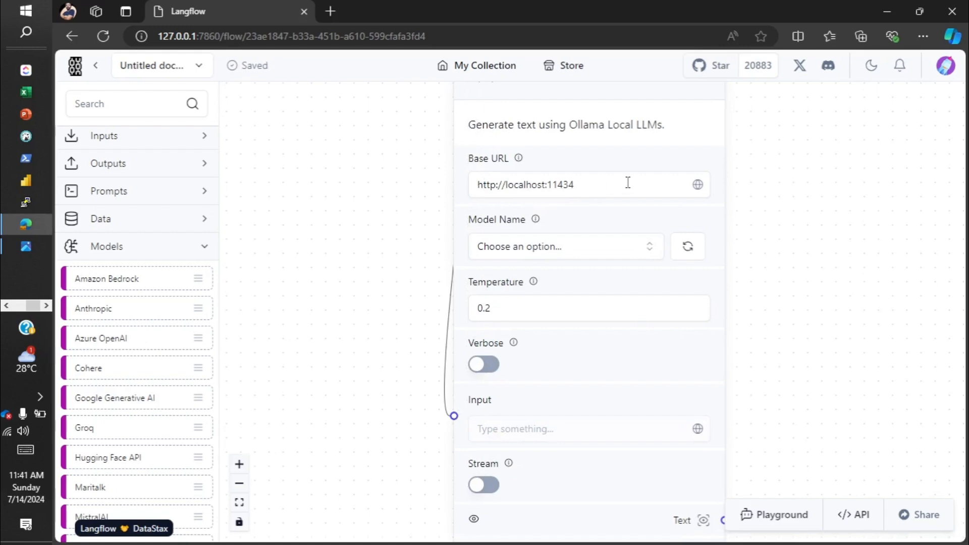
mouse_move(525, 229)
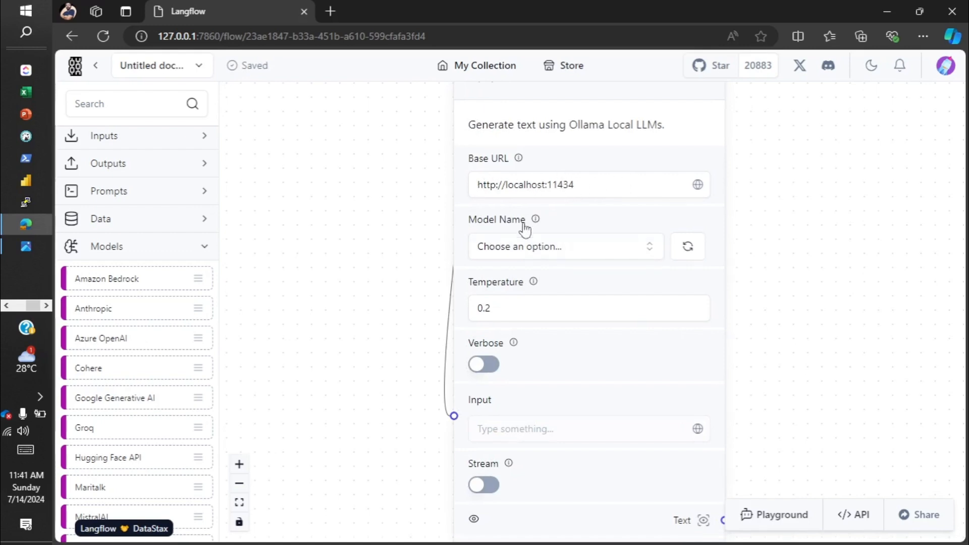
click(562, 246)
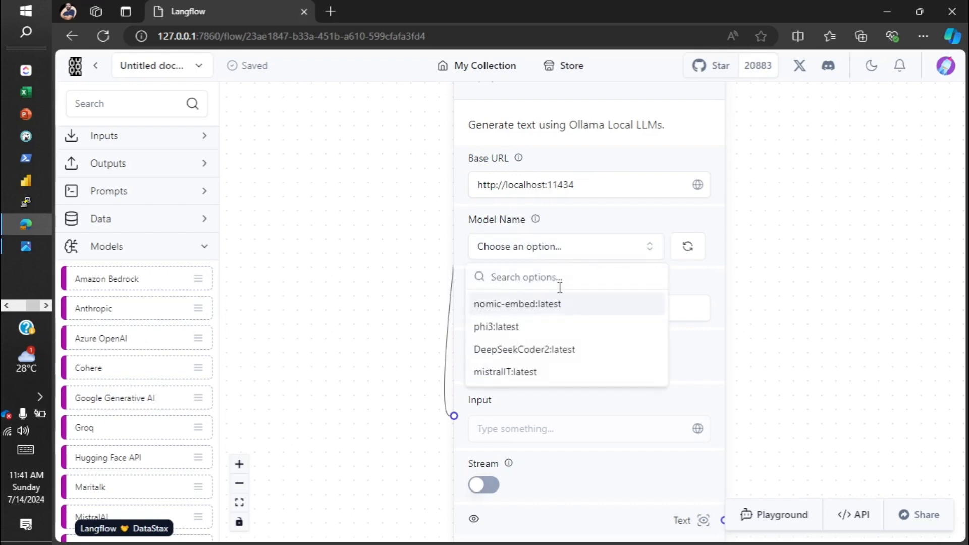
mouse_move(524, 349)
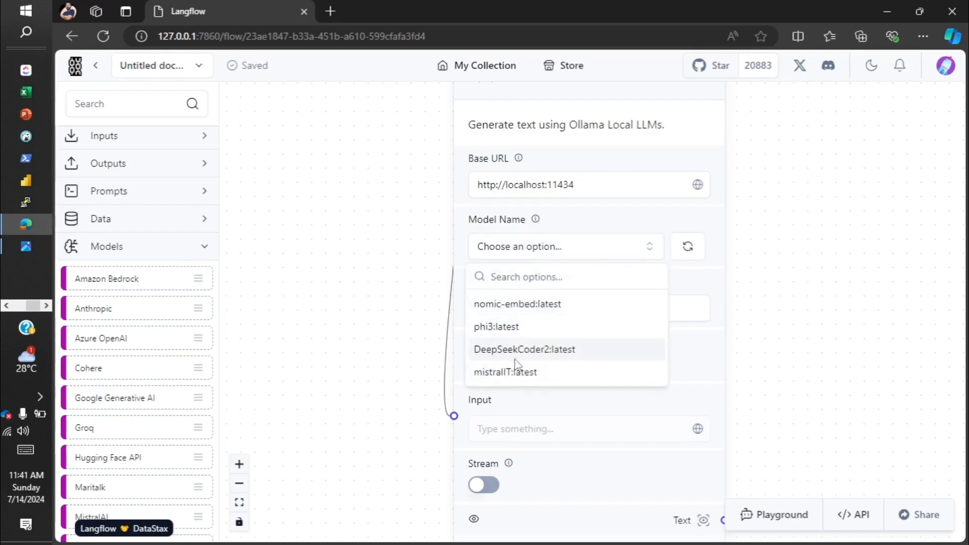
mouse_move(476, 363)
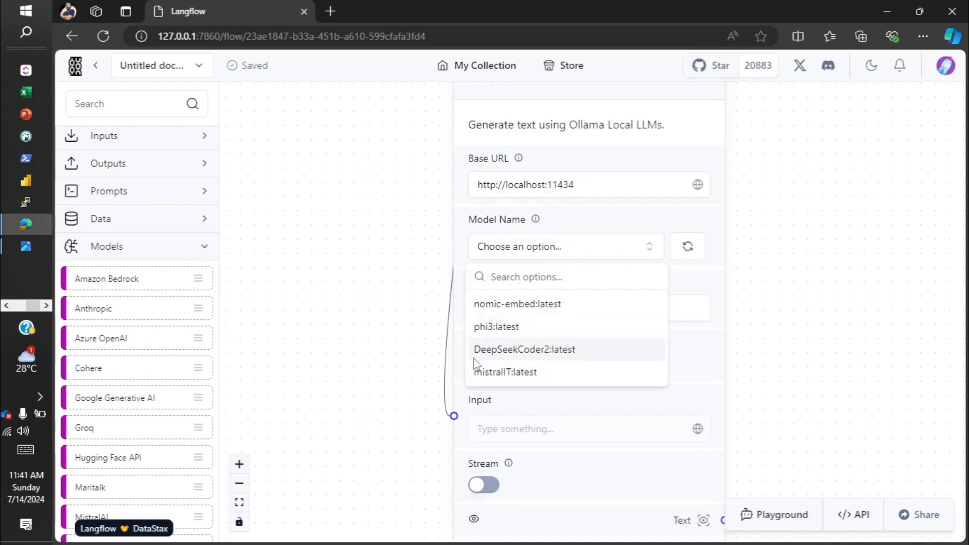
click(506, 371)
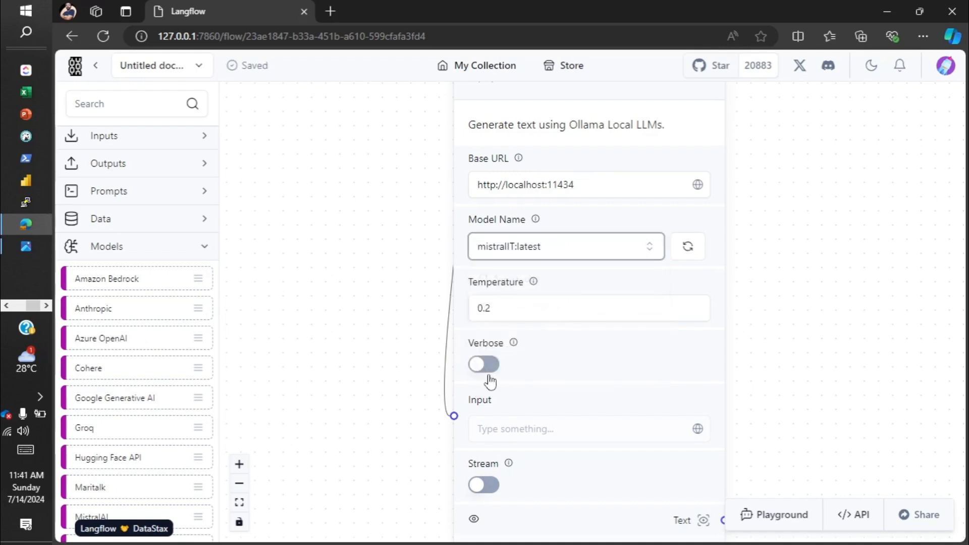
mouse_move(562, 382)
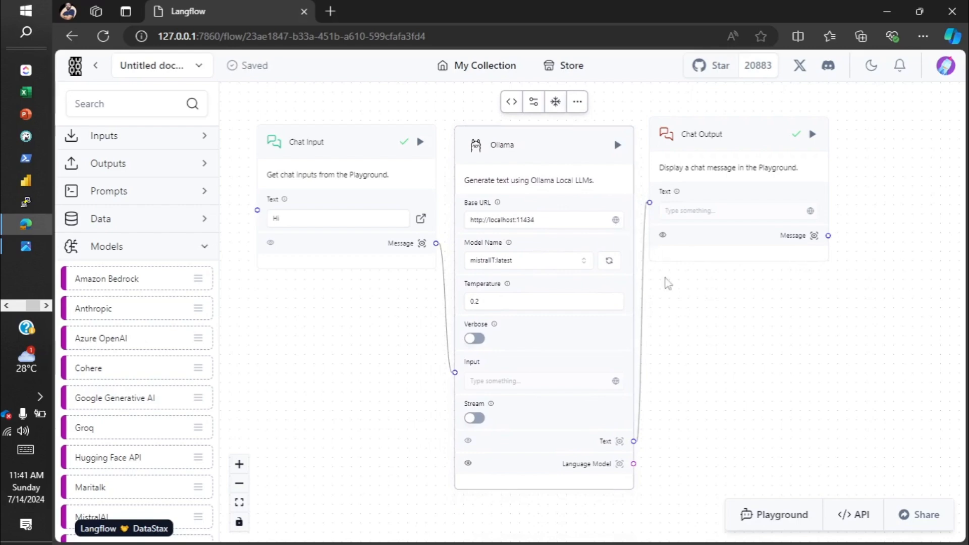
mouse_move(365, 308)
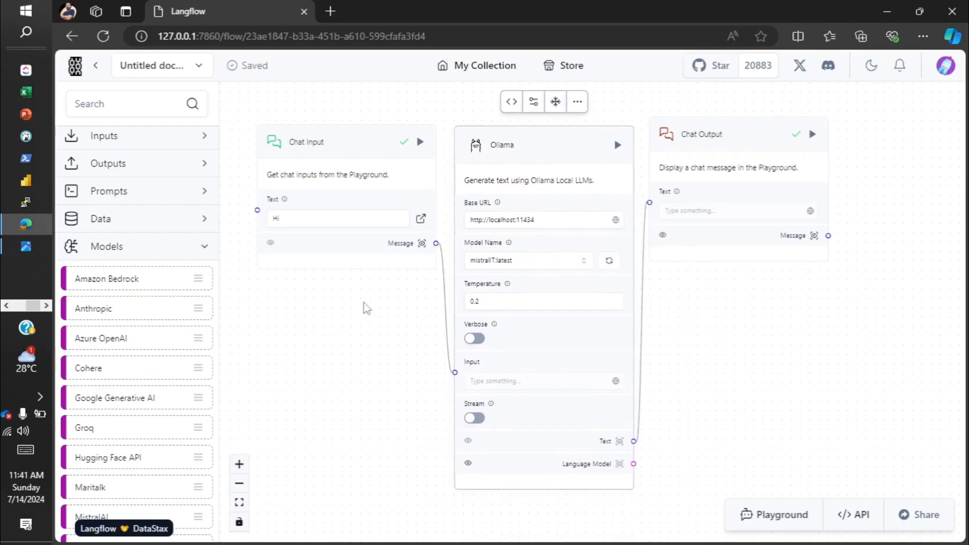
mouse_move(661, 456)
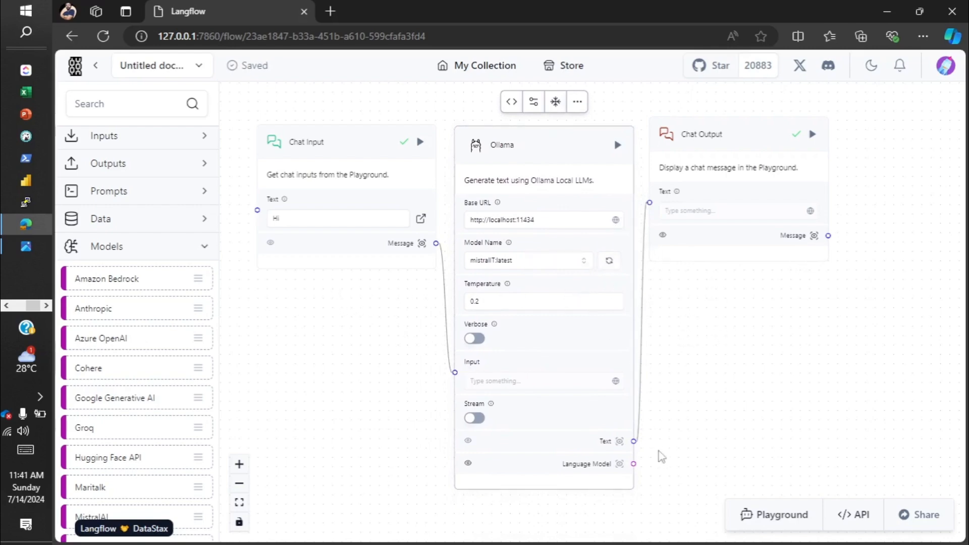
- Clear the Playground chat, ask 'Hi, who are you', and close after the reply
click(781, 514)
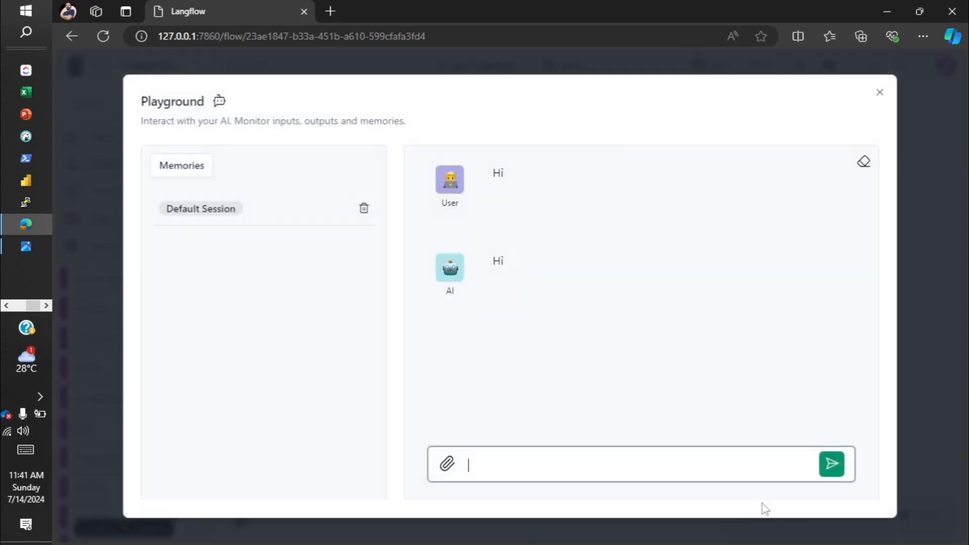
mouse_move(863, 167)
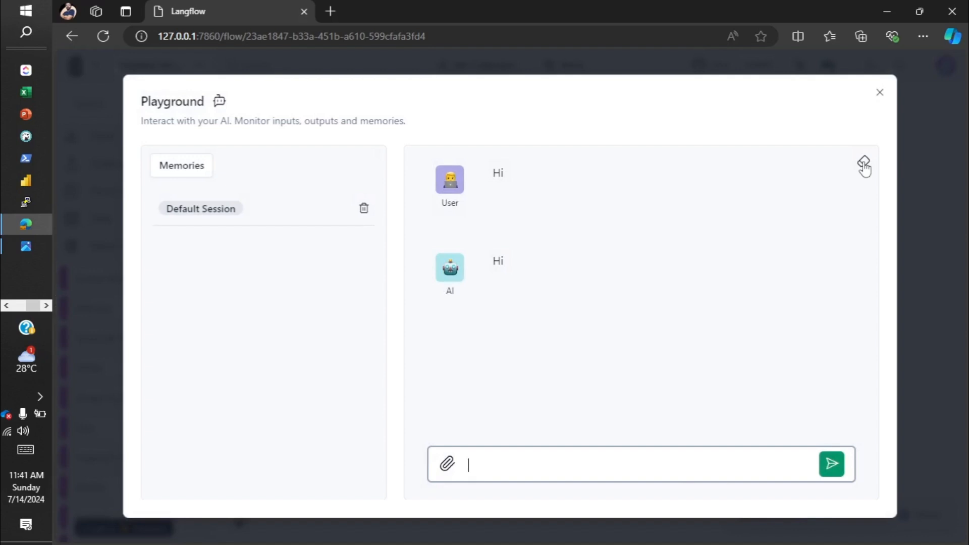
click(864, 166)
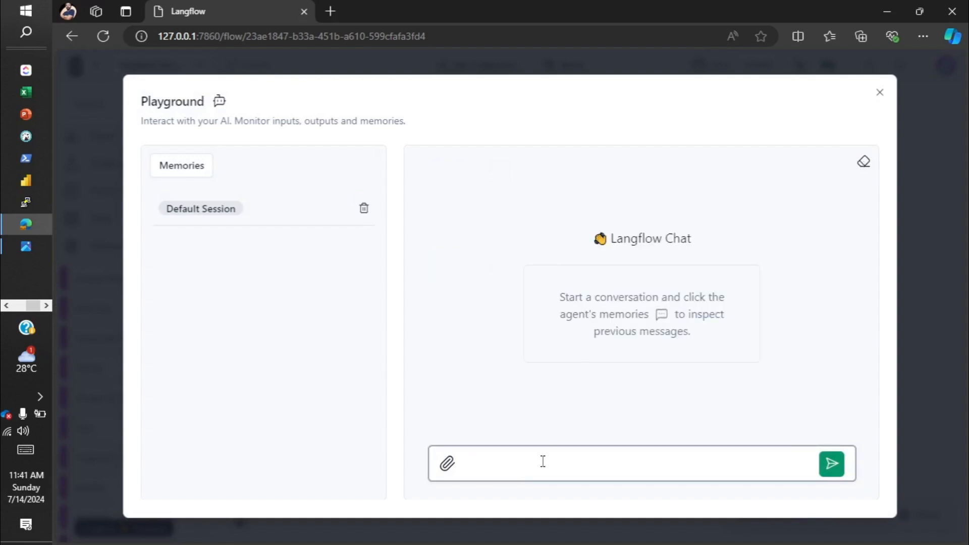
text(Ho)
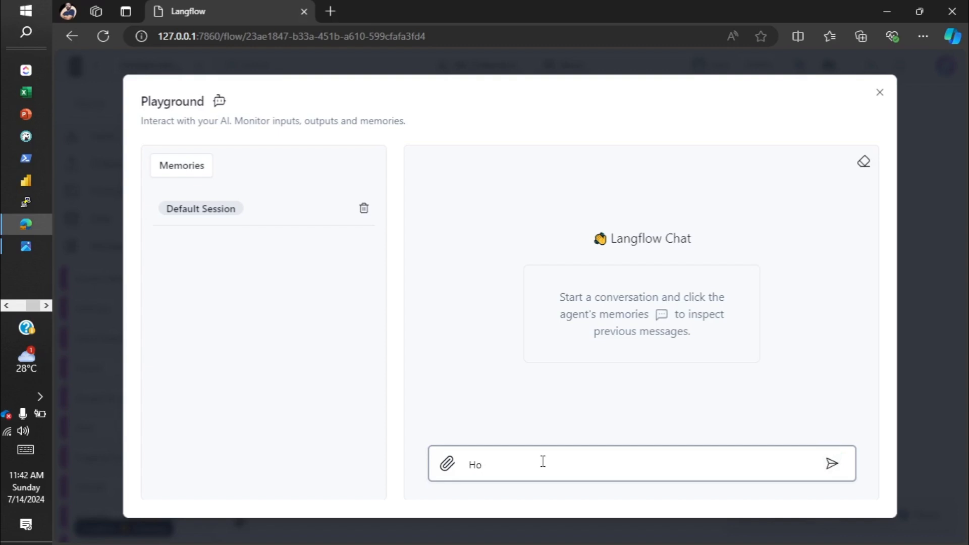
text(Hi.)
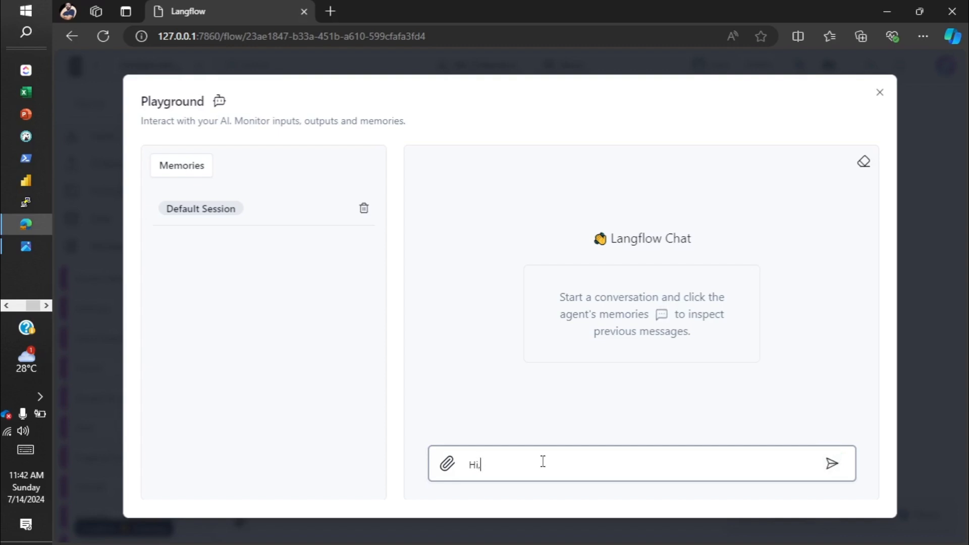
text(, who)
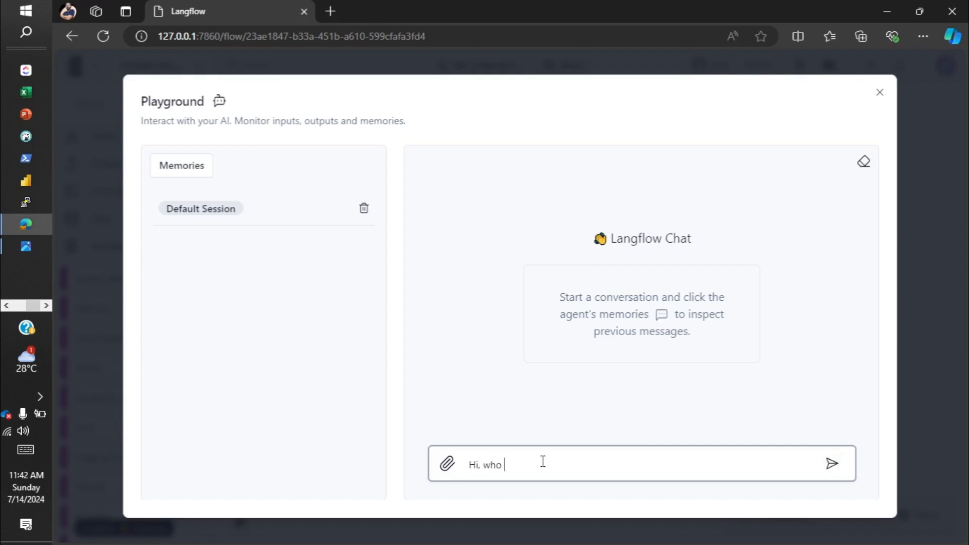
text(are you)
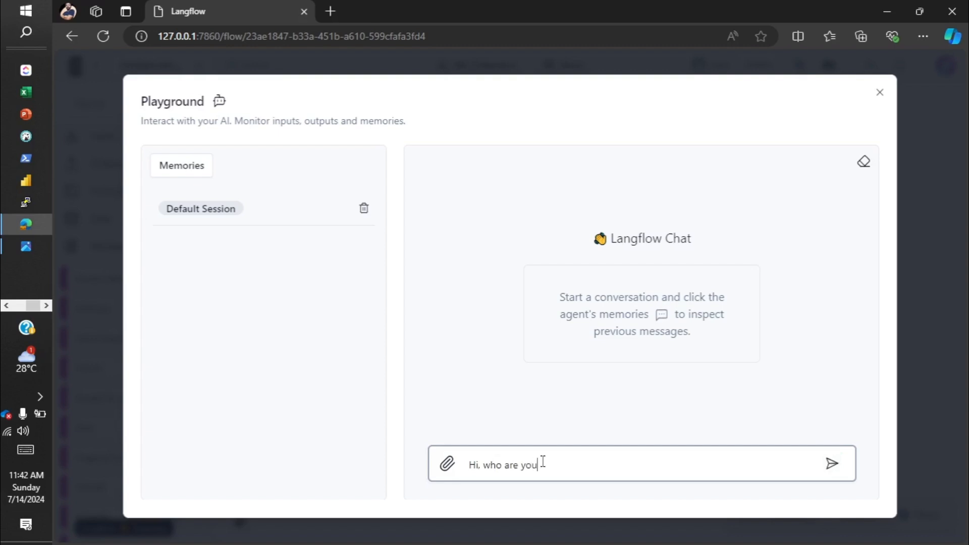
click(831, 464)
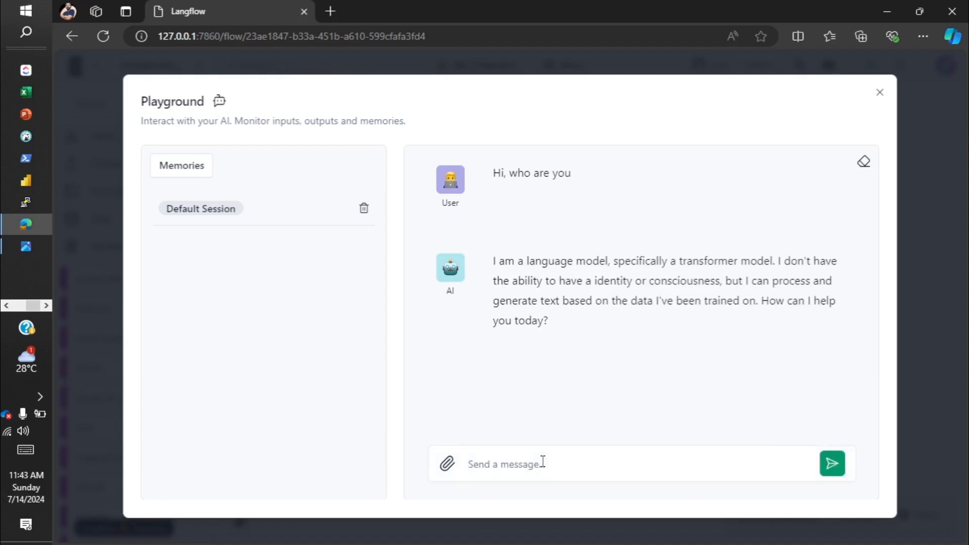
mouse_move(497, 270)
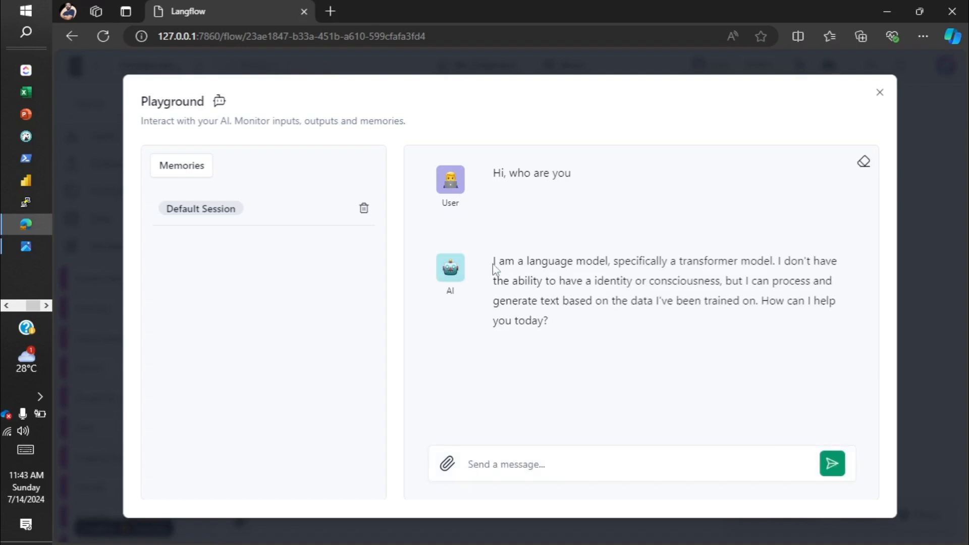
mouse_move(643, 276)
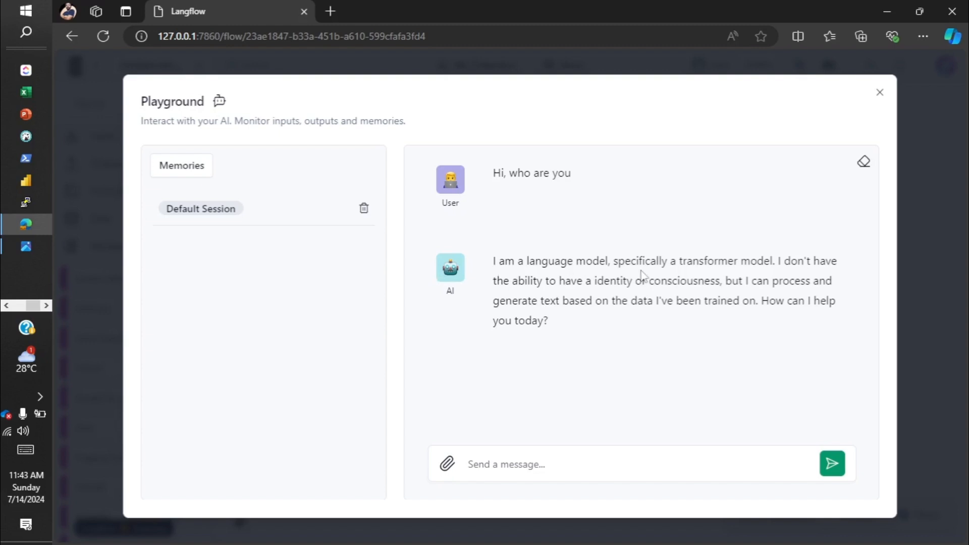
mouse_move(754, 267)
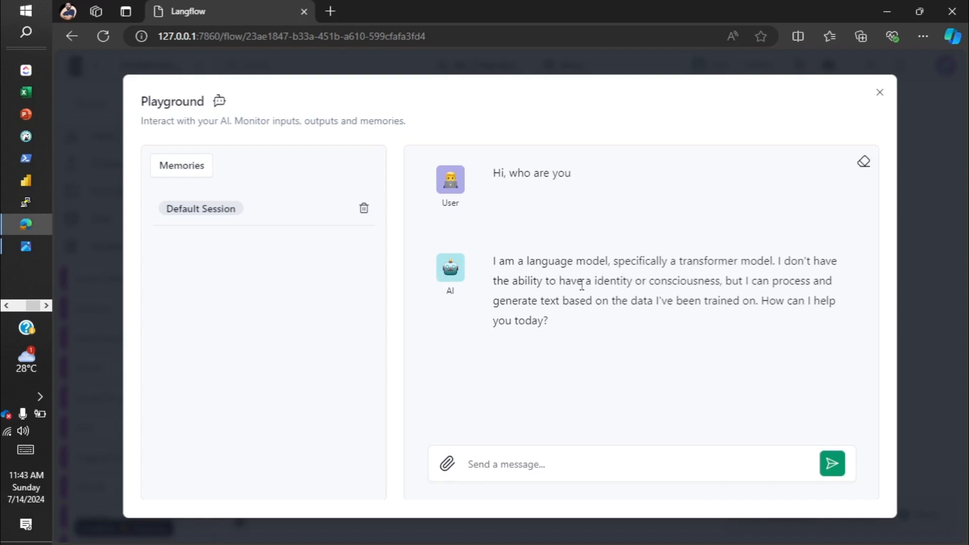
mouse_move(748, 283)
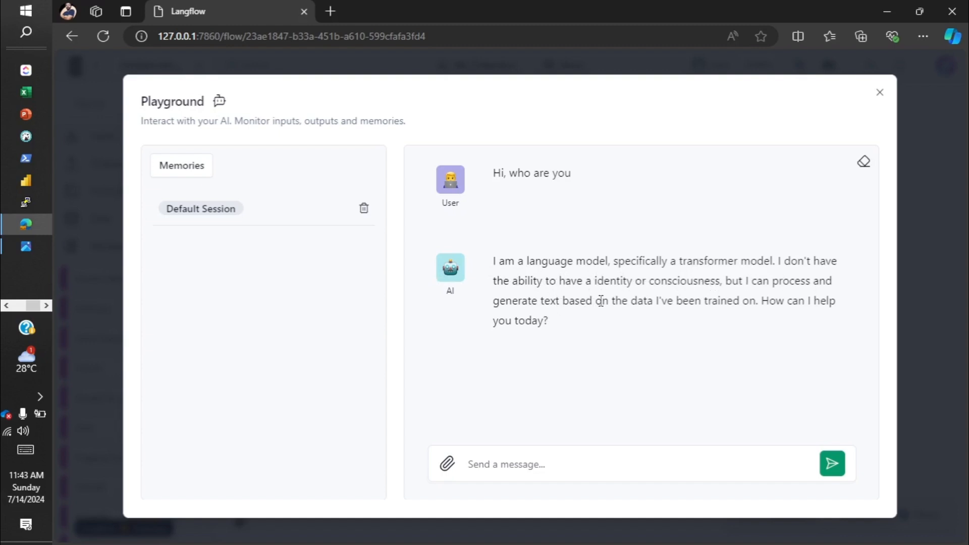
mouse_move(836, 315)
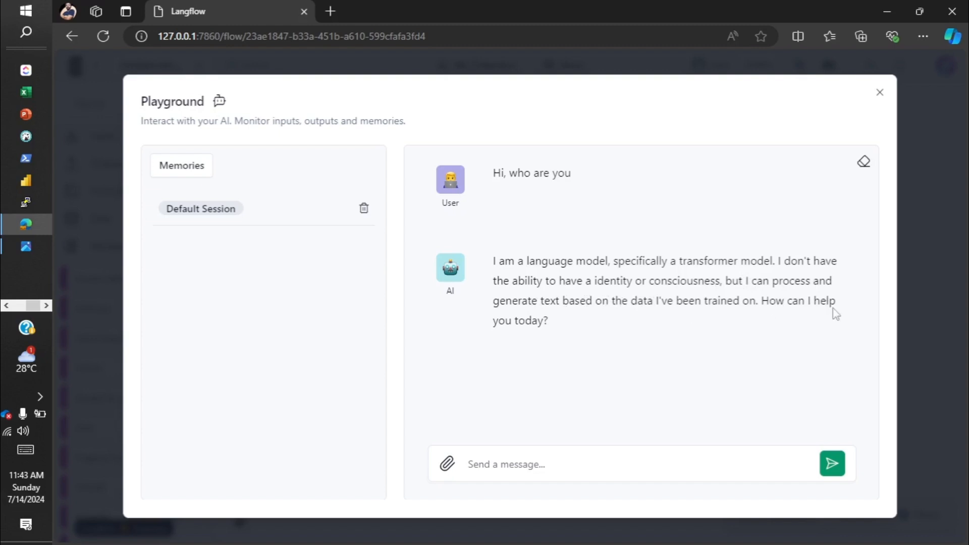
mouse_move(558, 346)
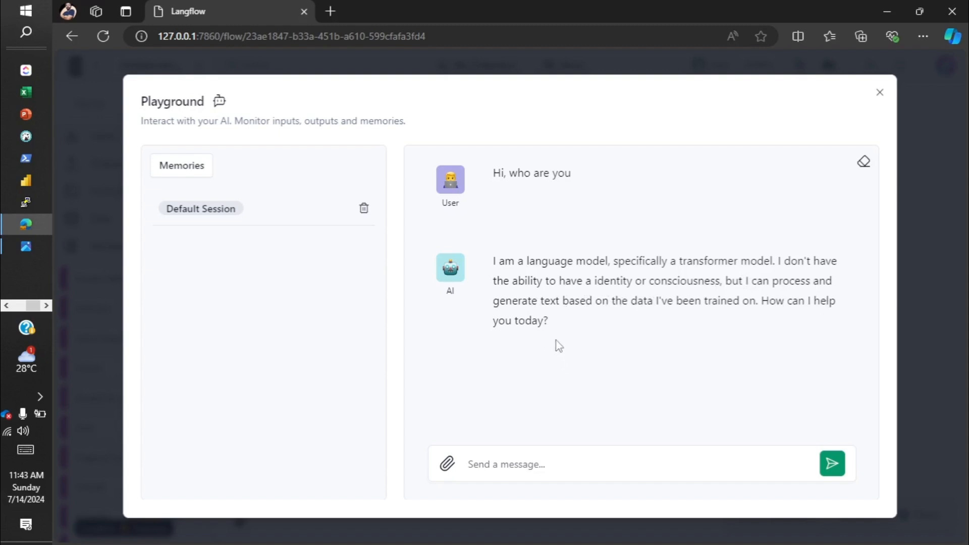
mouse_move(607, 329)
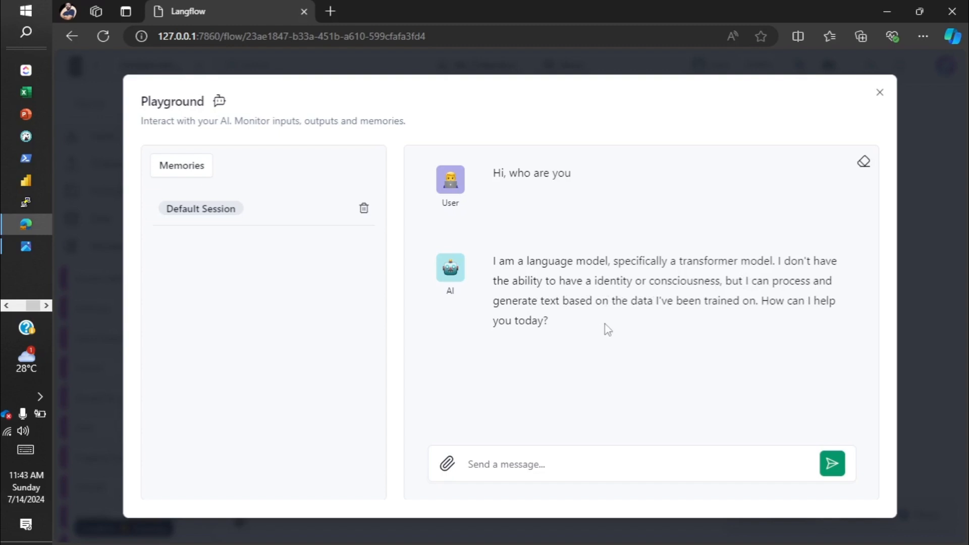
mouse_move(537, 260)
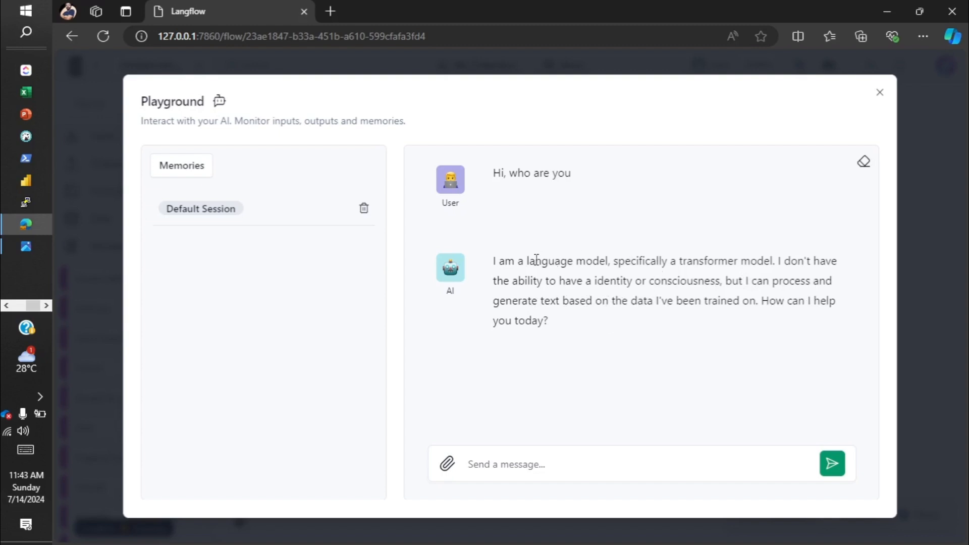
mouse_move(527, 199)
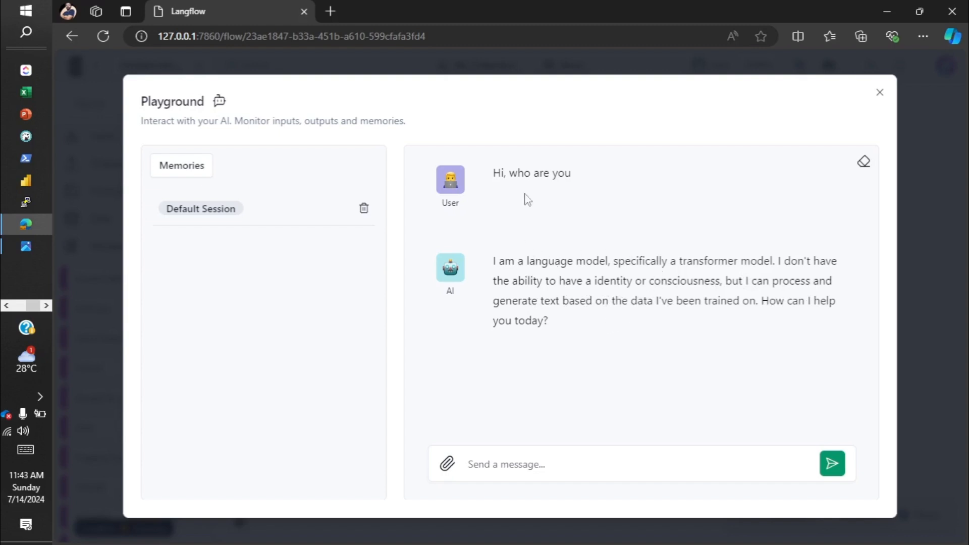
mouse_move(872, 100)
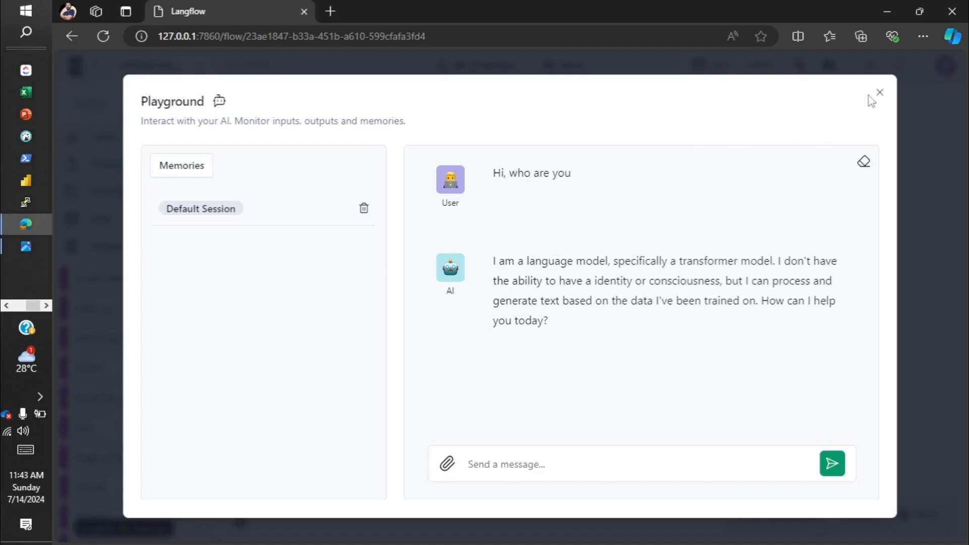
mouse_move(880, 92)
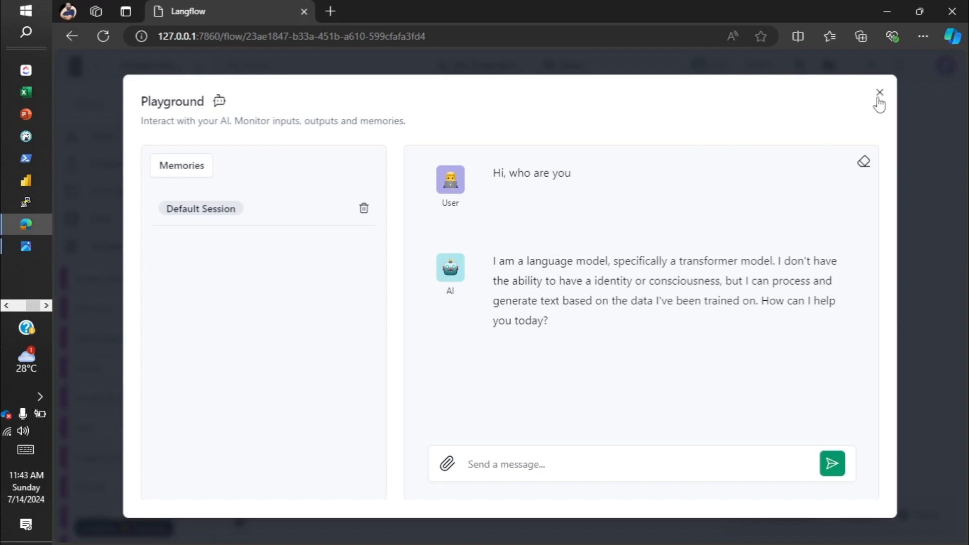
mouse_move(880, 99)
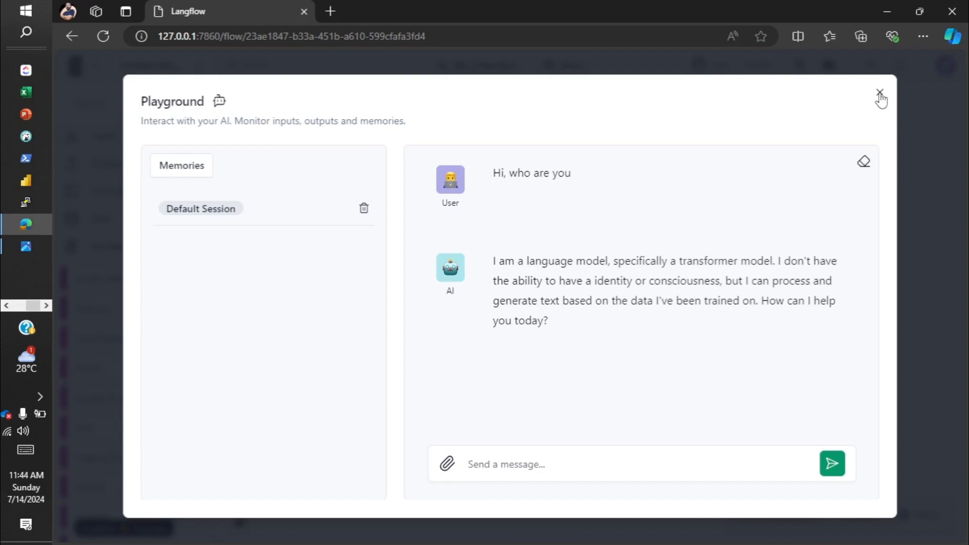
click(880, 95)
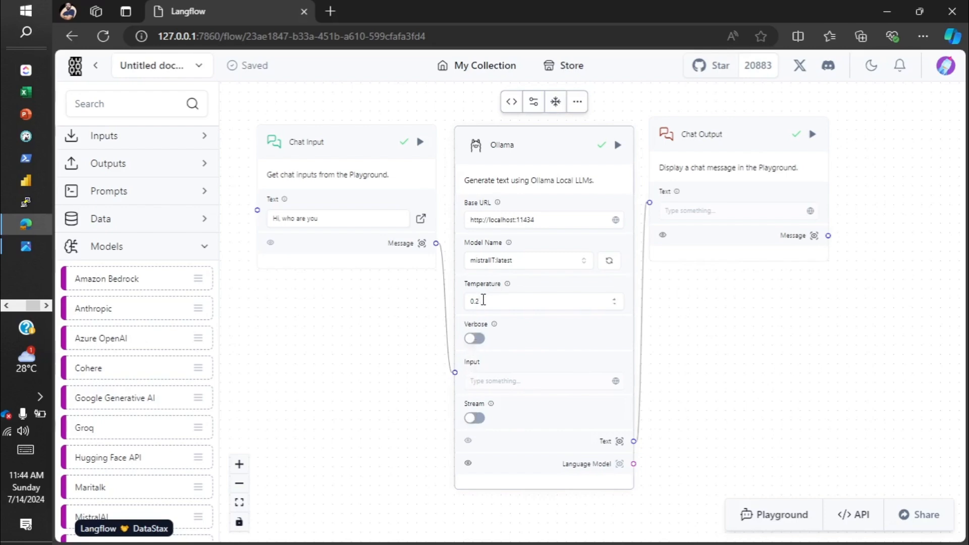
mouse_move(273, 344)
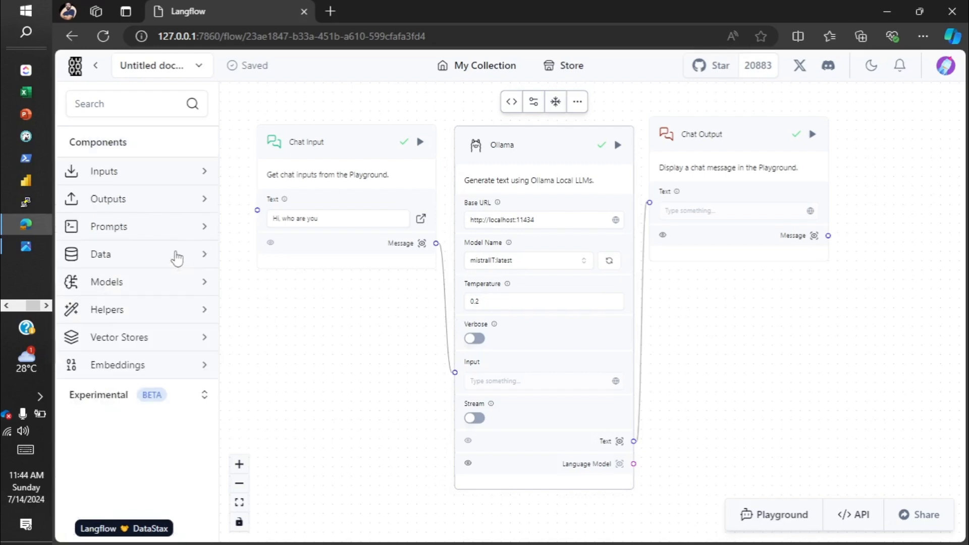
- Browse the Helpers components, then collapse the Helpers list
click(107, 309)
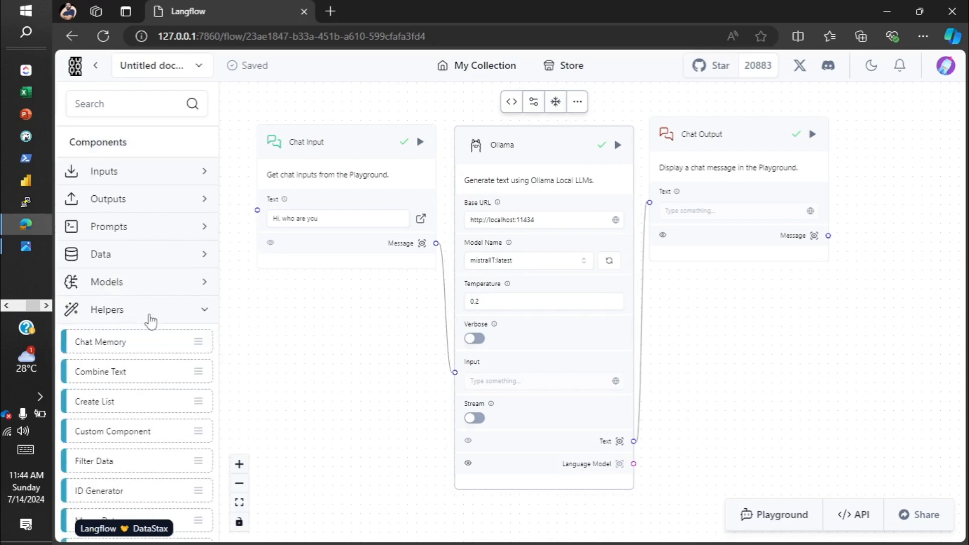
scroll(down, 3)
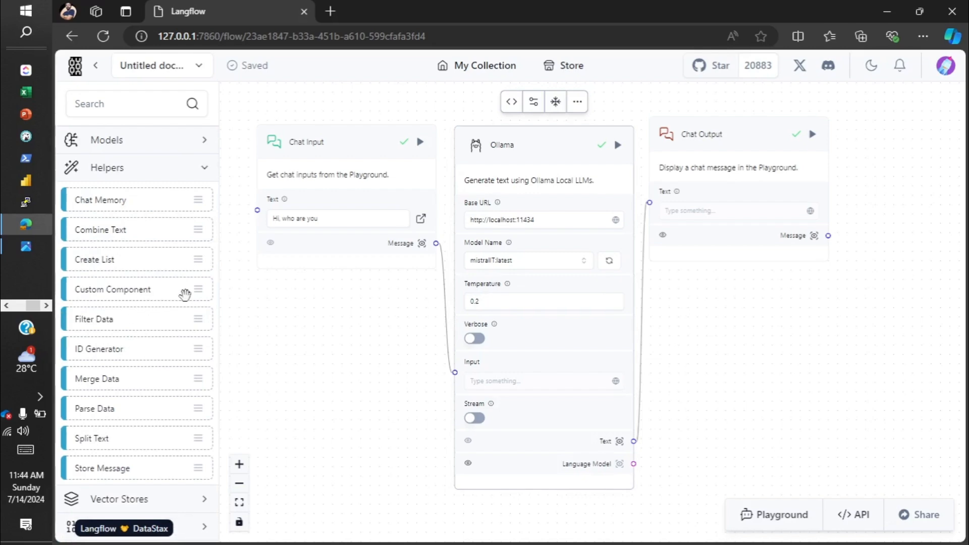
mouse_move(253, 297)
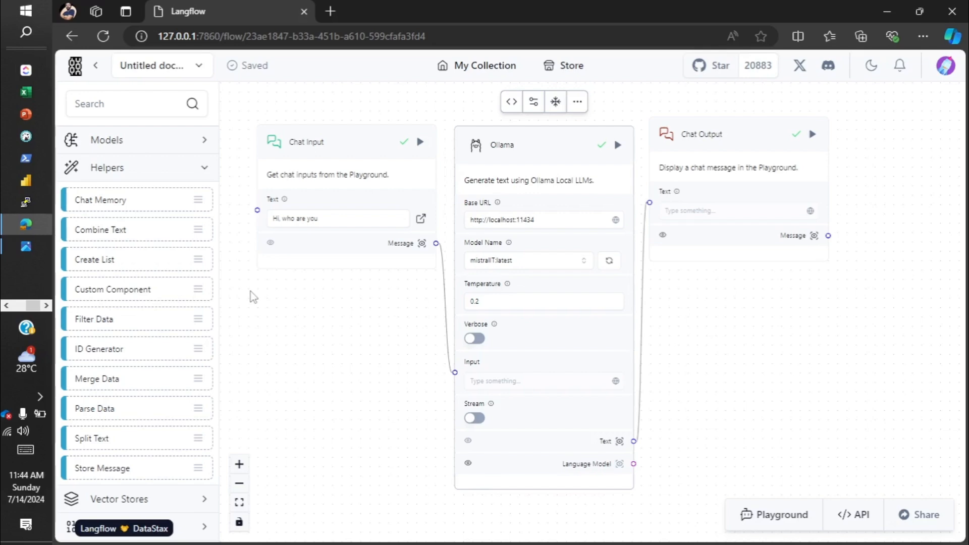
mouse_move(779, 283)
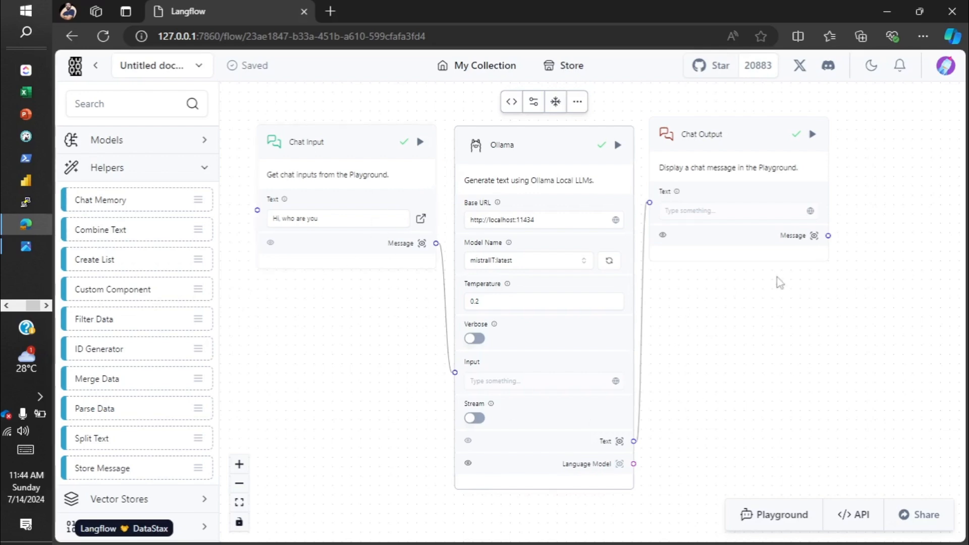
mouse_move(568, 249)
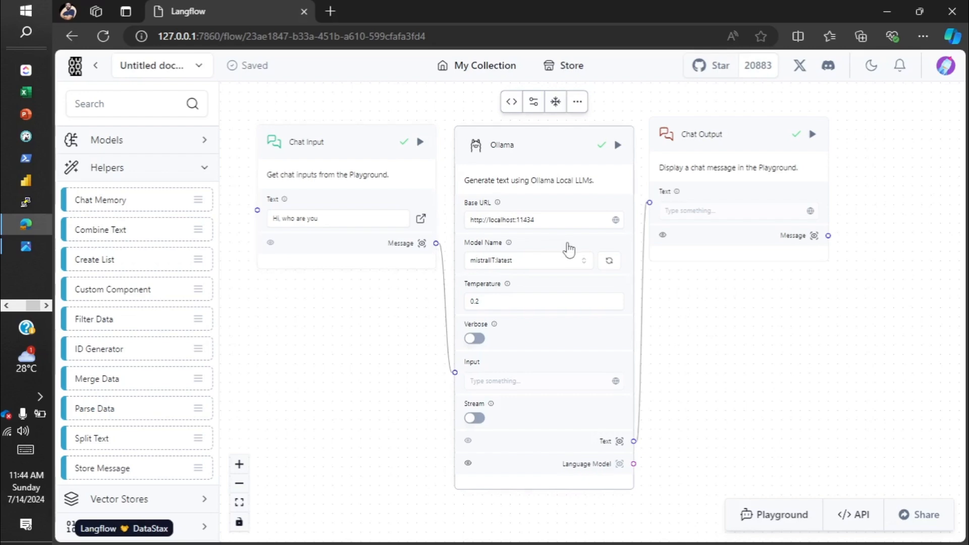
mouse_move(460, 256)
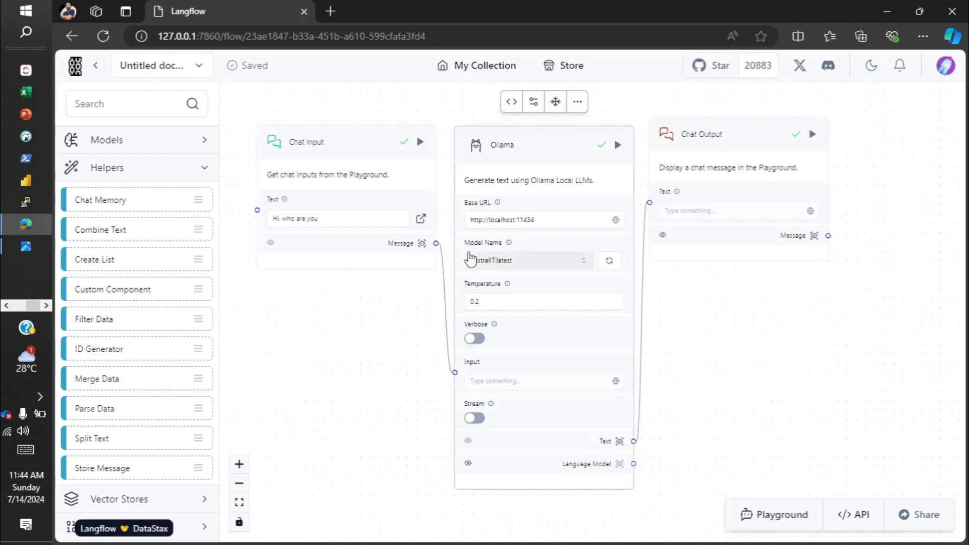
mouse_move(418, 336)
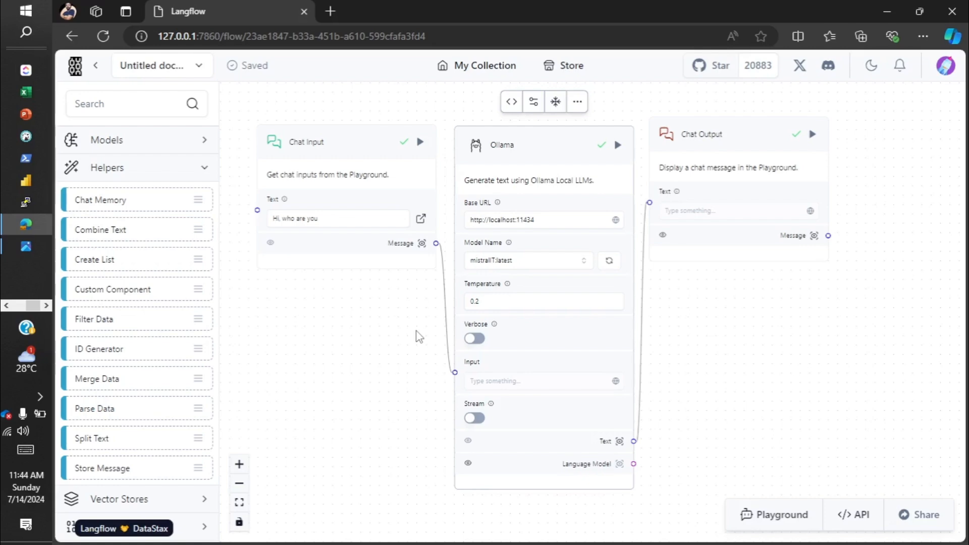
mouse_move(383, 344)
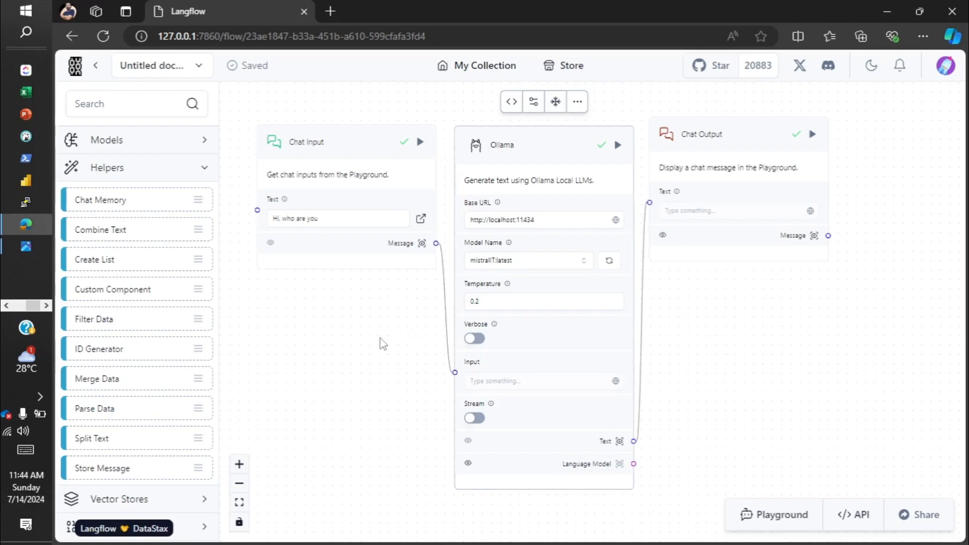
mouse_move(99, 294)
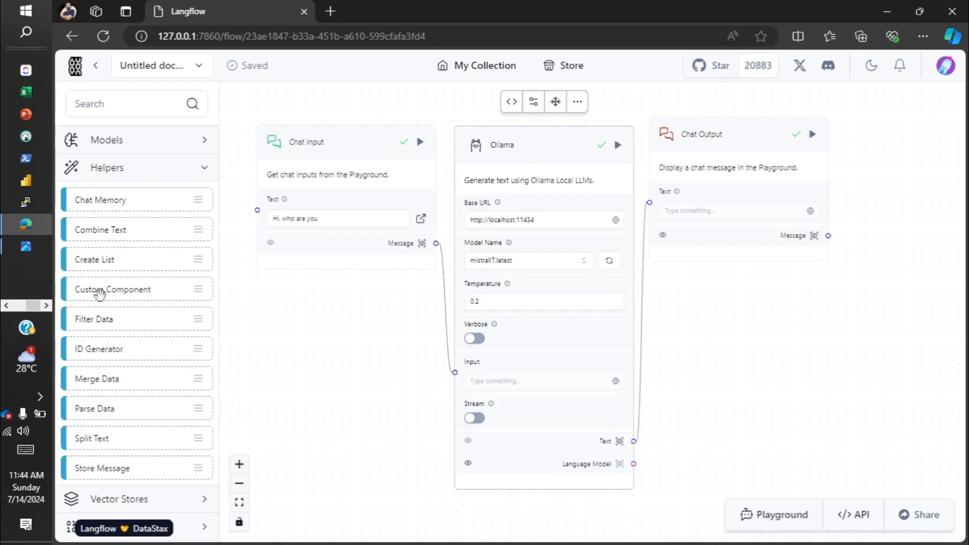
mouse_move(280, 334)
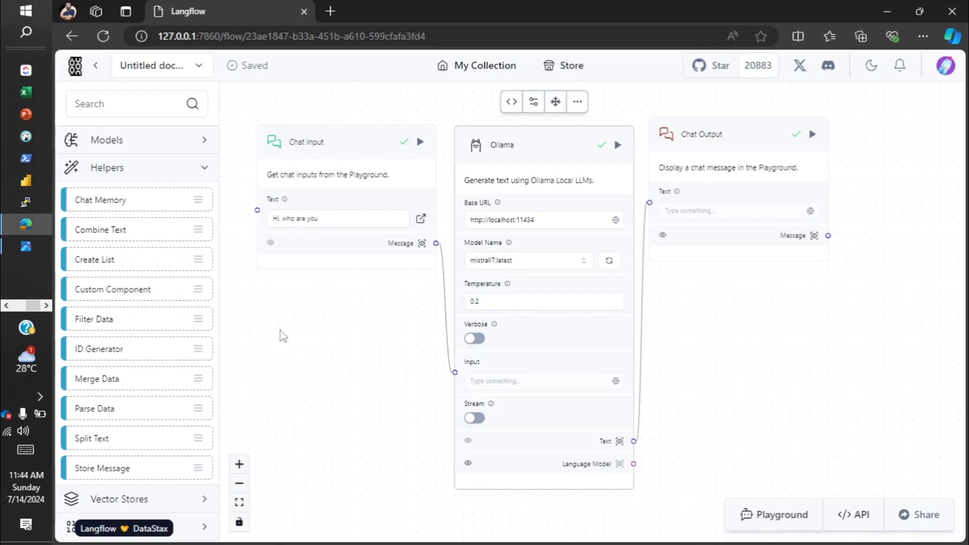
mouse_move(656, 367)
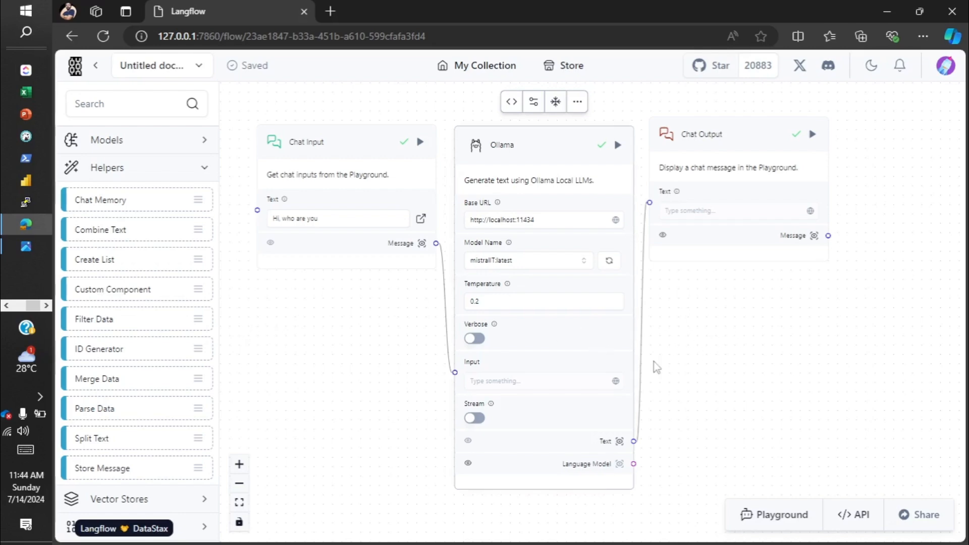
mouse_move(418, 328)
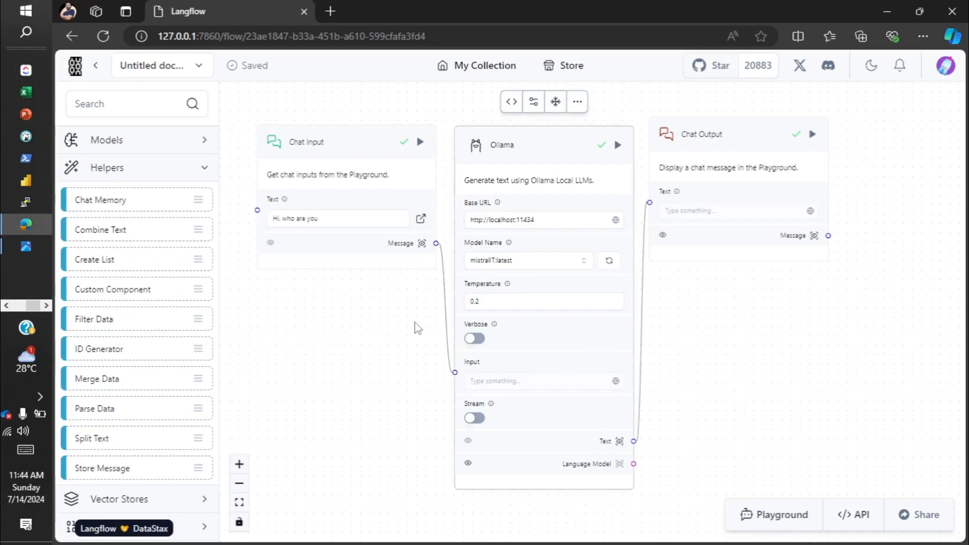
mouse_move(804, 341)
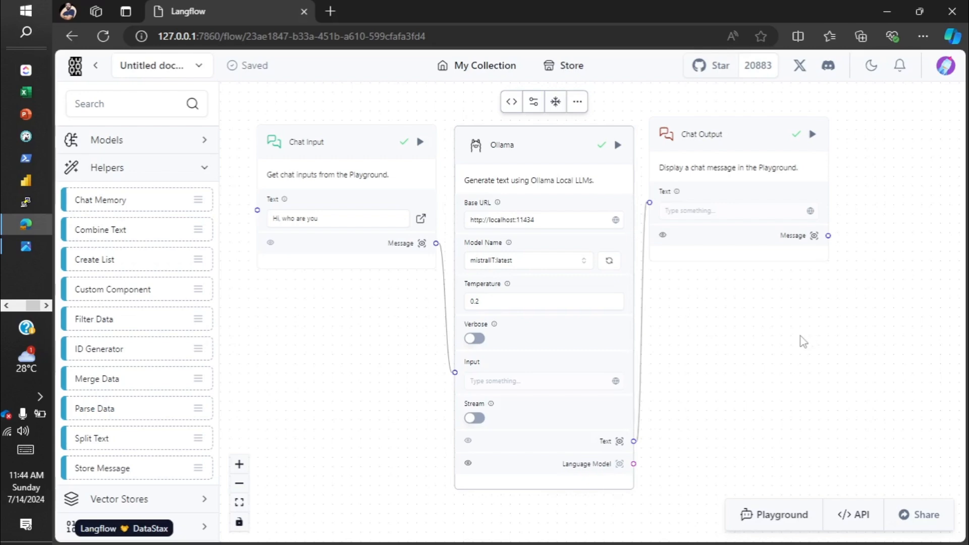
mouse_move(158, 185)
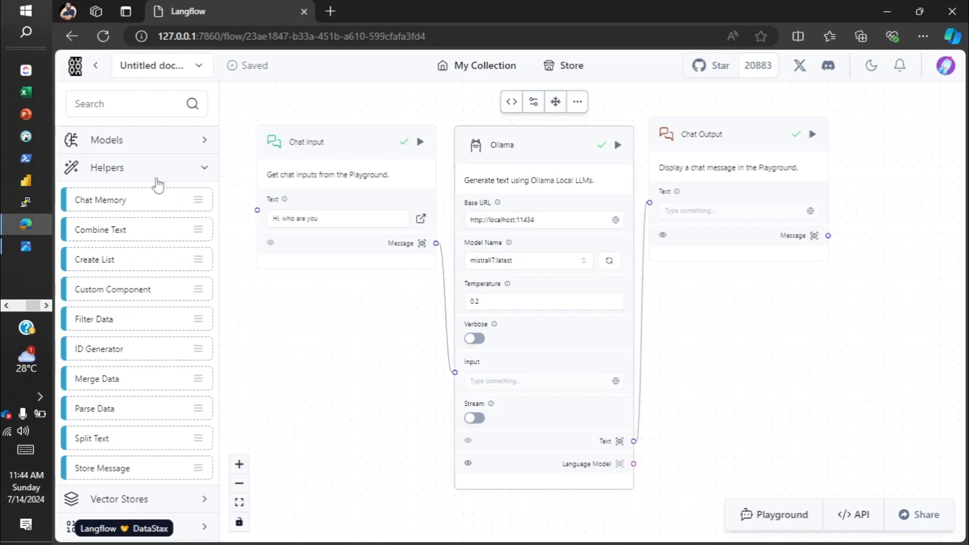
click(135, 167)
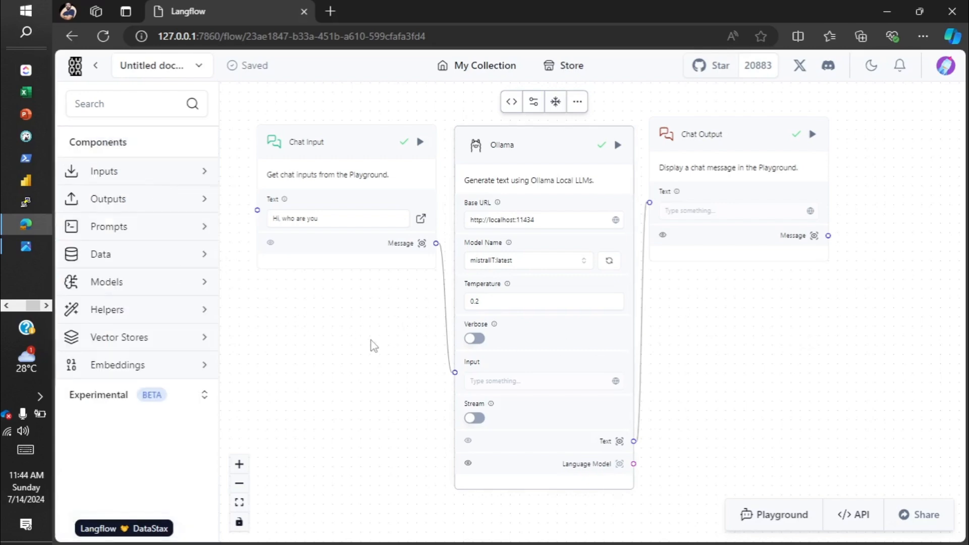
mouse_move(130, 372)
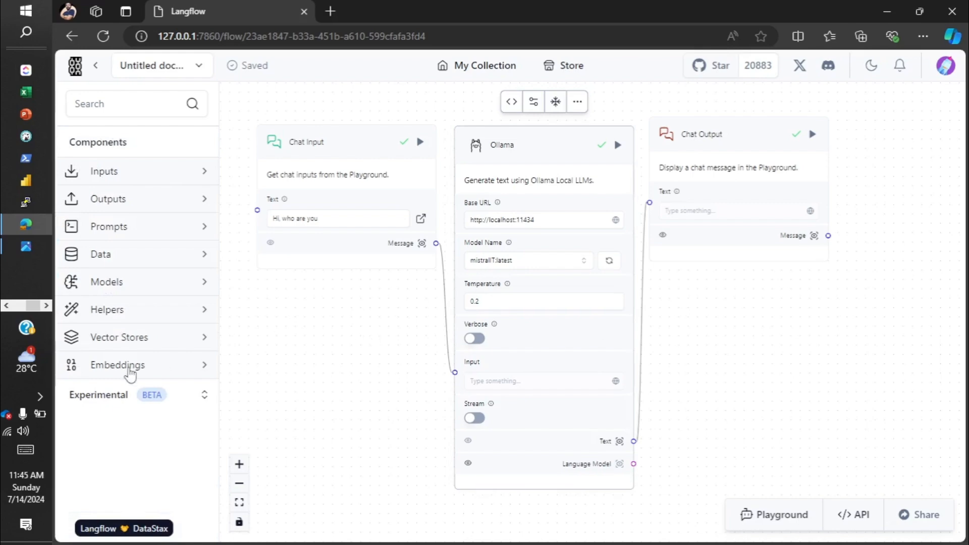
click(118, 364)
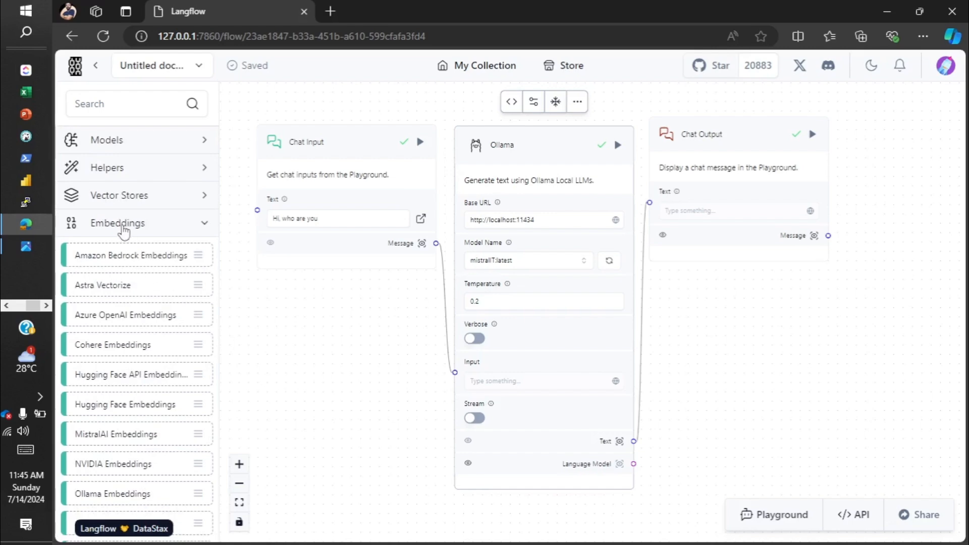
click(117, 223)
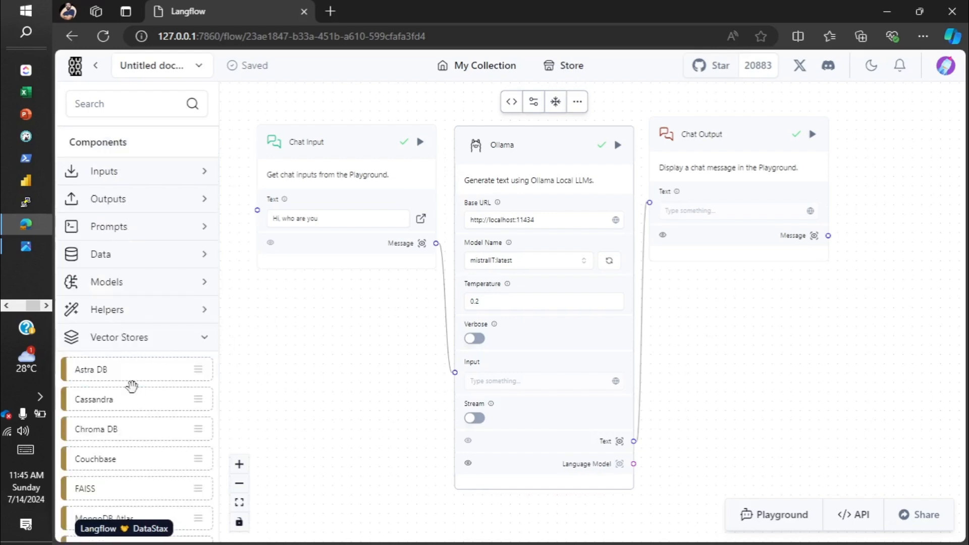
scroll(down, 3)
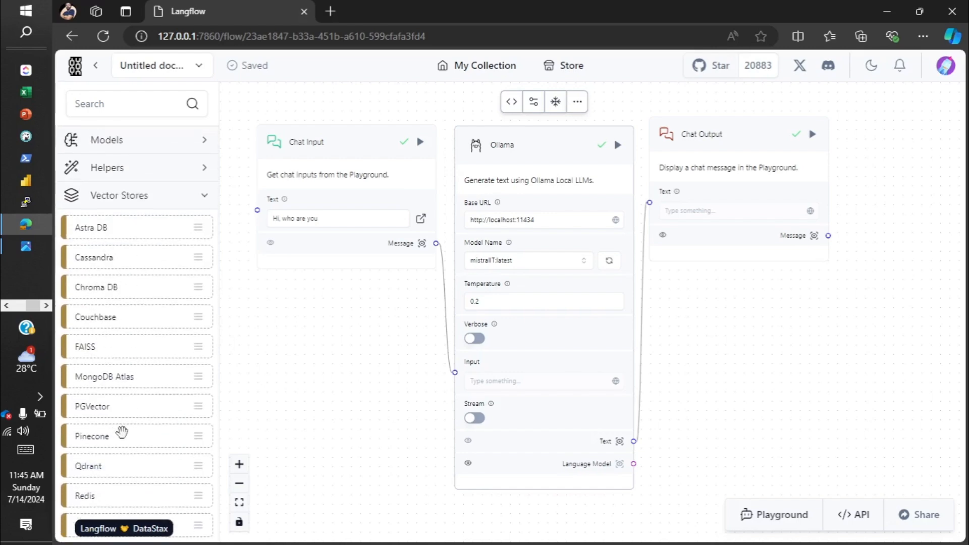
scroll(up, 3)
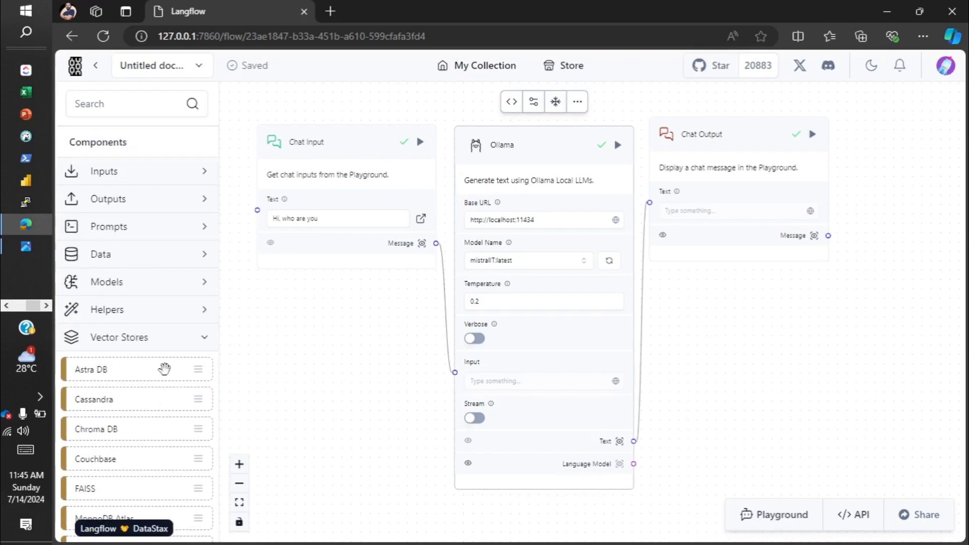
click(119, 337)
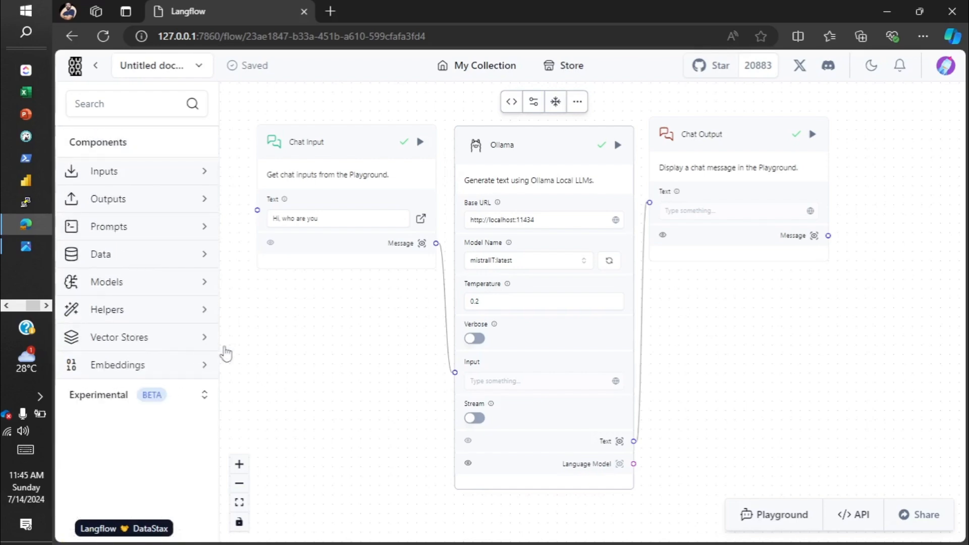
mouse_move(322, 364)
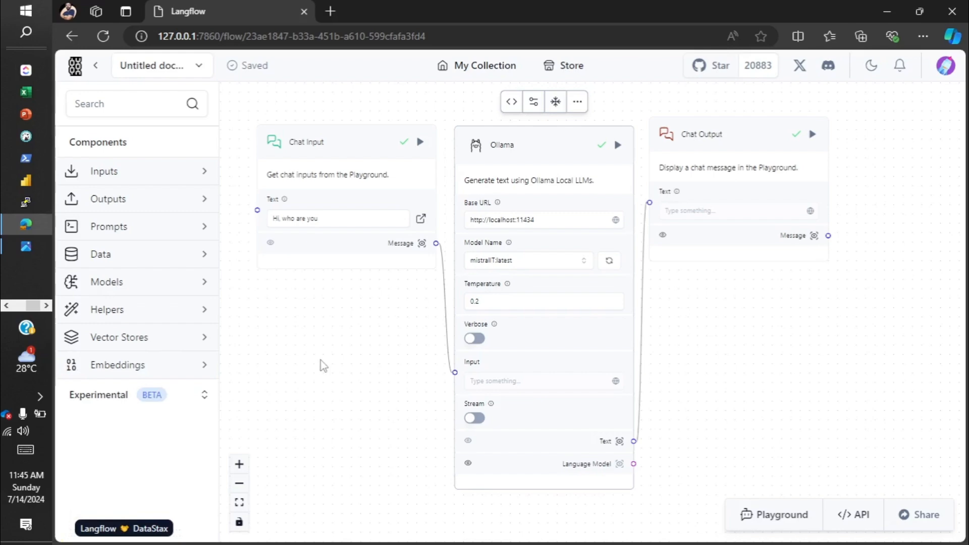
mouse_move(382, 377)
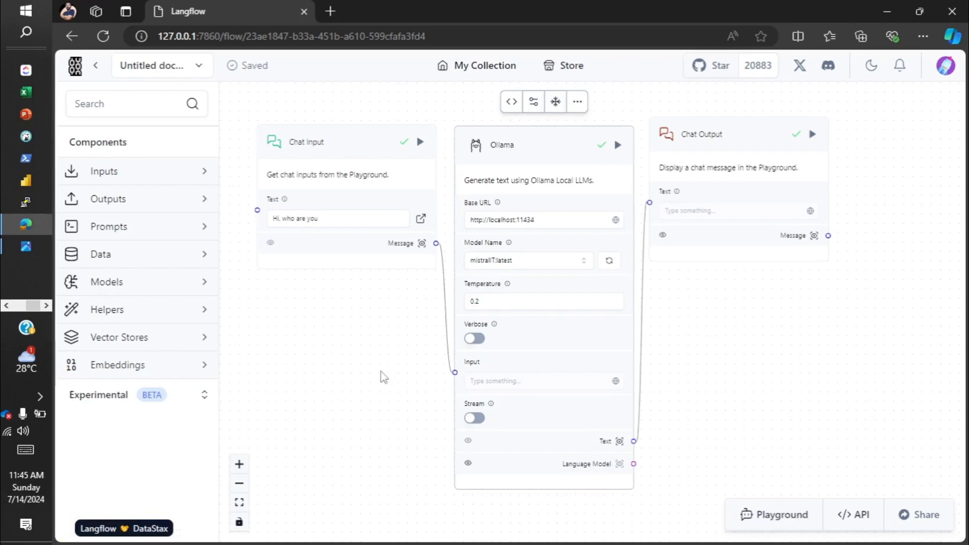
mouse_move(378, 371)
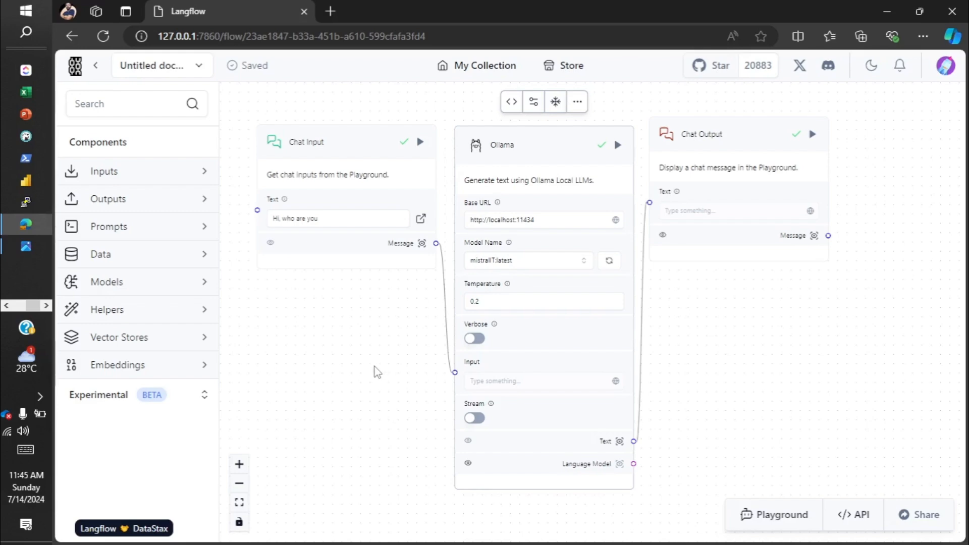
mouse_move(371, 371)
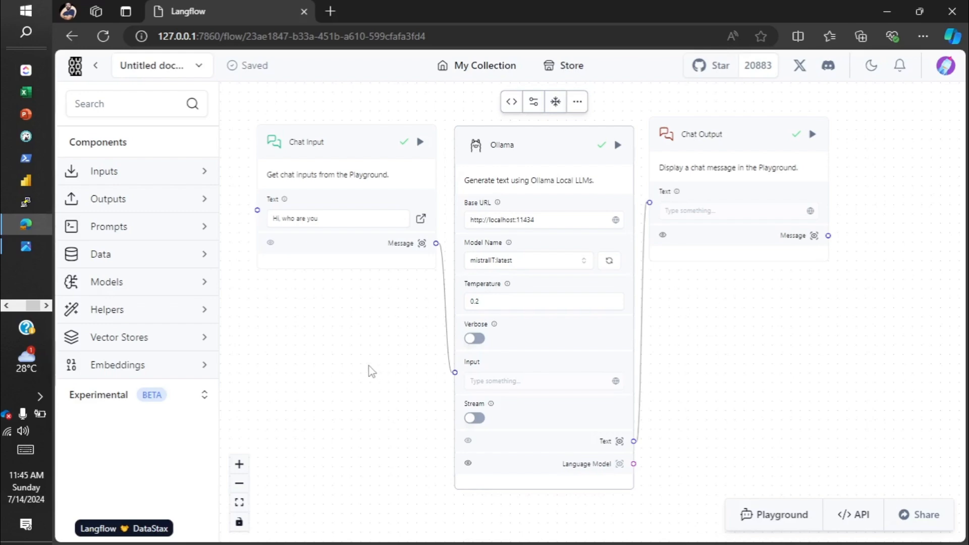
mouse_move(729, 338)
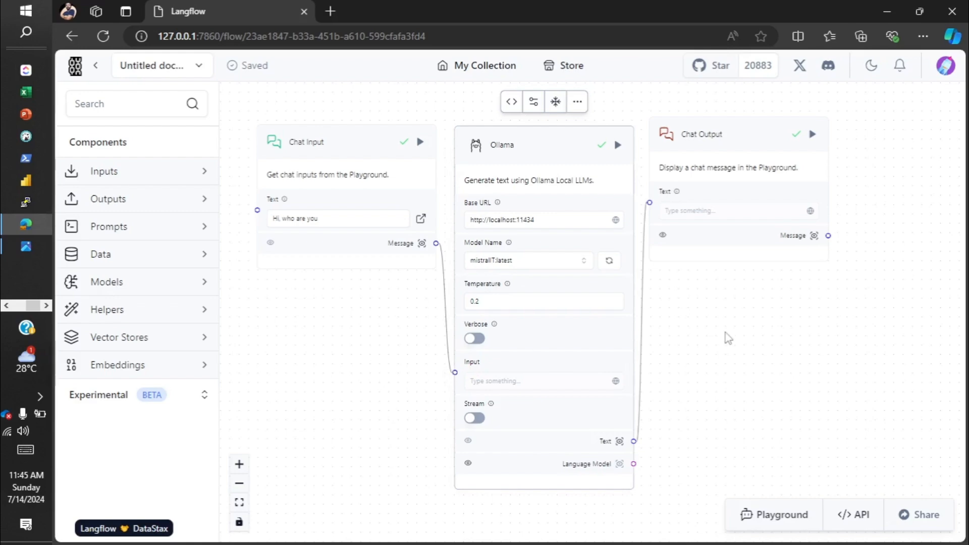
mouse_move(724, 344)
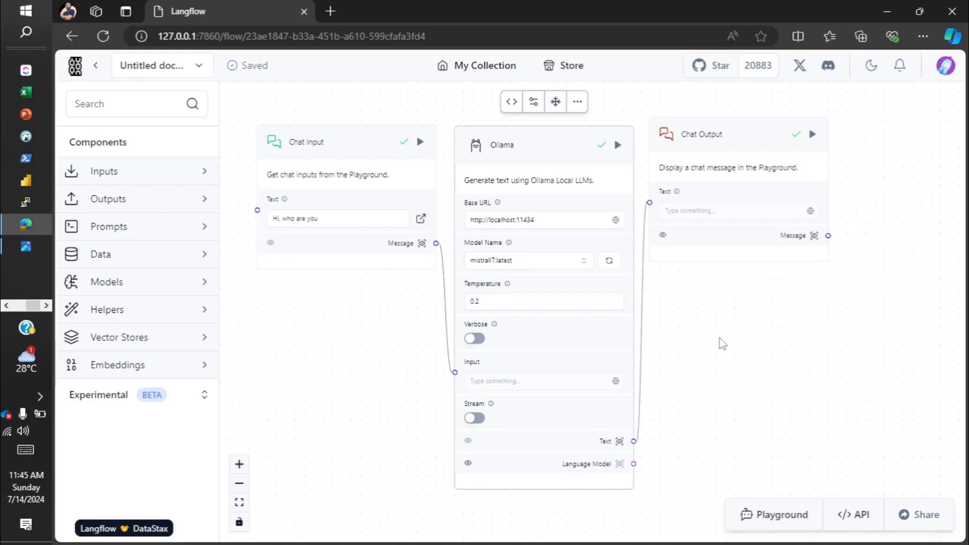
mouse_move(716, 350)
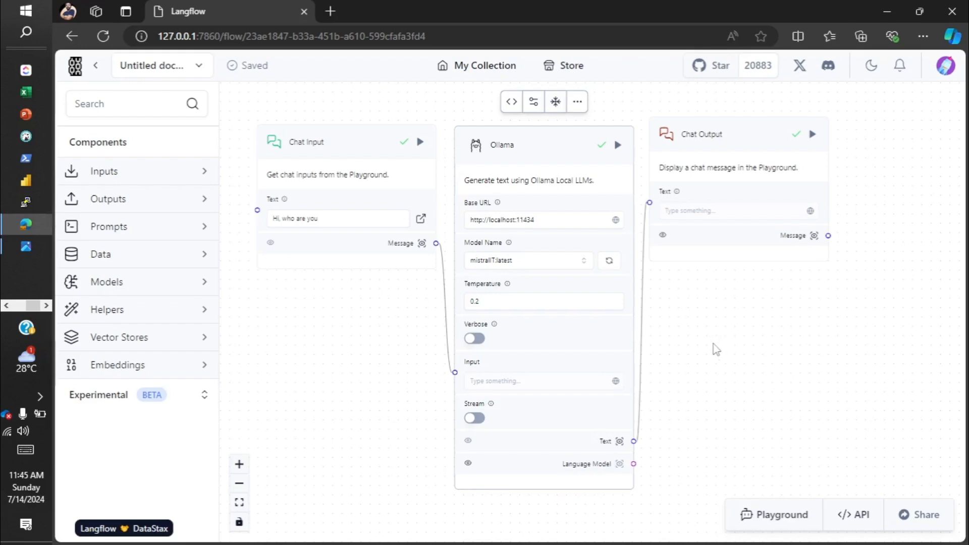